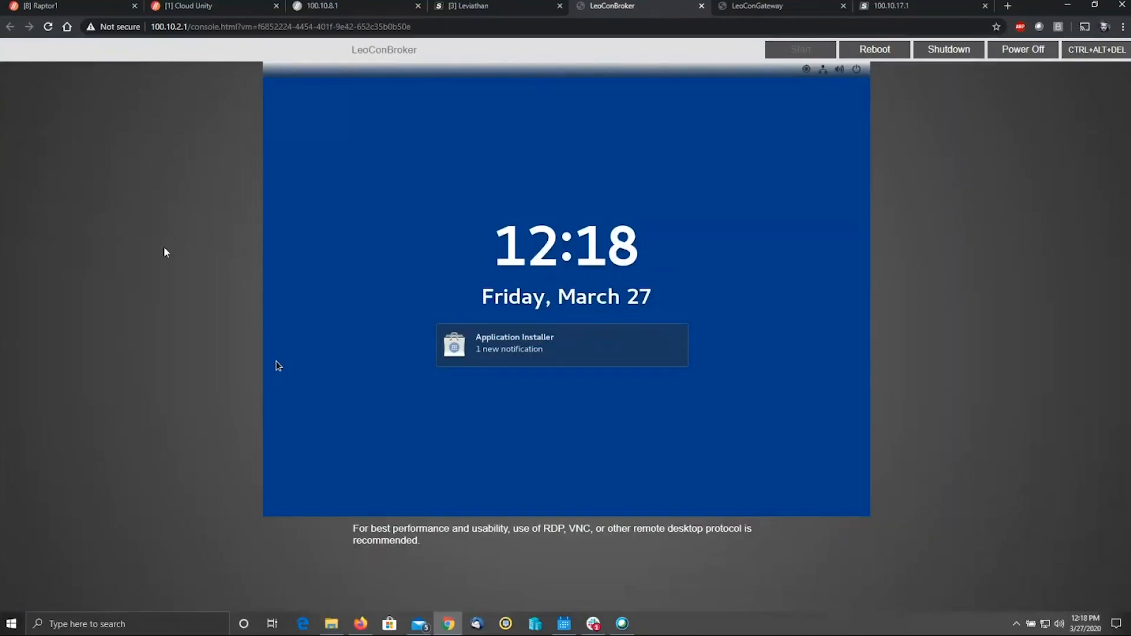
mouse_move(421, 414)
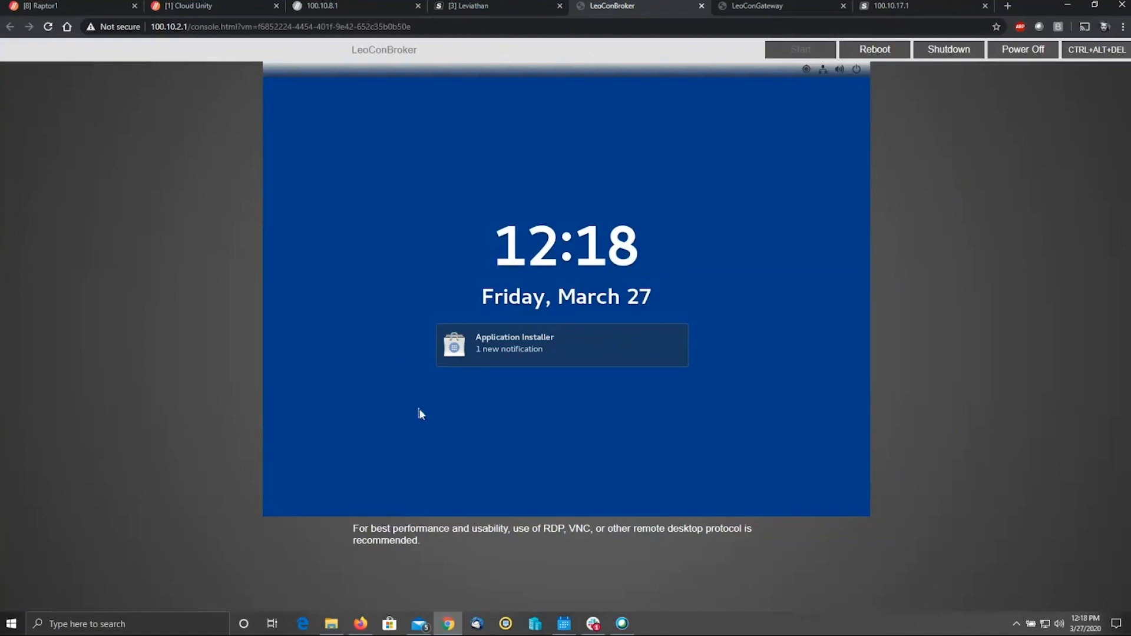
mouse_move(536, 213)
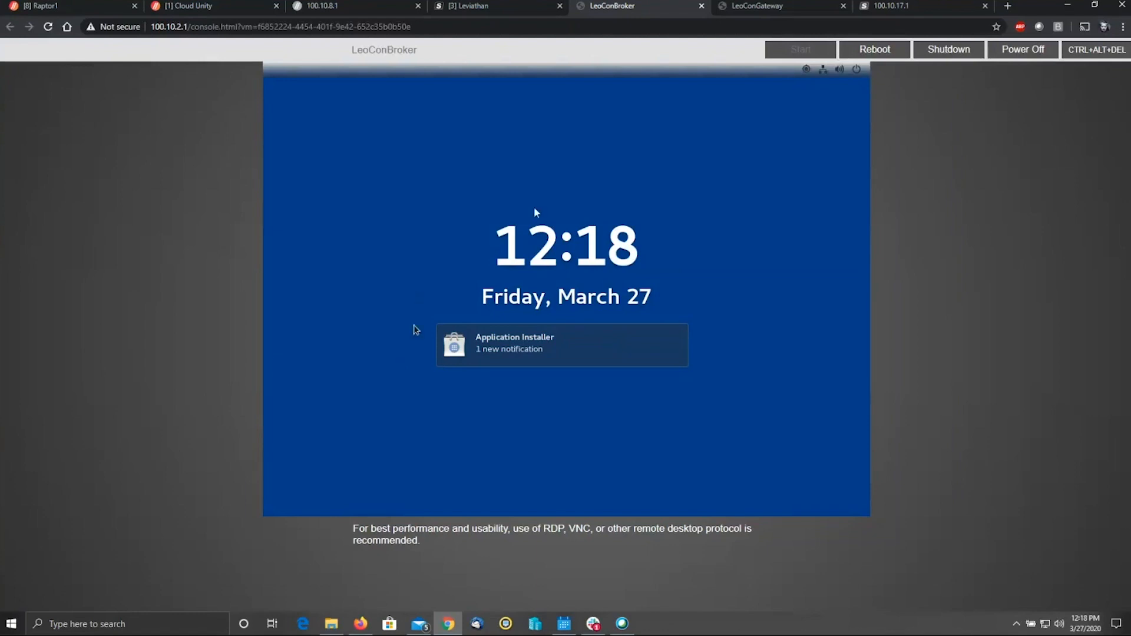
mouse_move(572, 216)
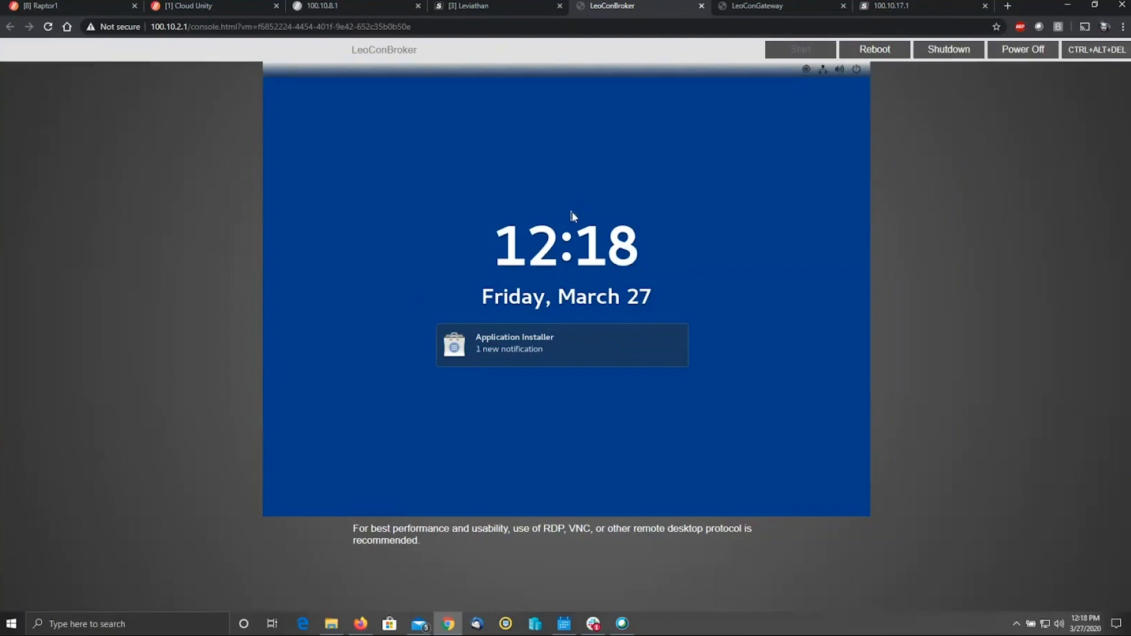
mouse_move(651, 135)
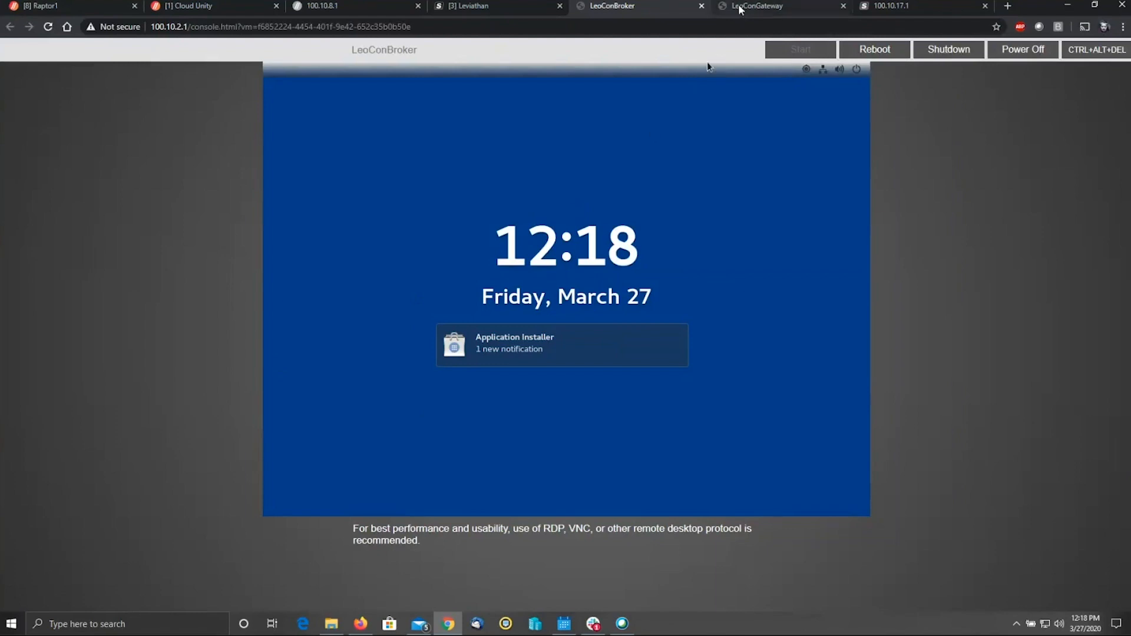
Unlock the LeoConGateway VM console as root to reach its terminal.
left_click(755, 6)
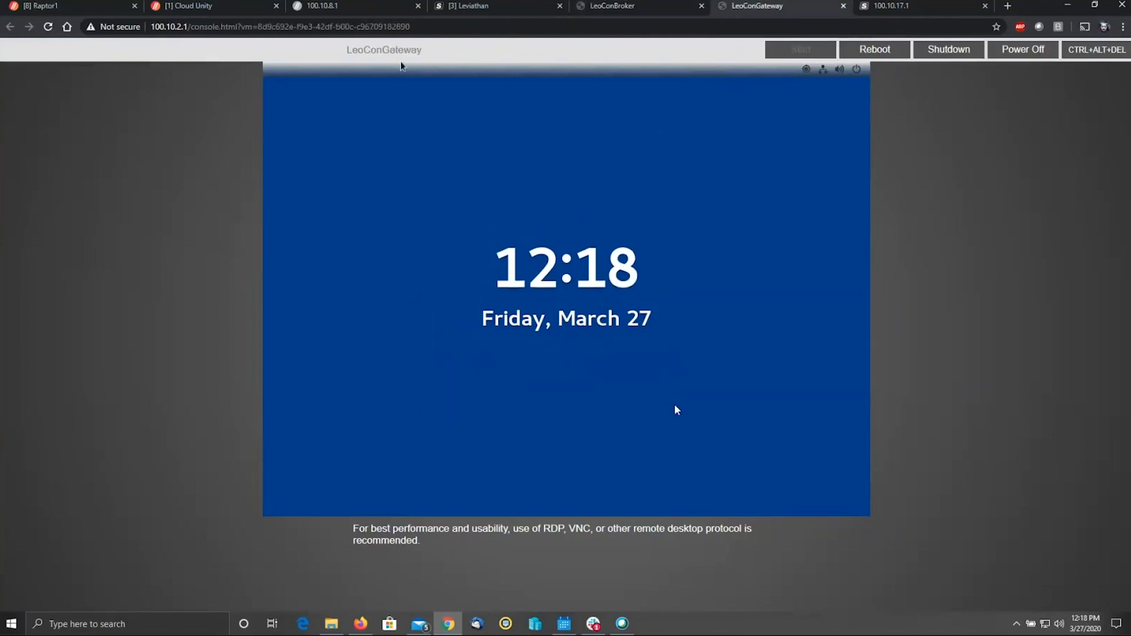
left_click(675, 409)
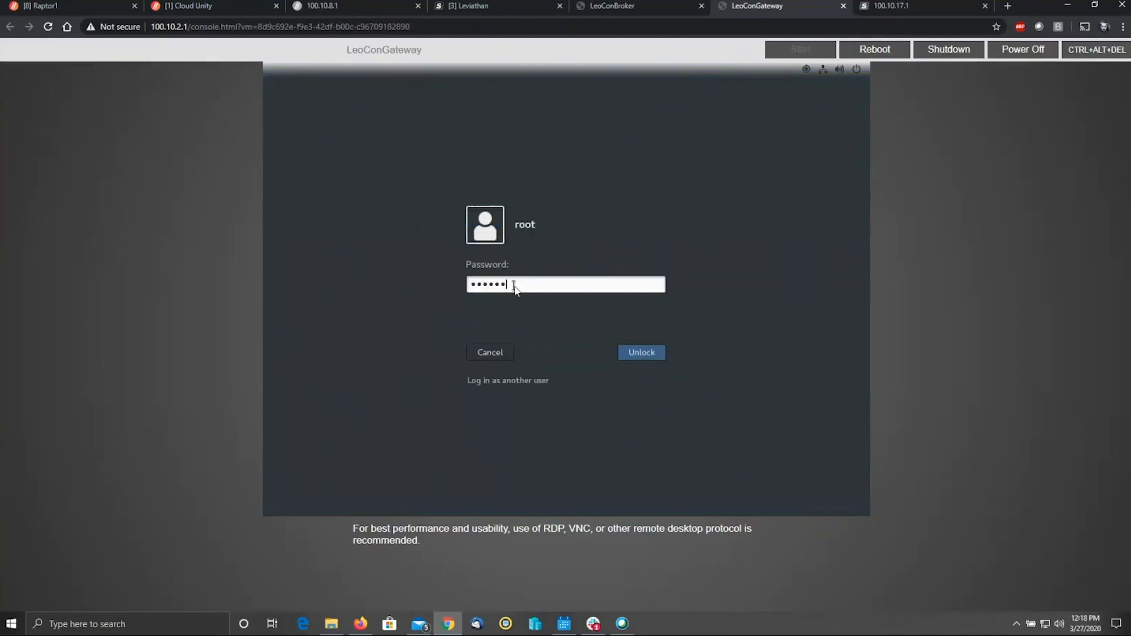
left_click(640, 352)
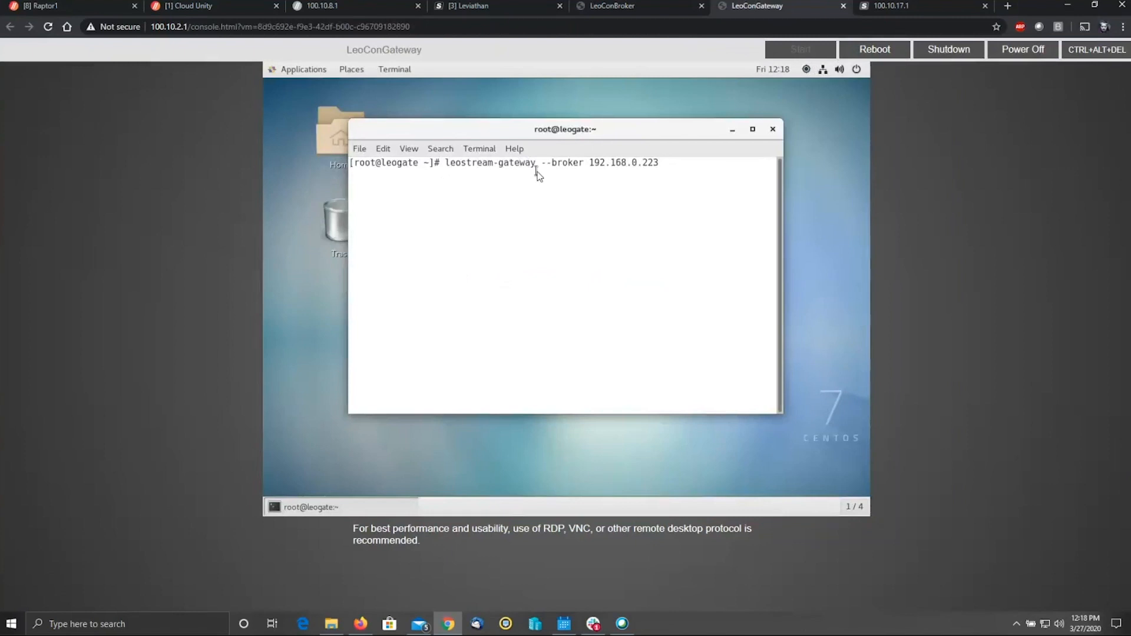
mouse_move(570, 181)
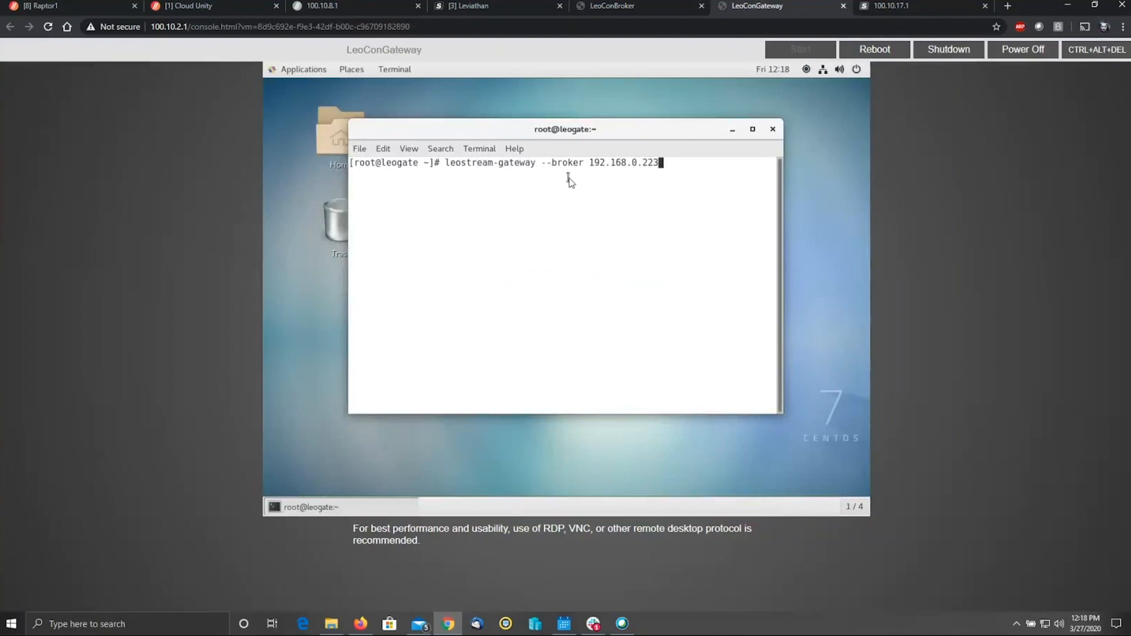
mouse_move(597, 174)
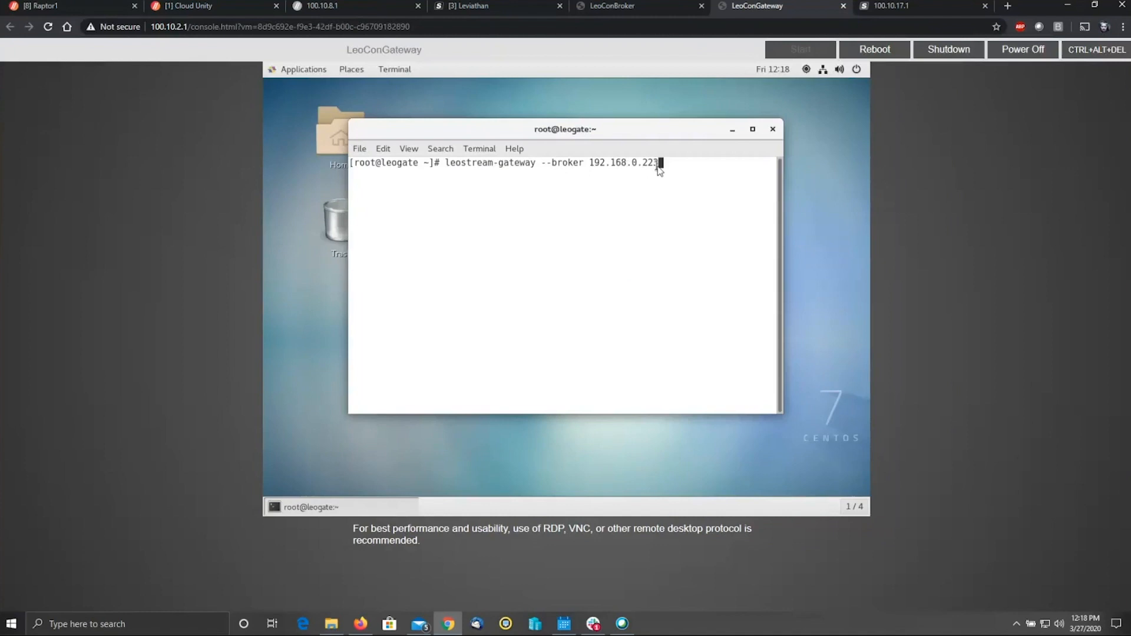
mouse_move(621, 196)
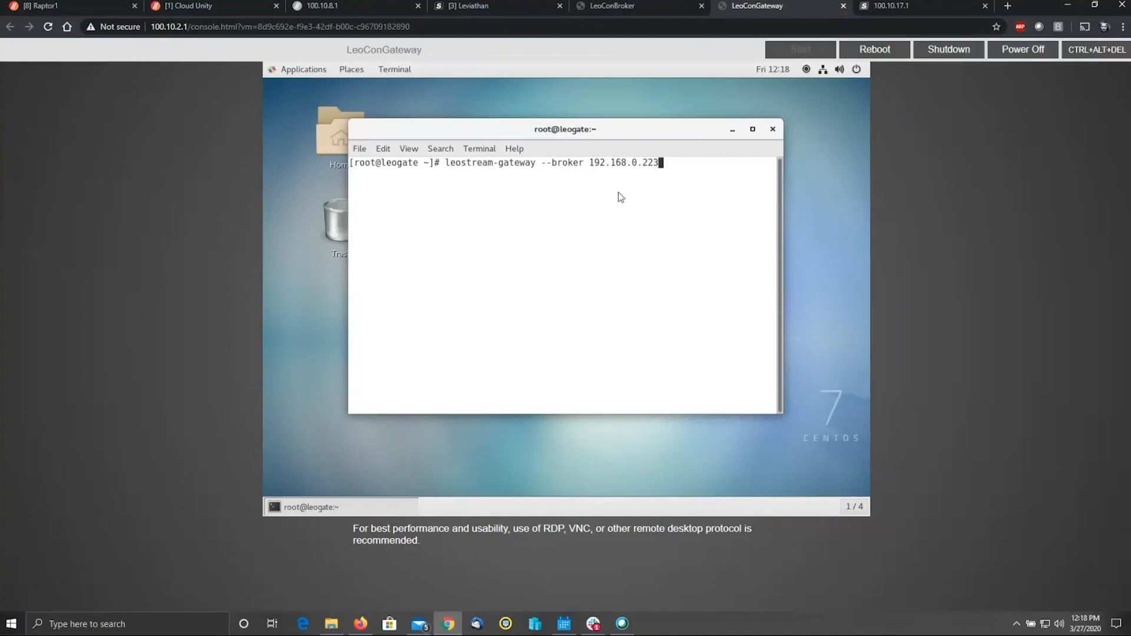
mouse_move(542, 316)
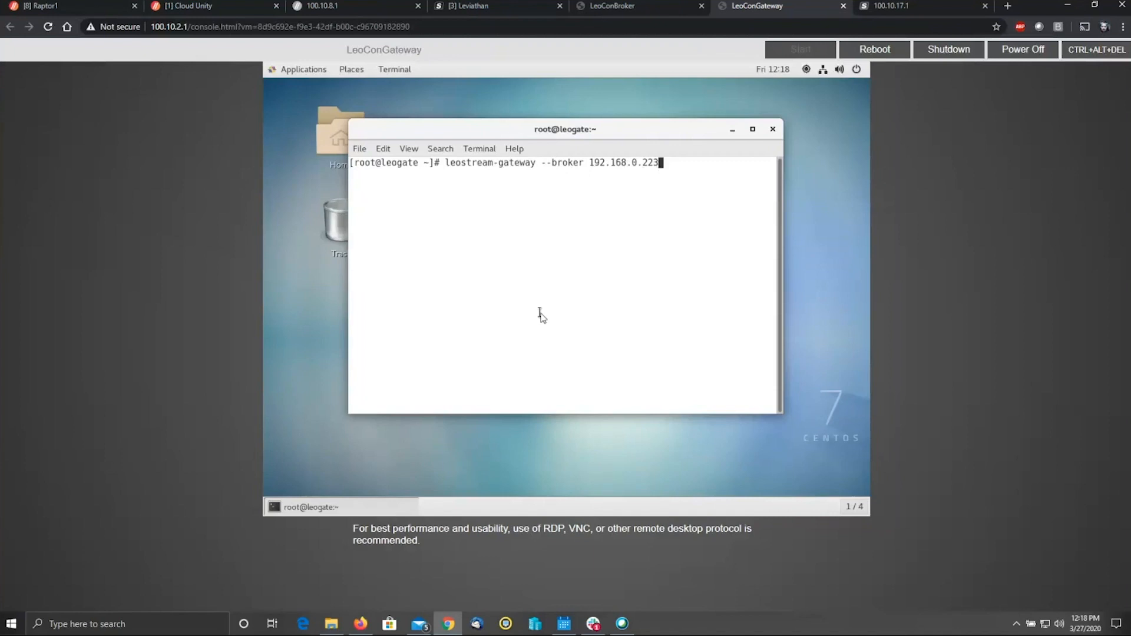
mouse_move(546, 319)
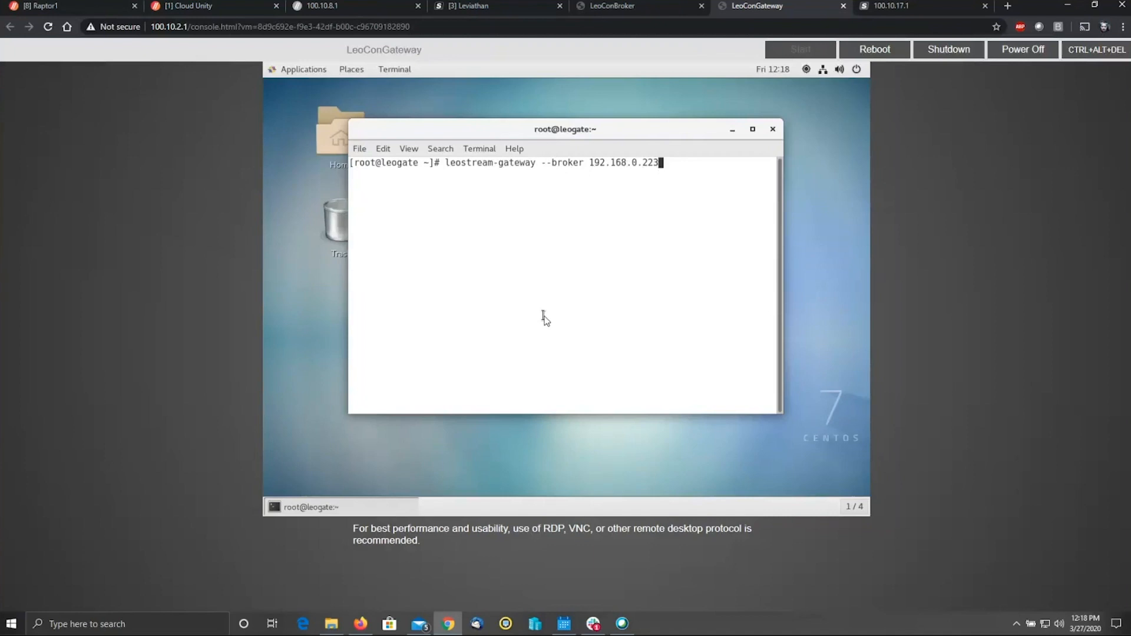
mouse_move(614, 280)
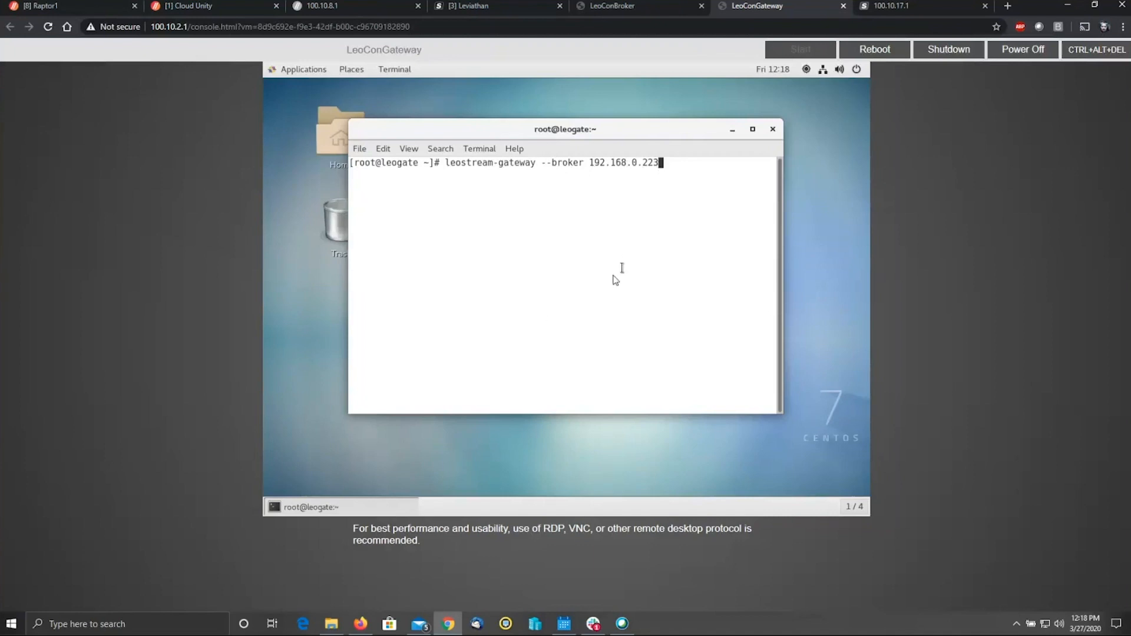
mouse_move(440, 242)
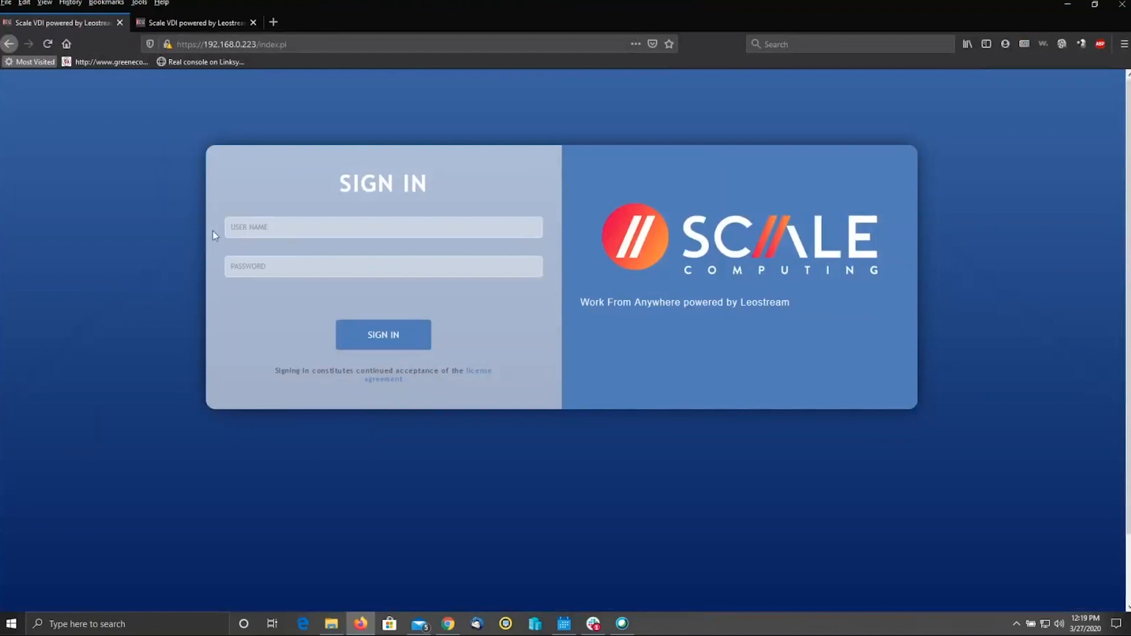
Sign in to the broker at 192.168.0.223 with the saved admin login.
left_click(383, 227)
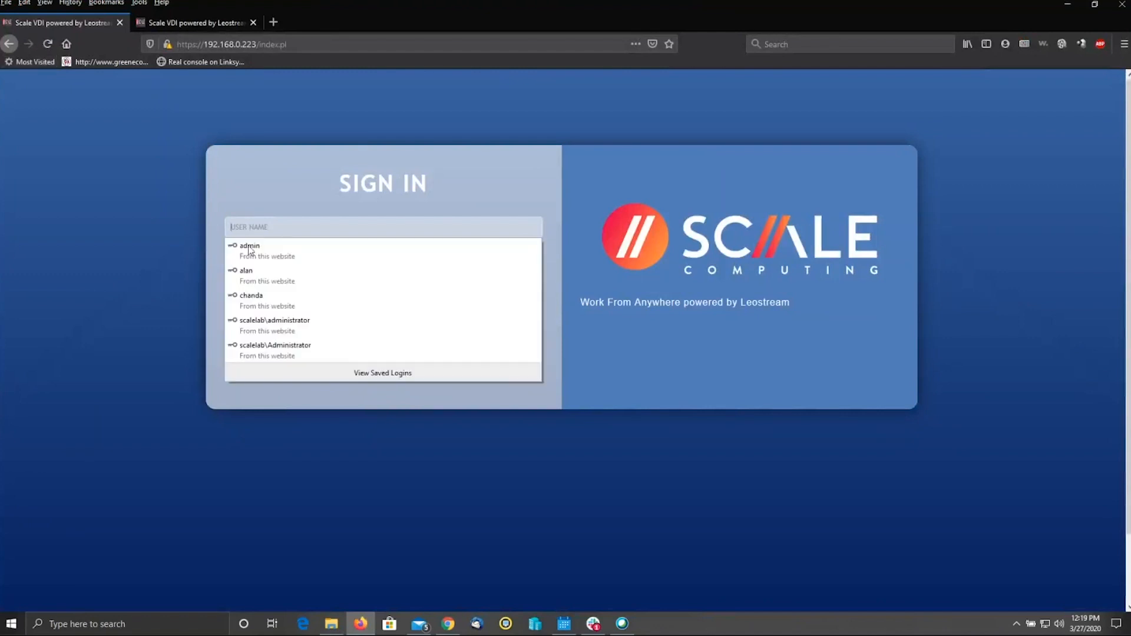
left_click(250, 246)
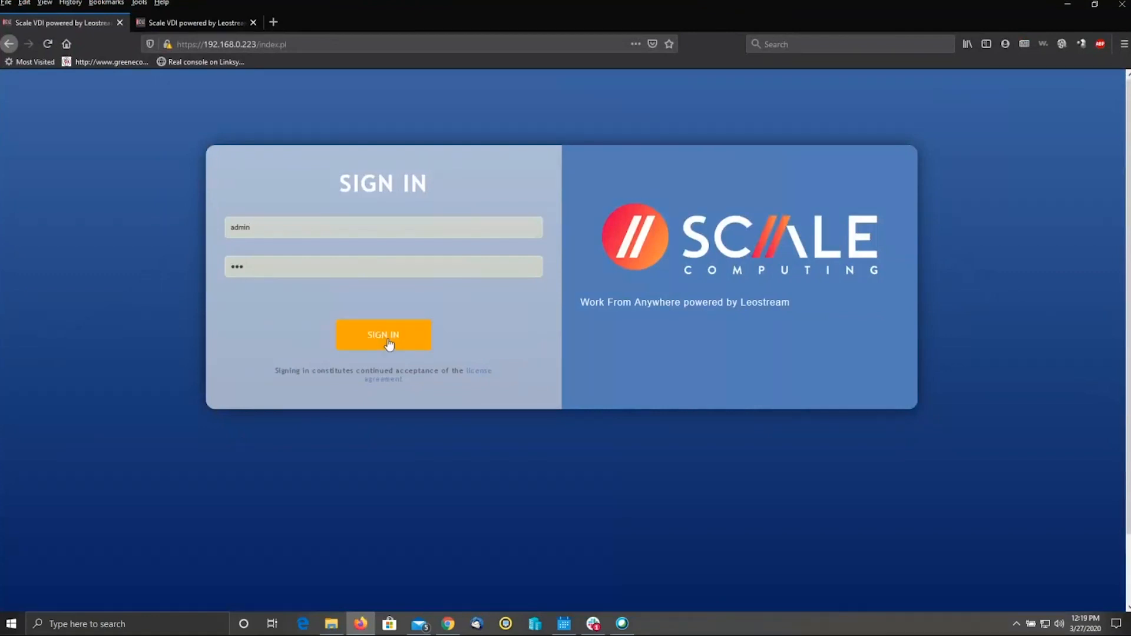
left_click(383, 334)
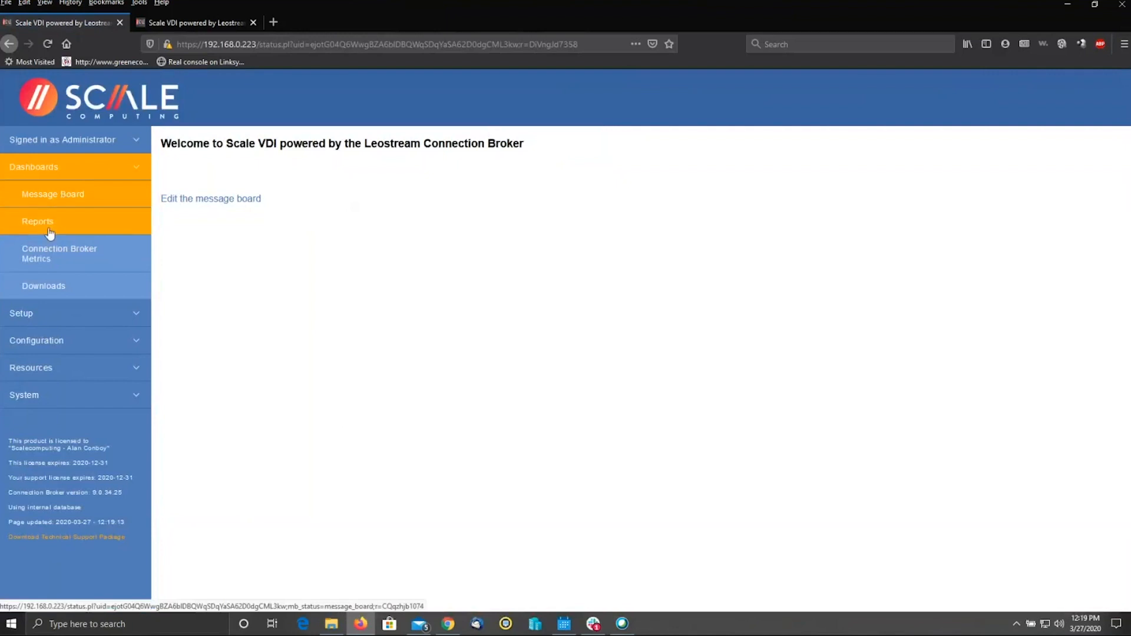
Open the Downloads dashboard listing Leostream Connect and Agent installers.
left_click(43, 286)
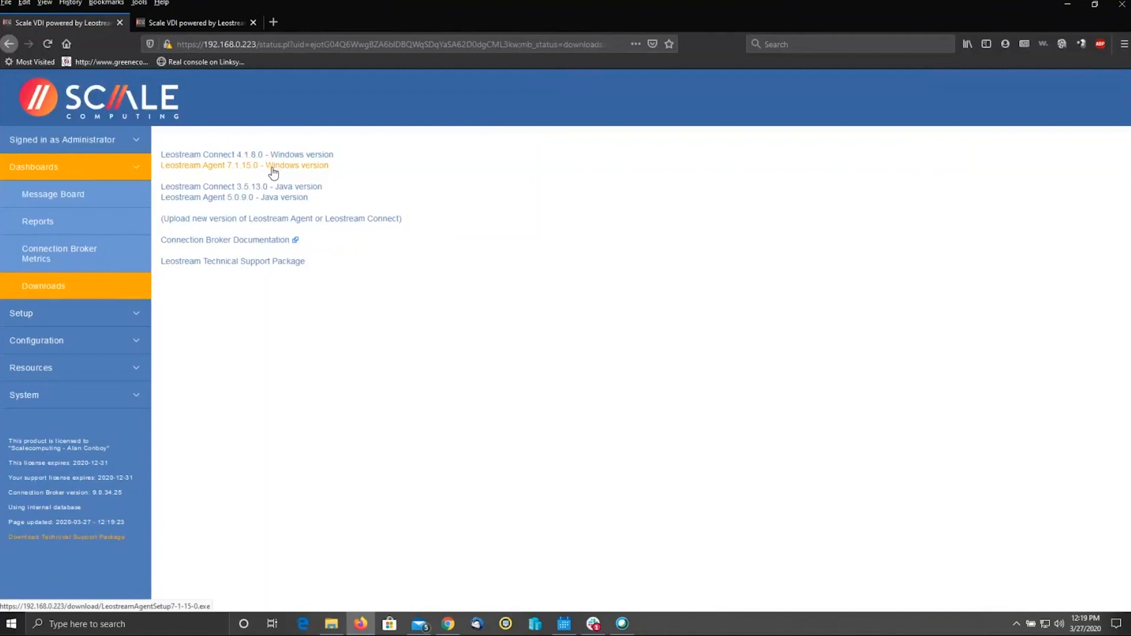
mouse_move(262, 196)
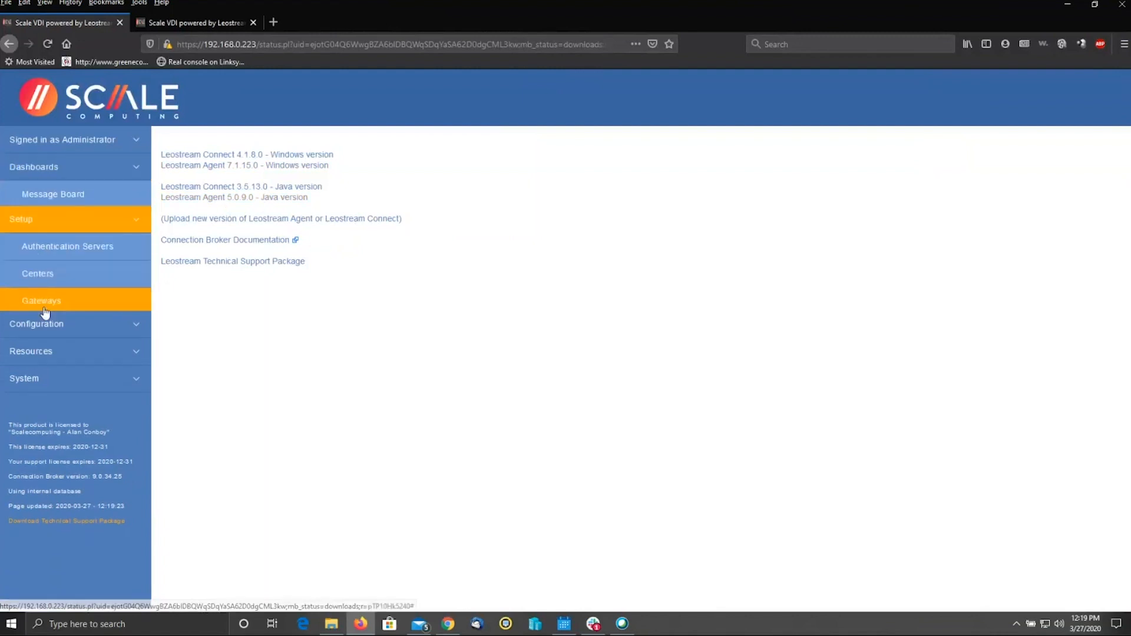
Review the 2012-dc Active Directory server's settings under Authentication Servers, then return to the list.
left_click(21, 218)
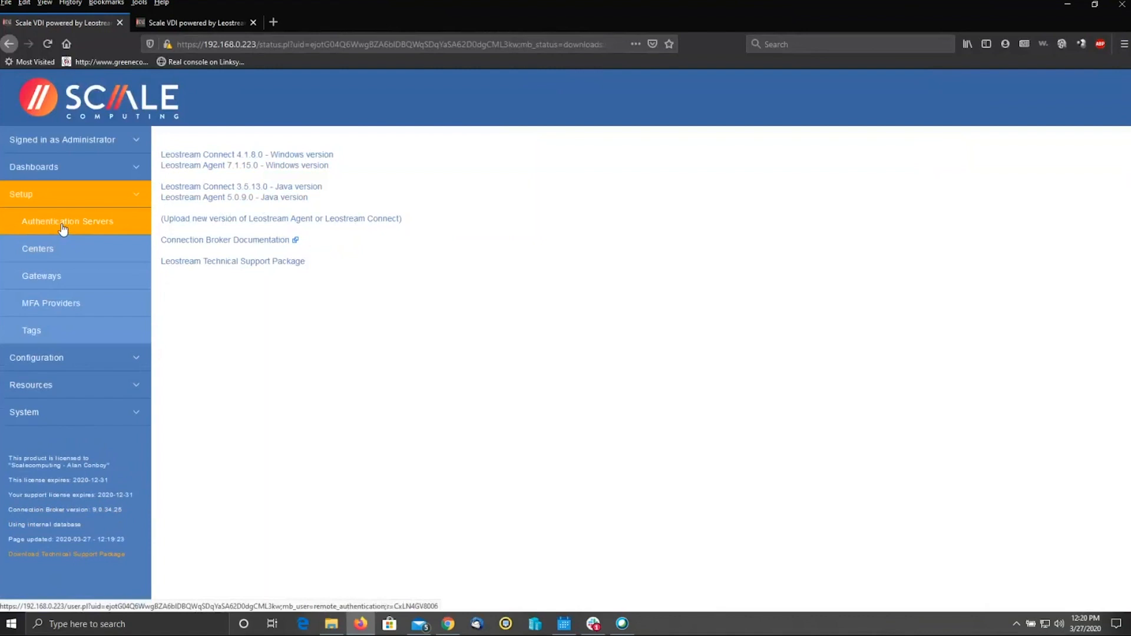
left_click(67, 221)
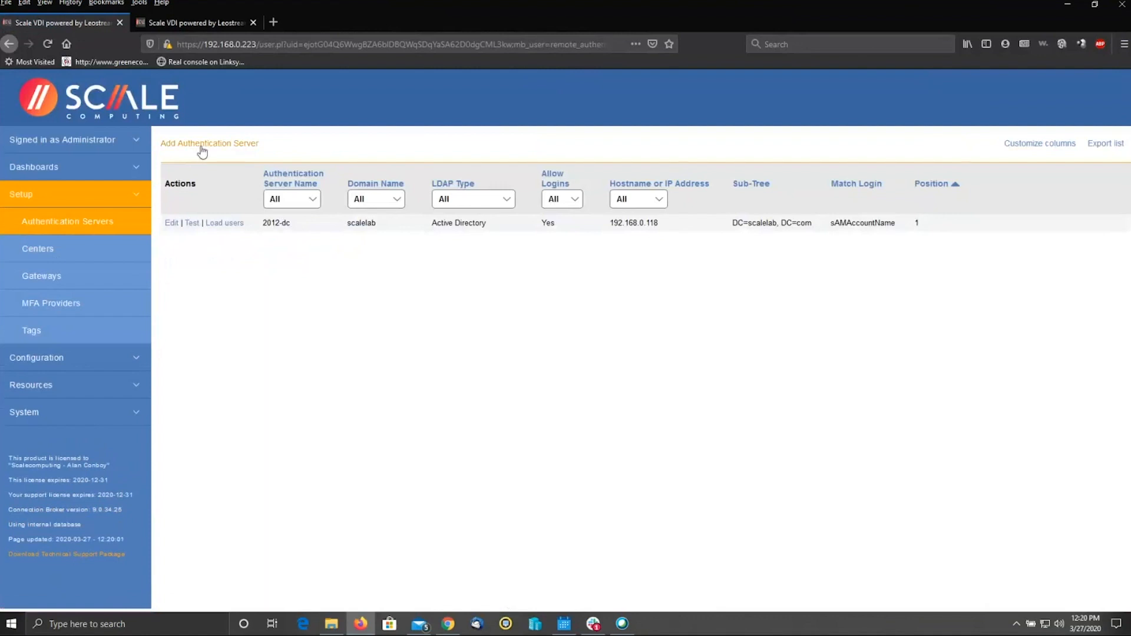
left_click(171, 222)
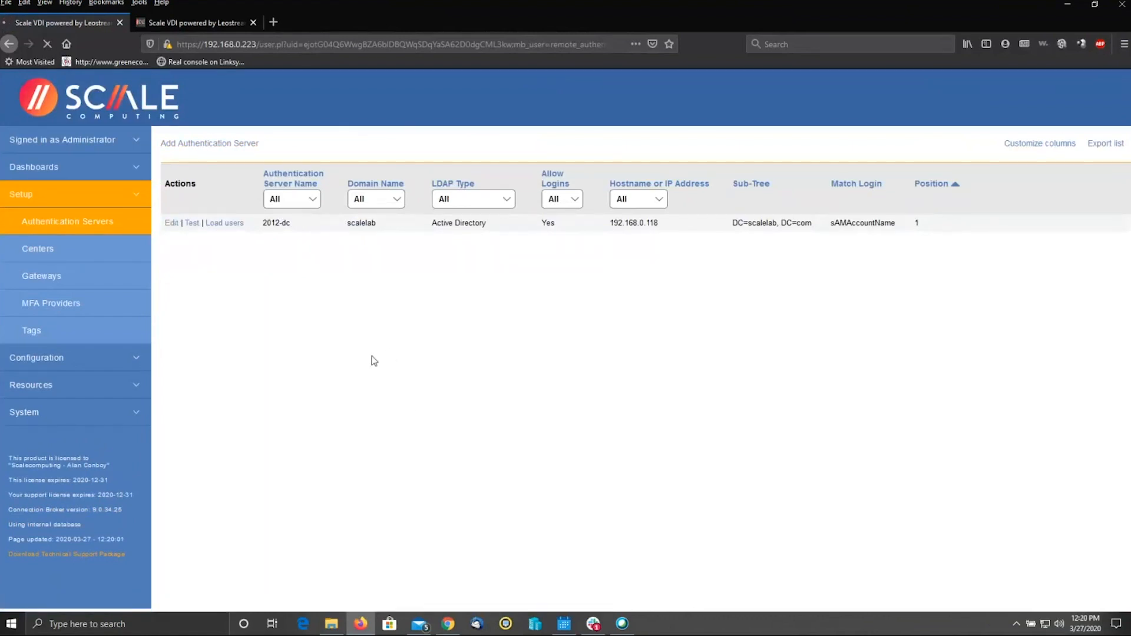
mouse_move(341, 352)
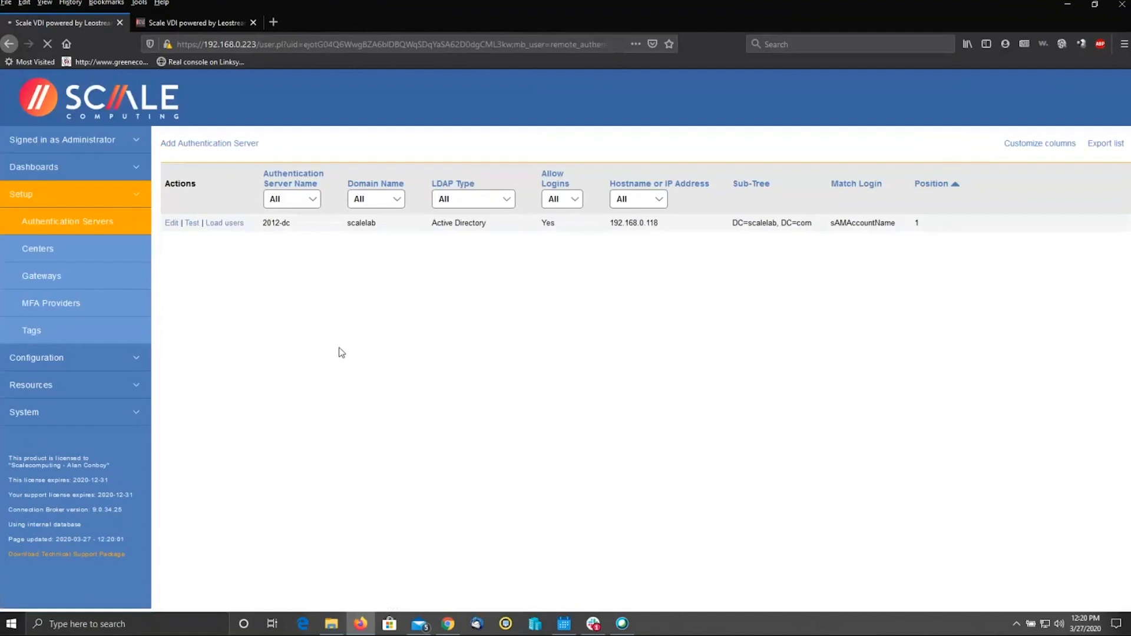
left_click(170, 222)
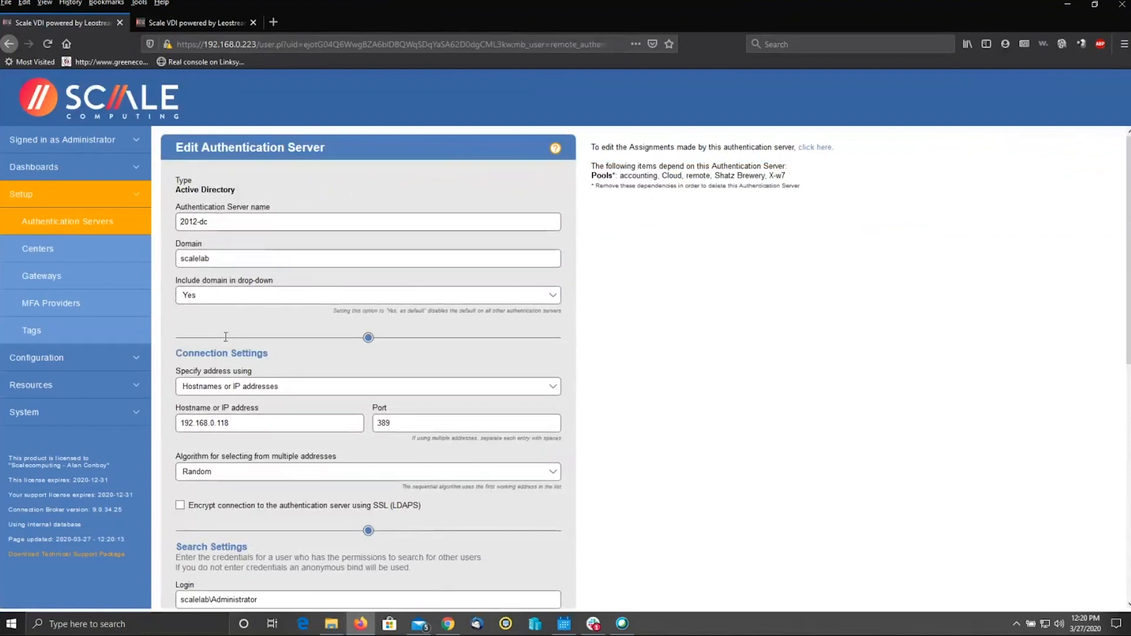
scroll("down", 3)
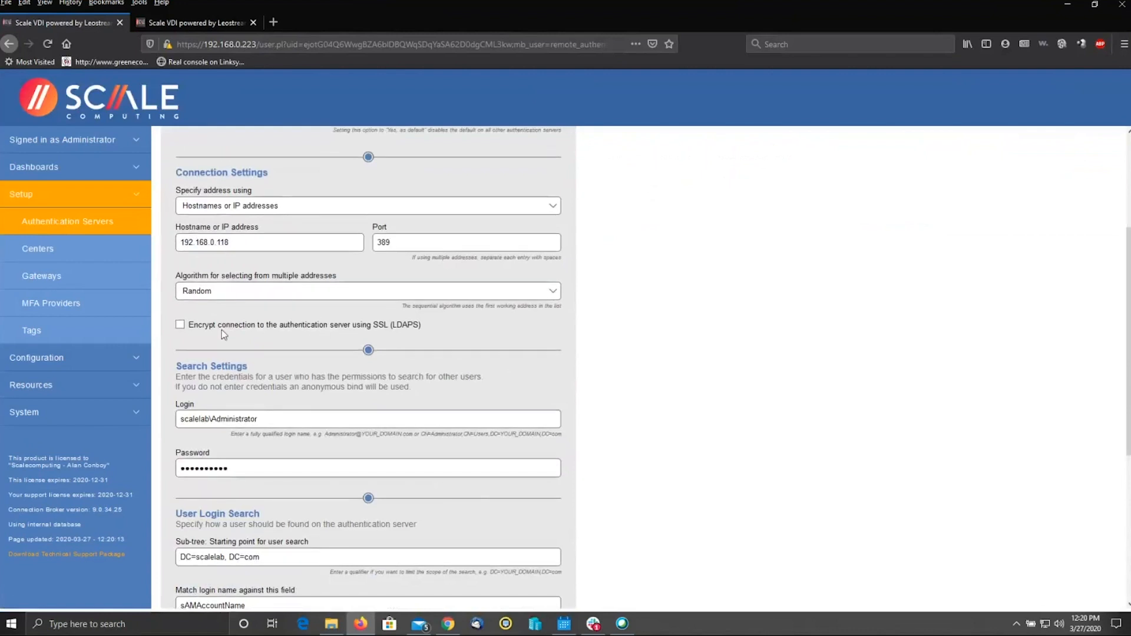
scroll("down", 3)
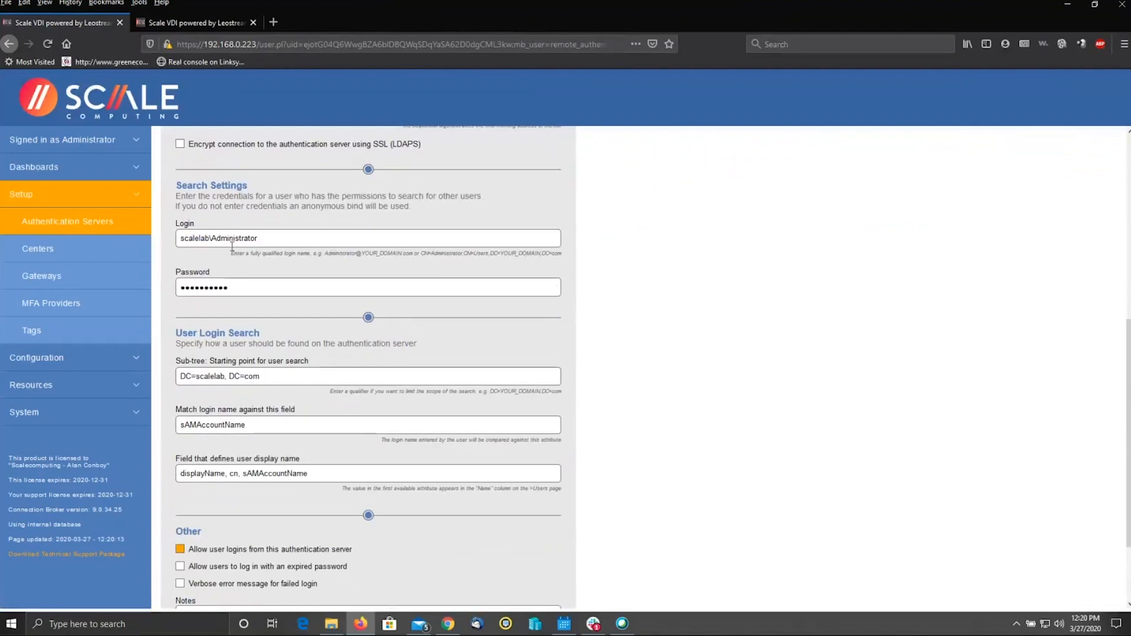
mouse_move(225, 261)
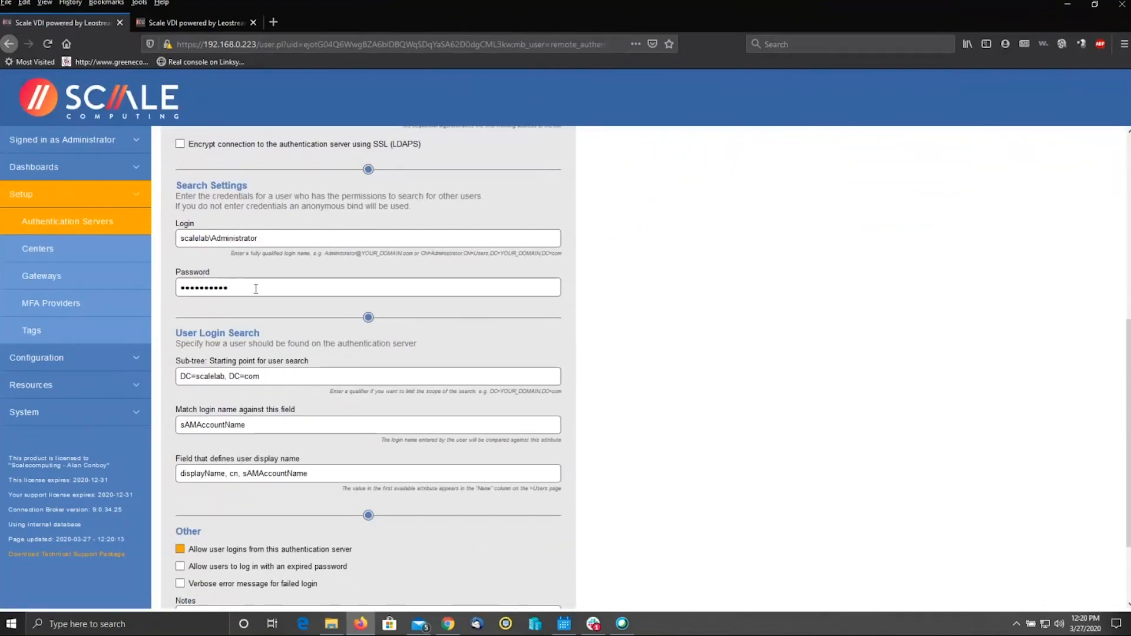
scroll("down", 3)
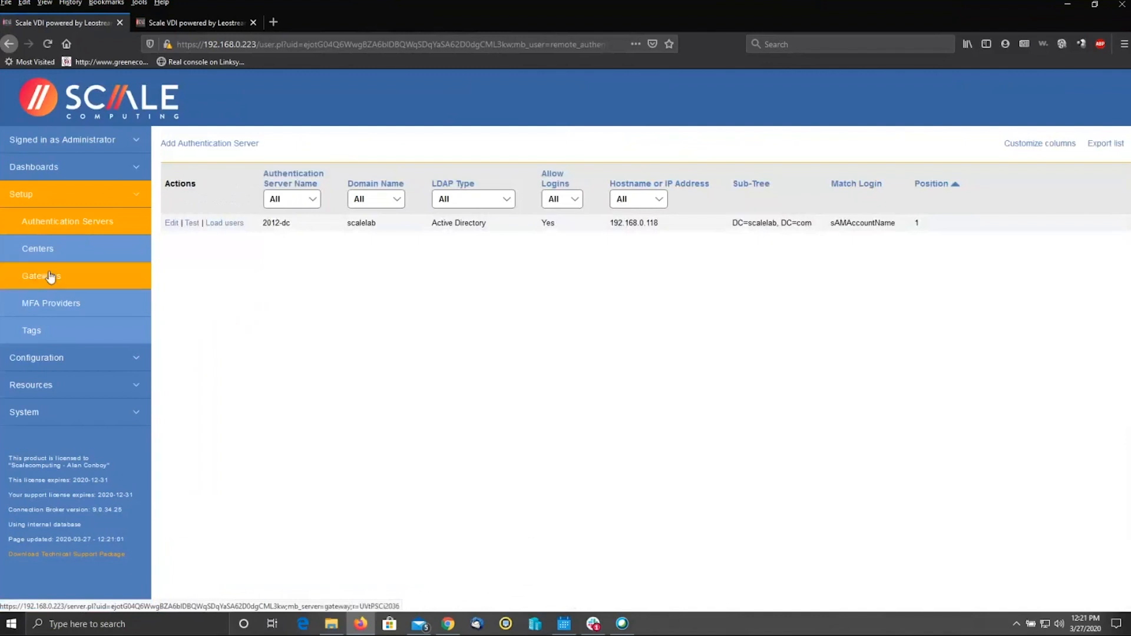
left_click(41, 275)
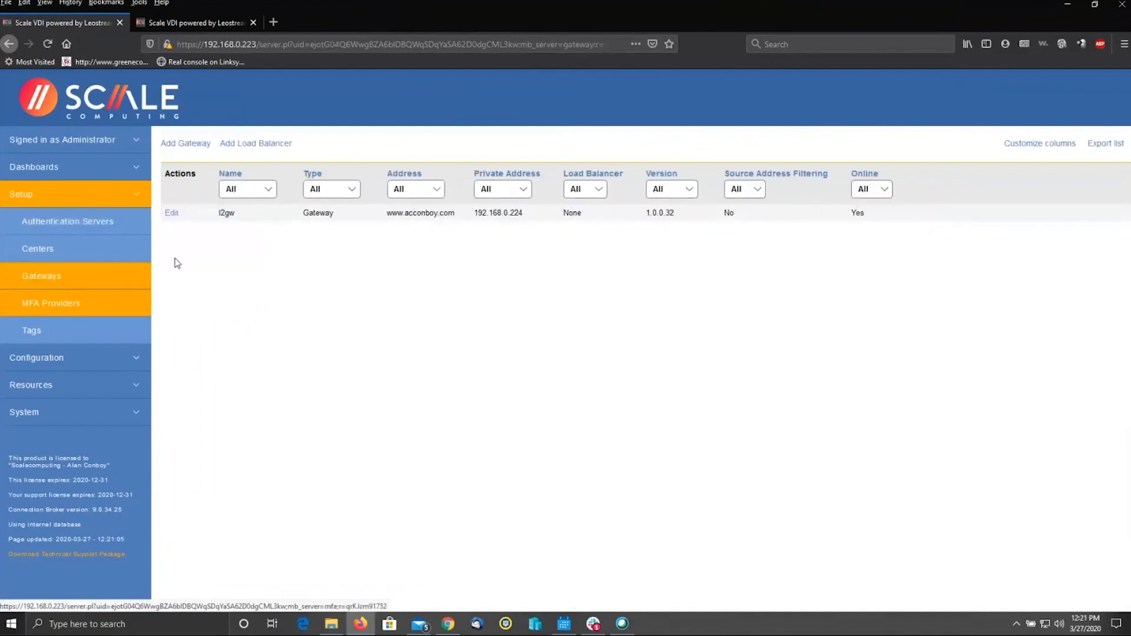
left_click(171, 212)
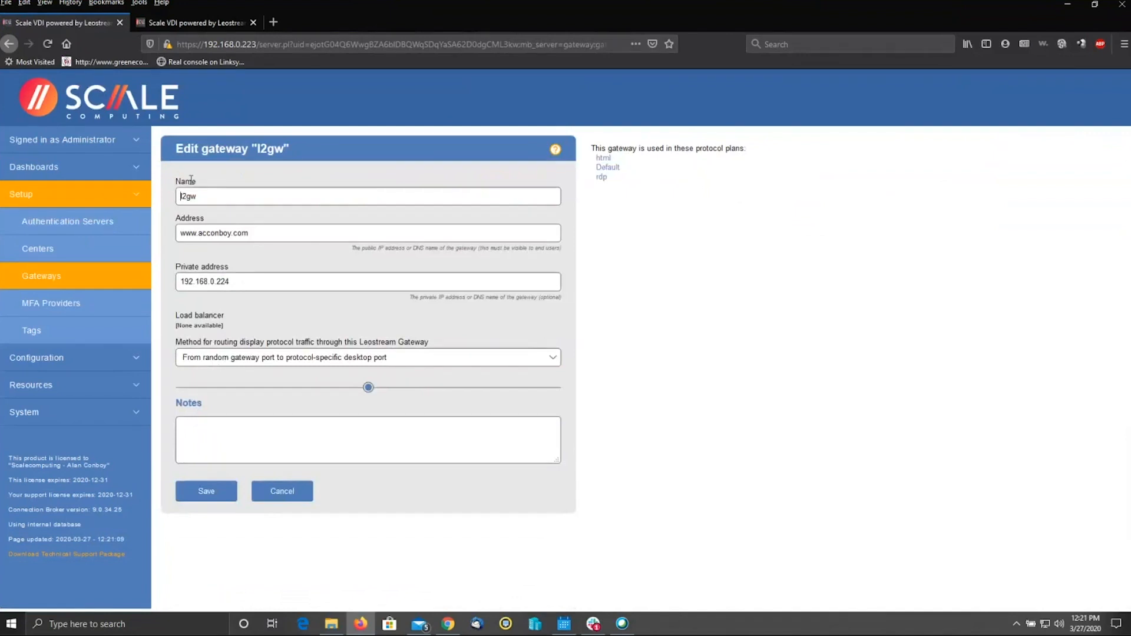
double_click(187, 196)
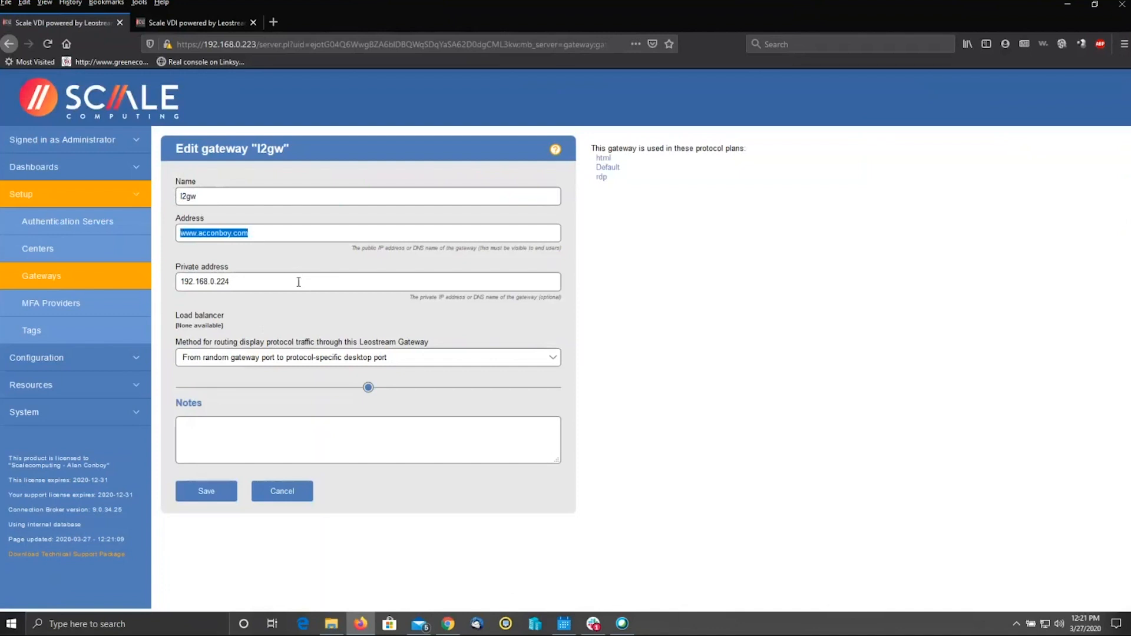
mouse_move(341, 148)
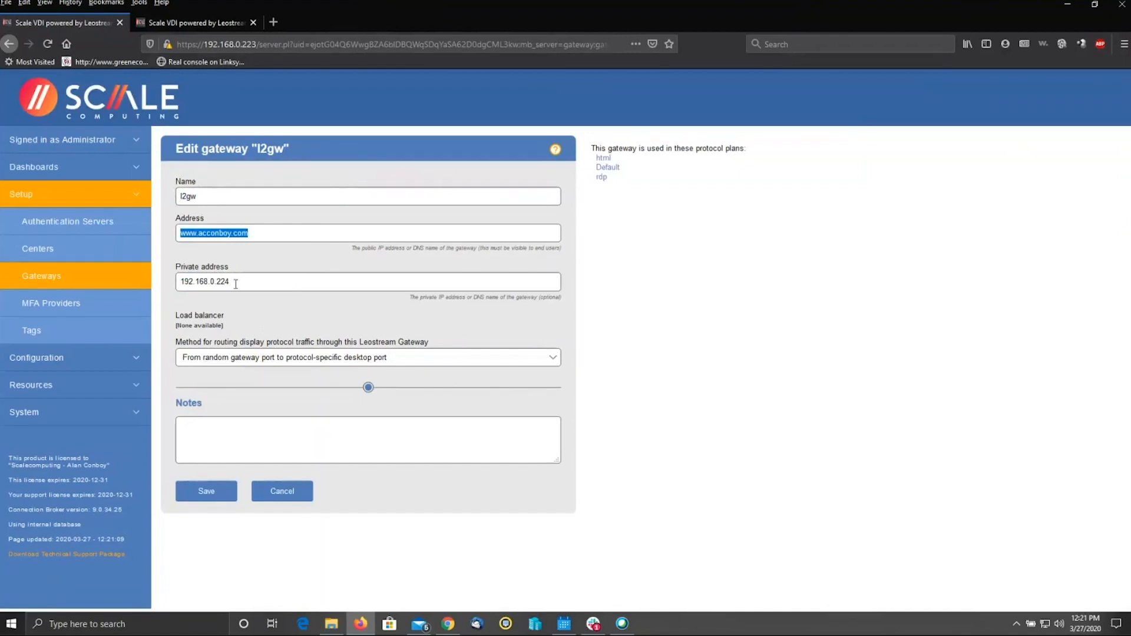
triple_click(205, 281)
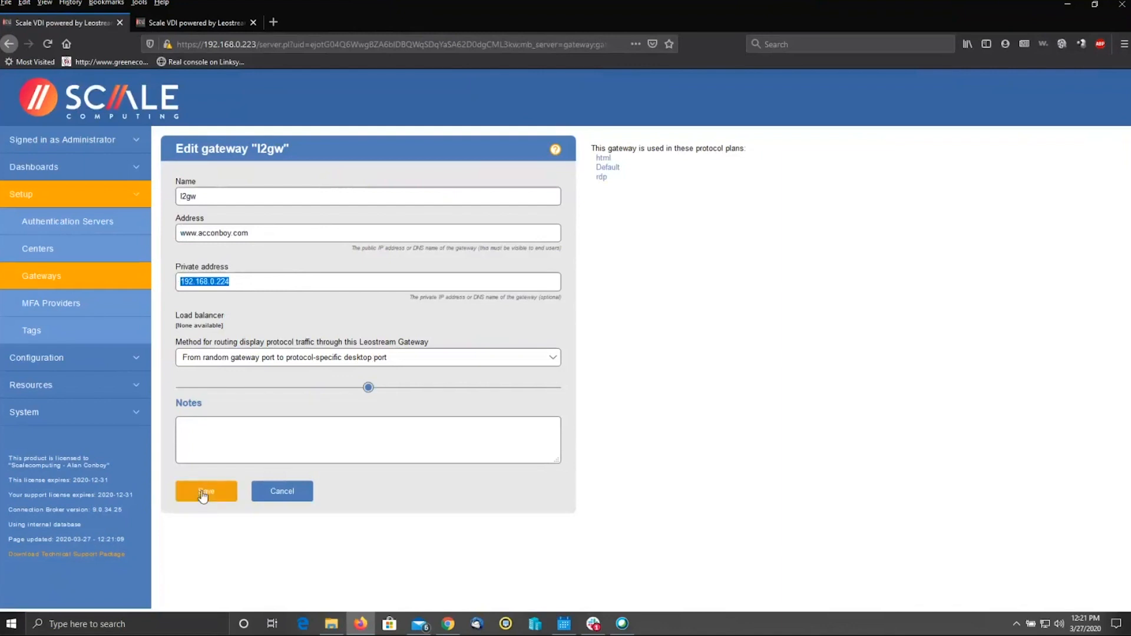
left_click(206, 491)
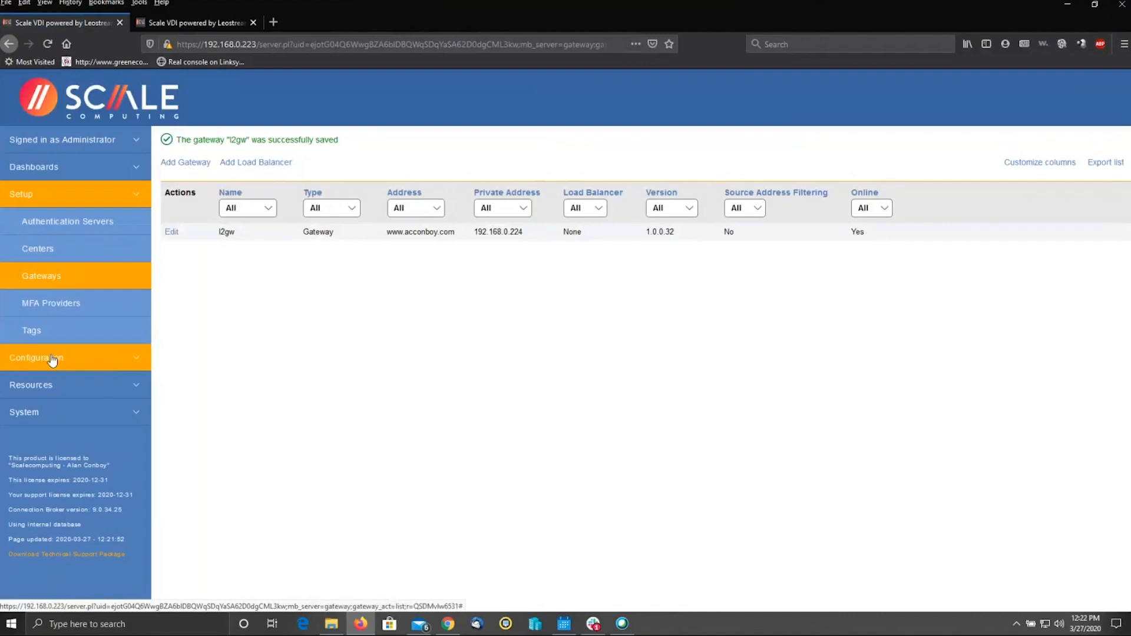
mouse_move(58, 359)
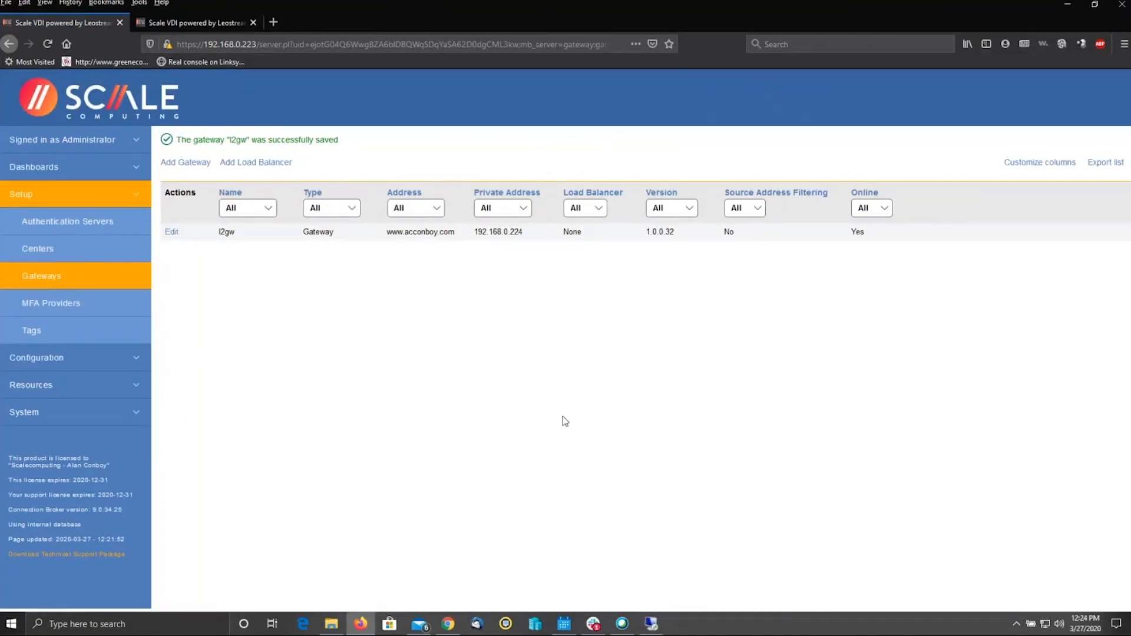
mouse_move(575, 424)
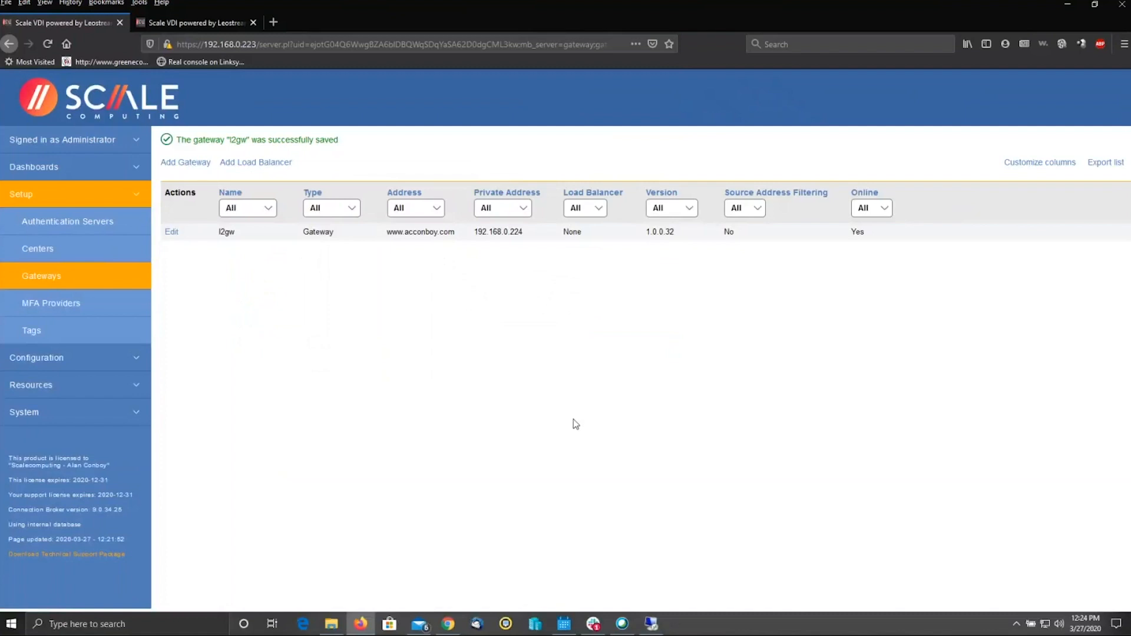
mouse_move(601, 438)
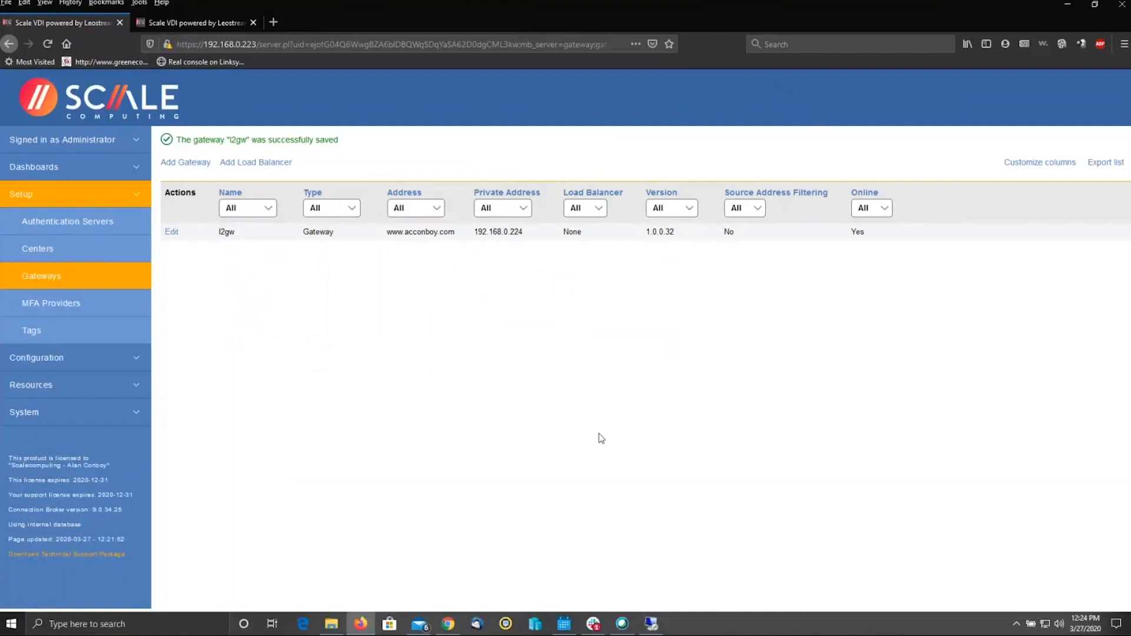
mouse_move(700, 525)
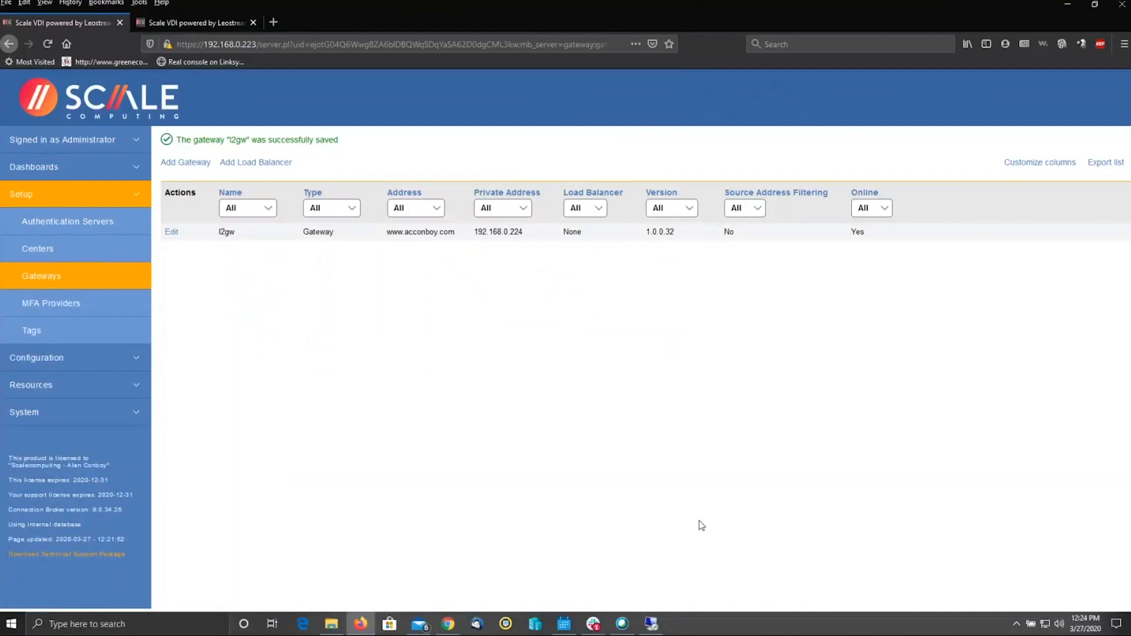
mouse_move(664, 594)
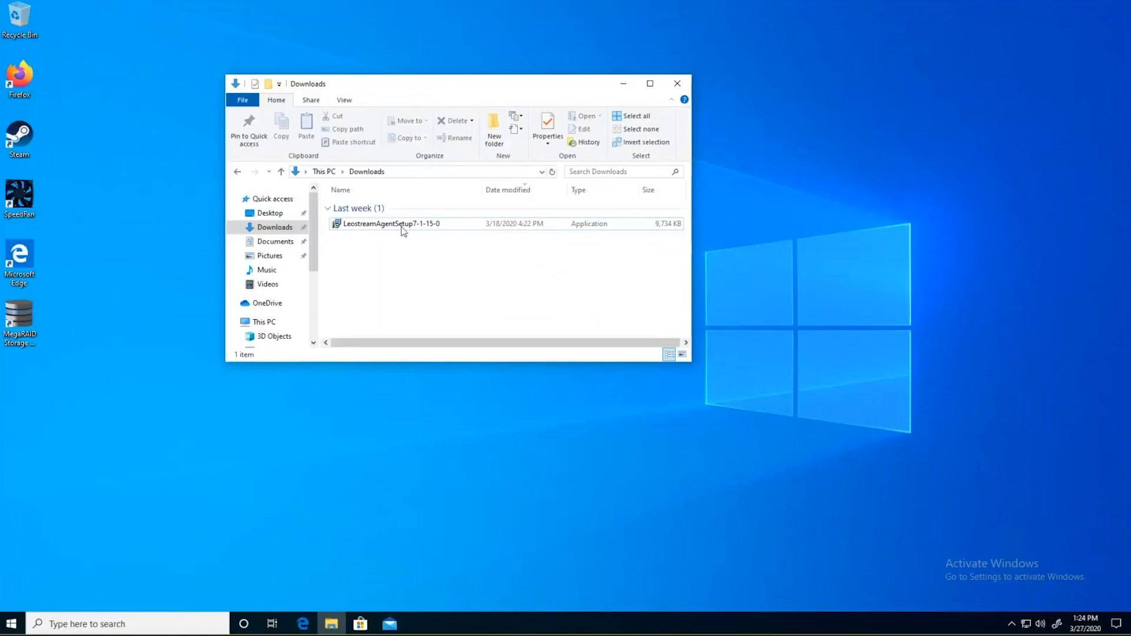
mouse_move(401, 224)
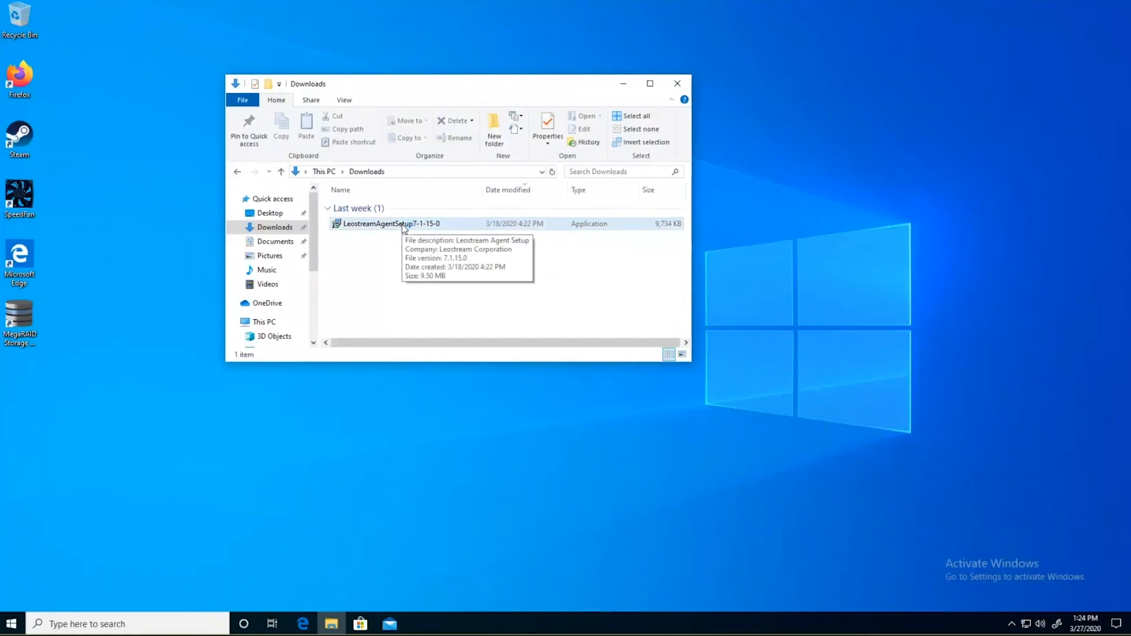
Install LeostreamAgentSetup7-1-15-0 in English with broker address 192.168.0.223.
left_click(389, 223)
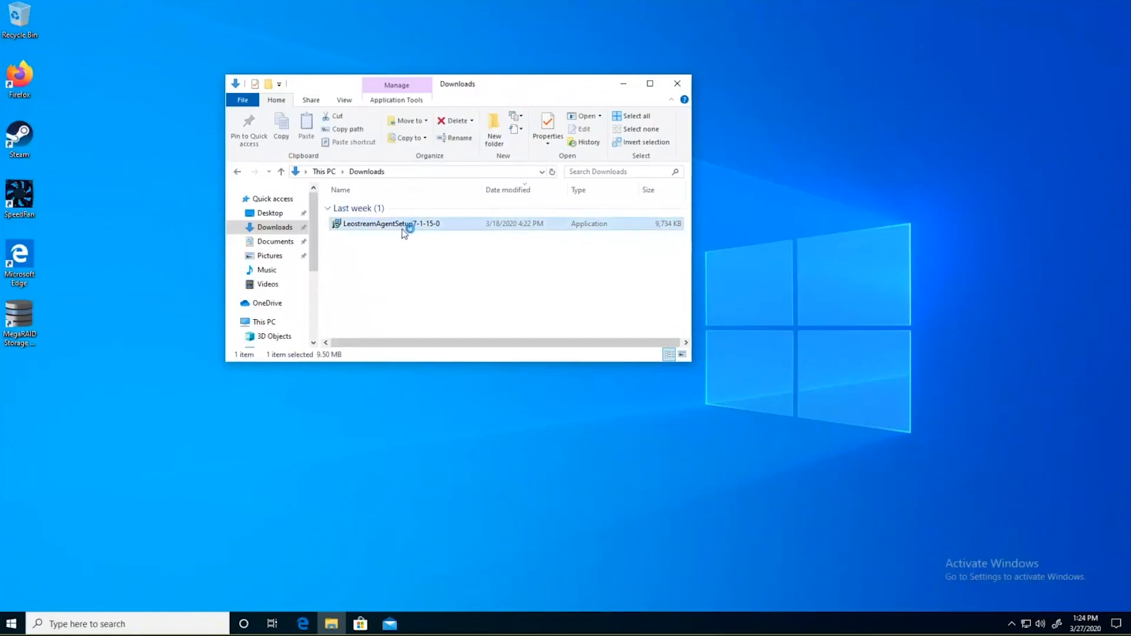
double_click(389, 223)
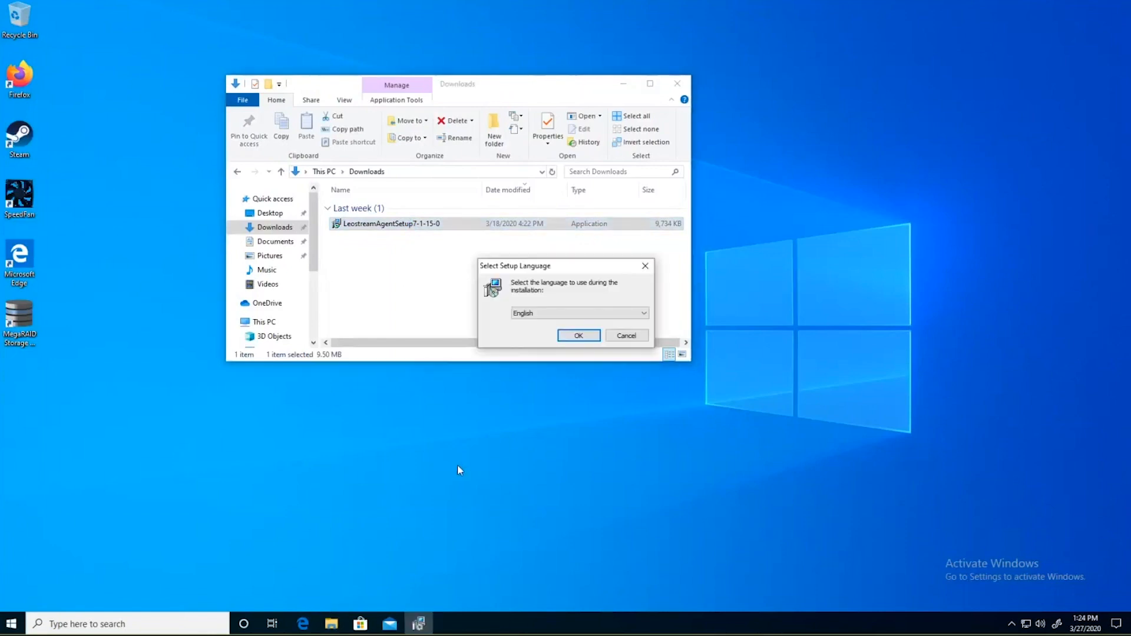
left_click(577, 335)
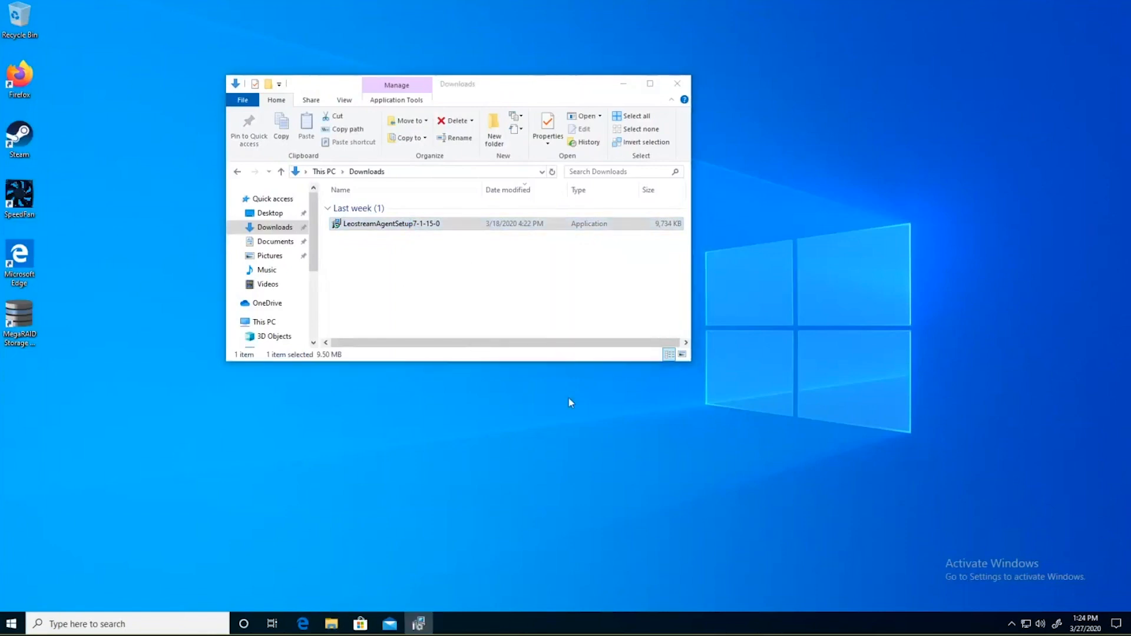
double_click(390, 223)
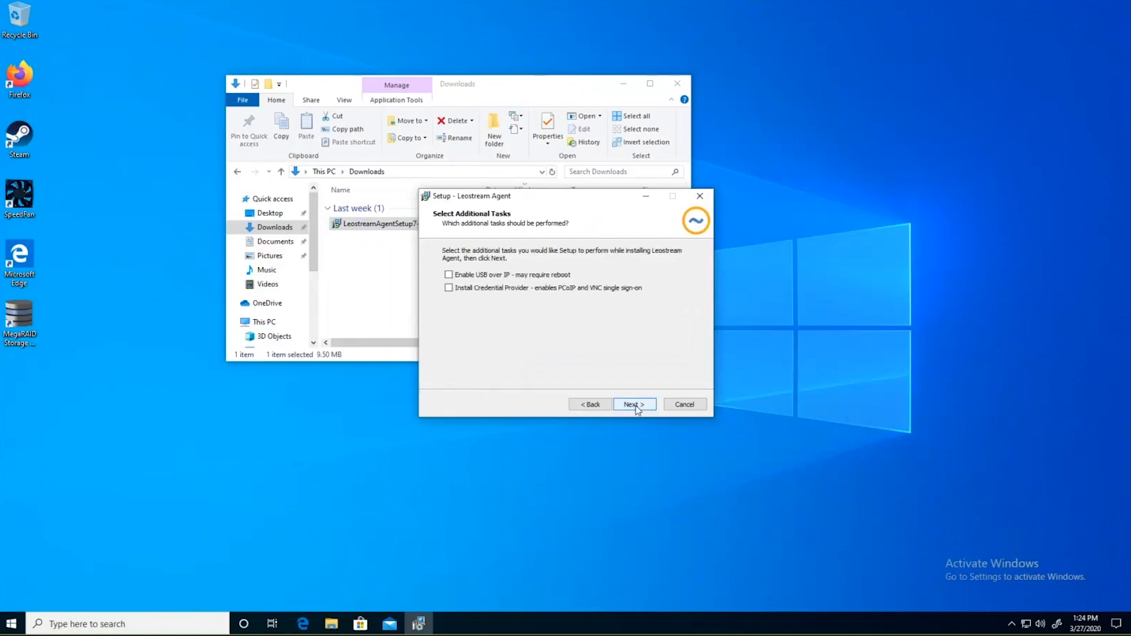
left_click(632, 404)
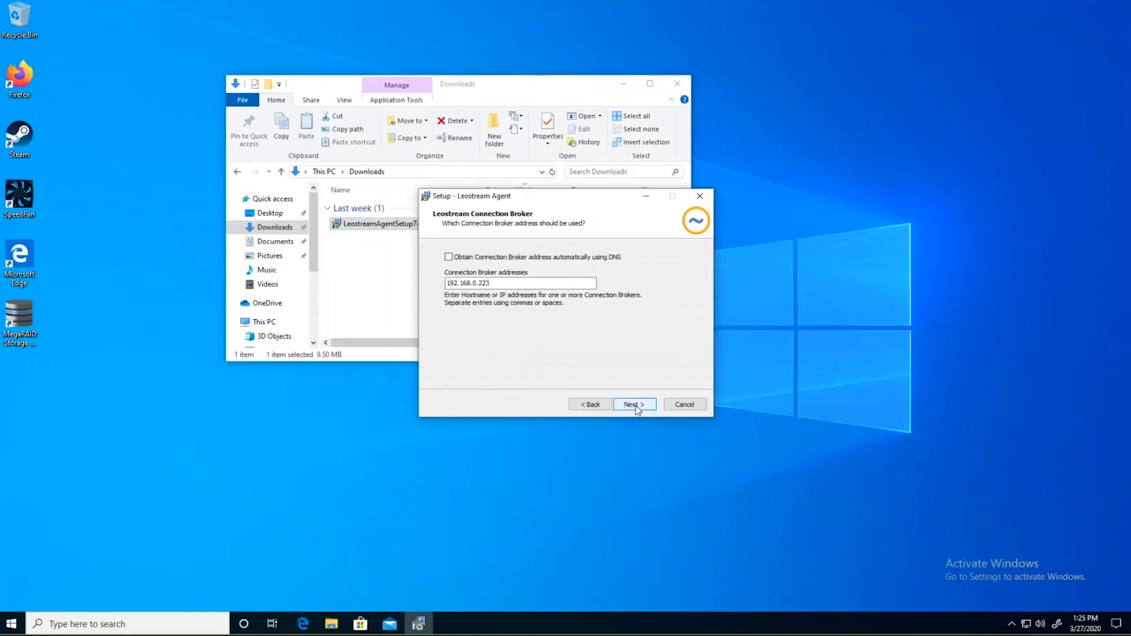
left_click(520, 283)
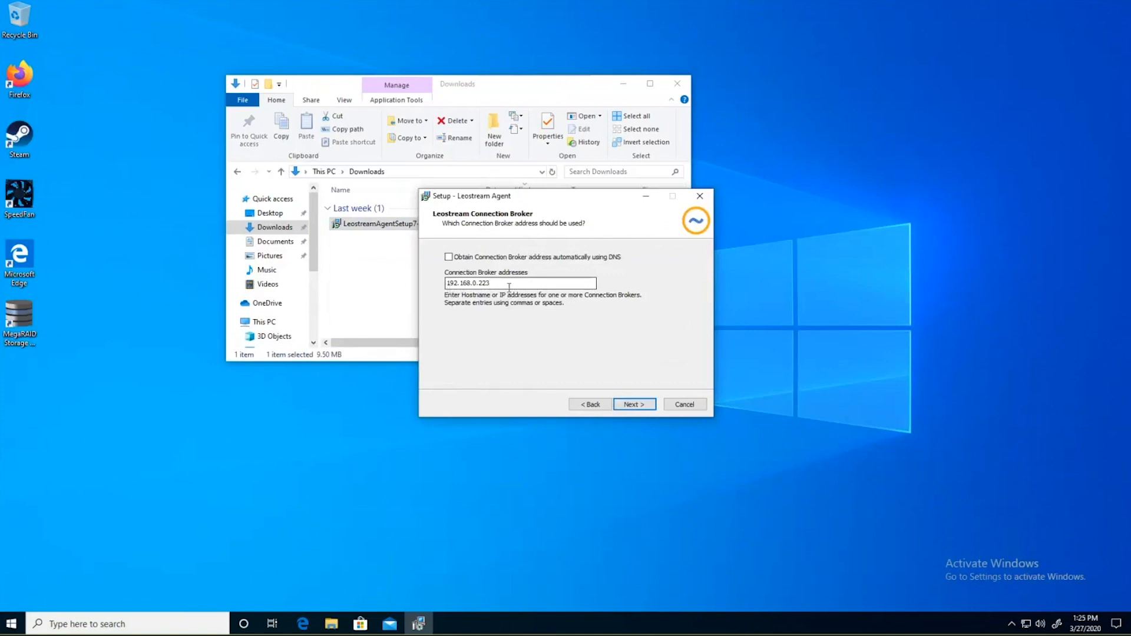
left_click(632, 404)
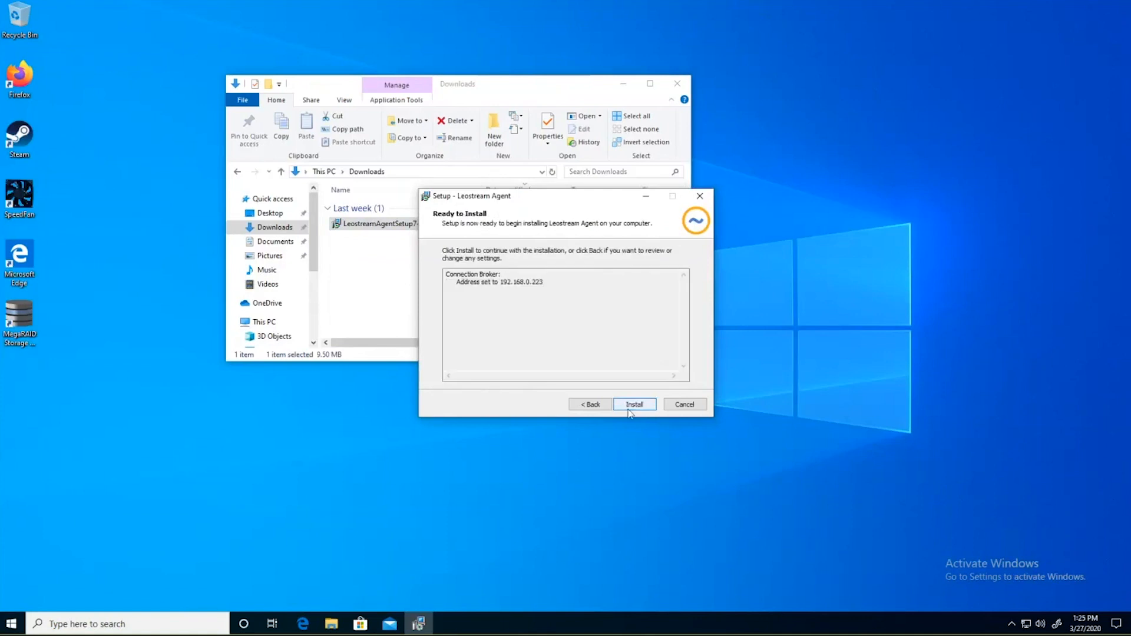
left_click(633, 404)
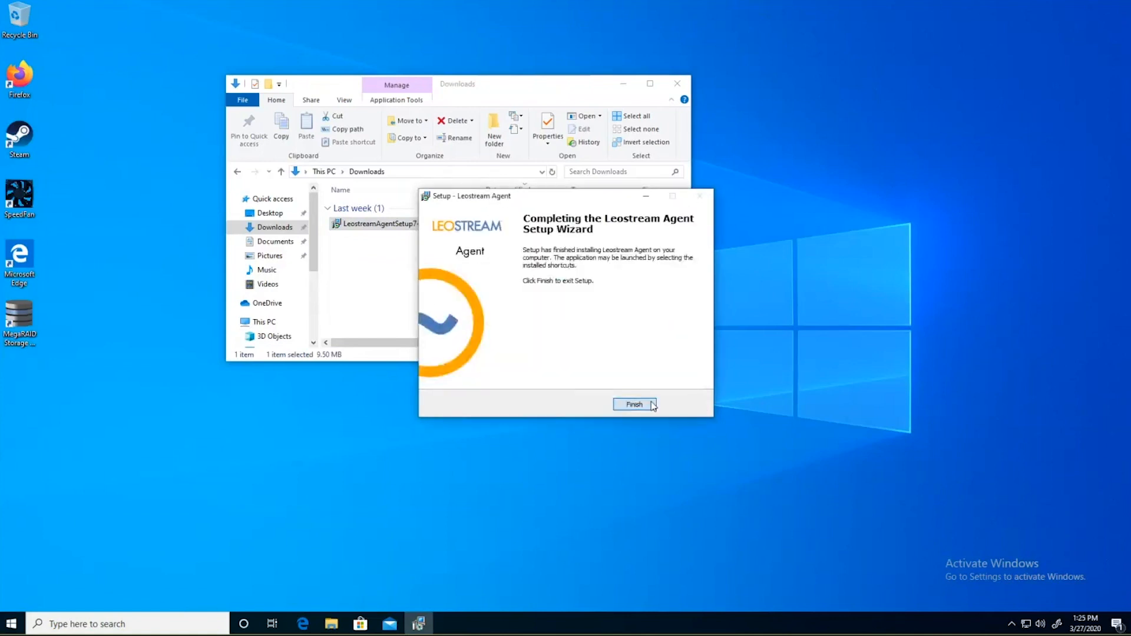
left_click(634, 404)
type("control pa")
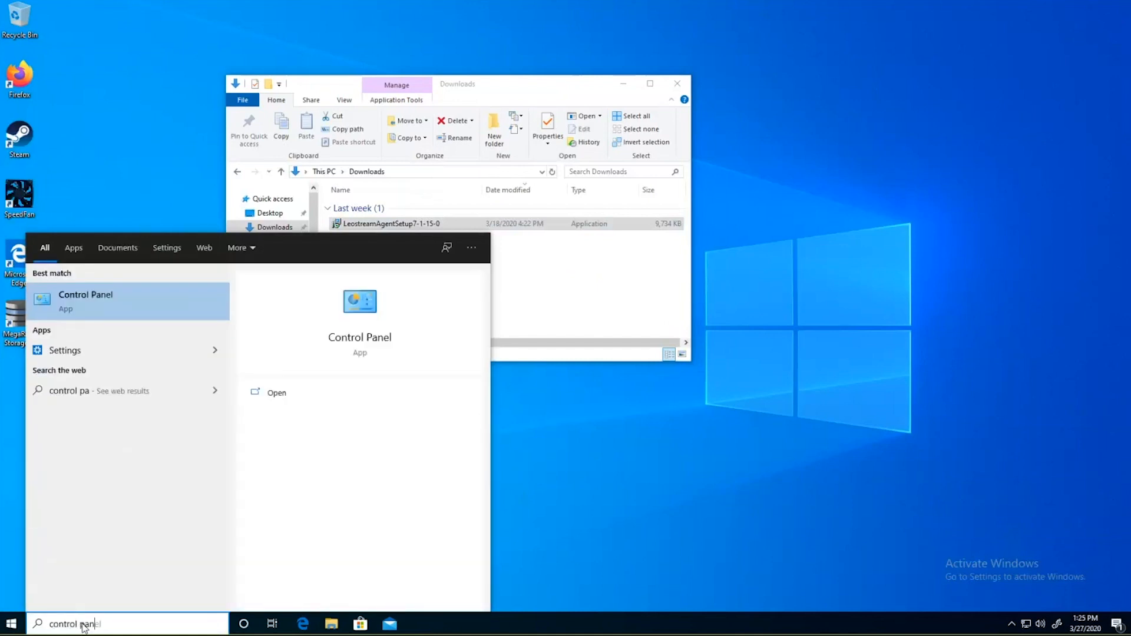
Keep remote connections allowed in System's Remote settings, with Domain Users permitted.
left_click(85, 301)
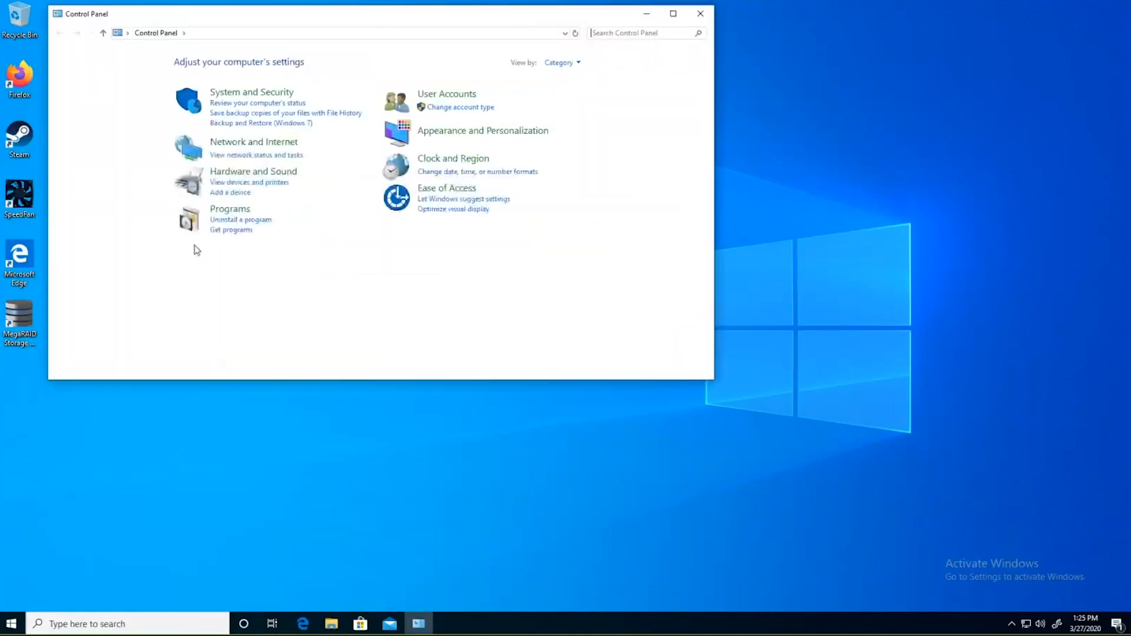
mouse_move(278, 103)
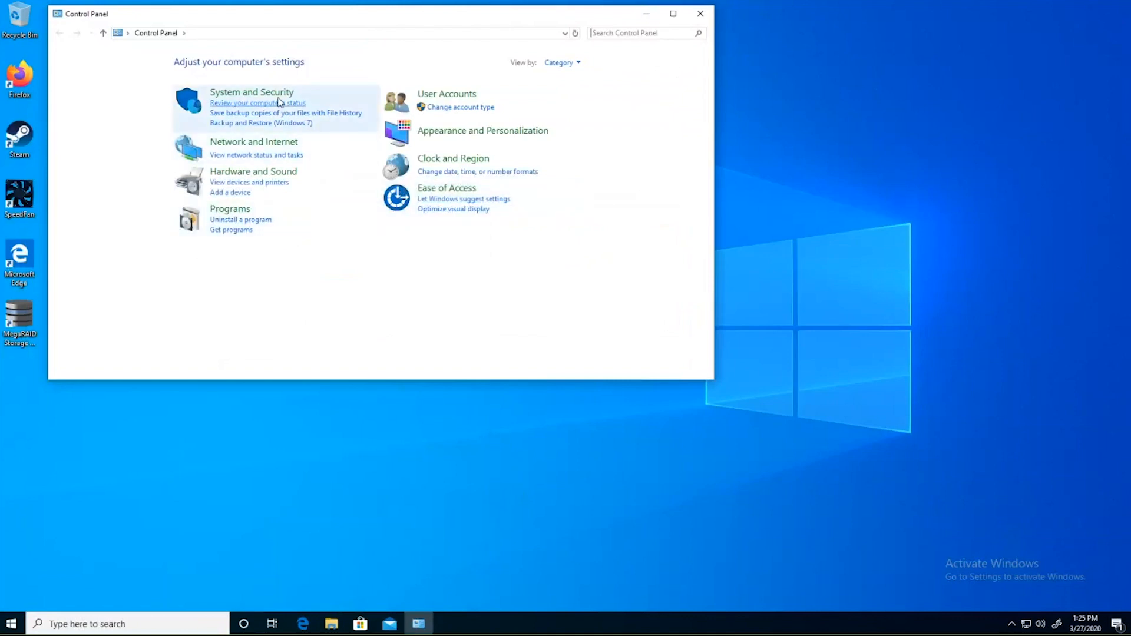
left_click(251, 92)
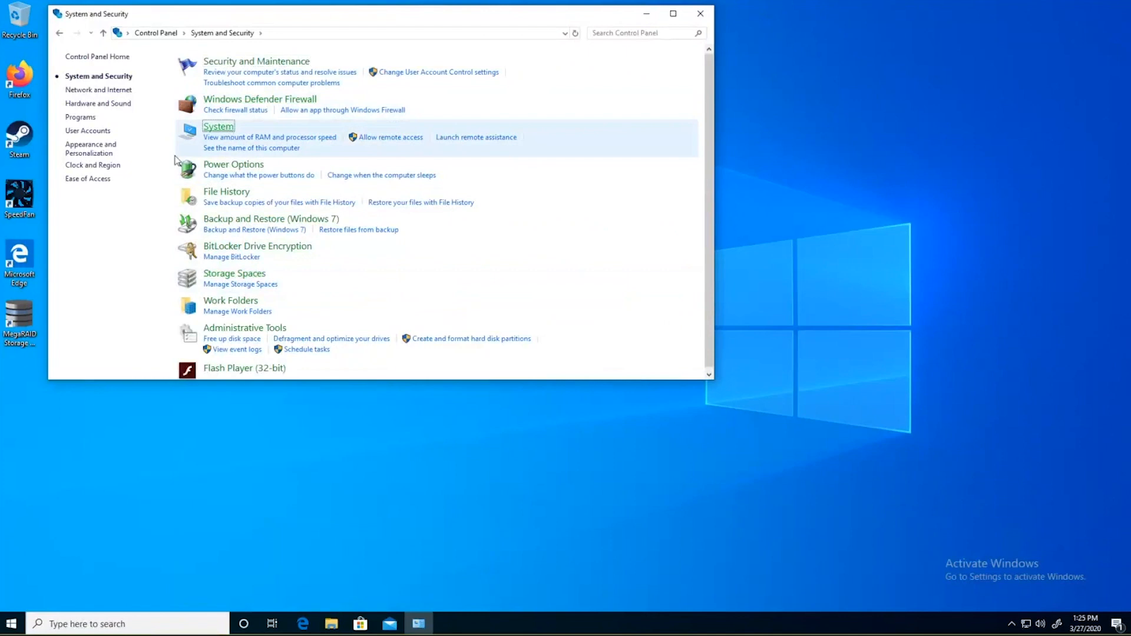
left_click(218, 126)
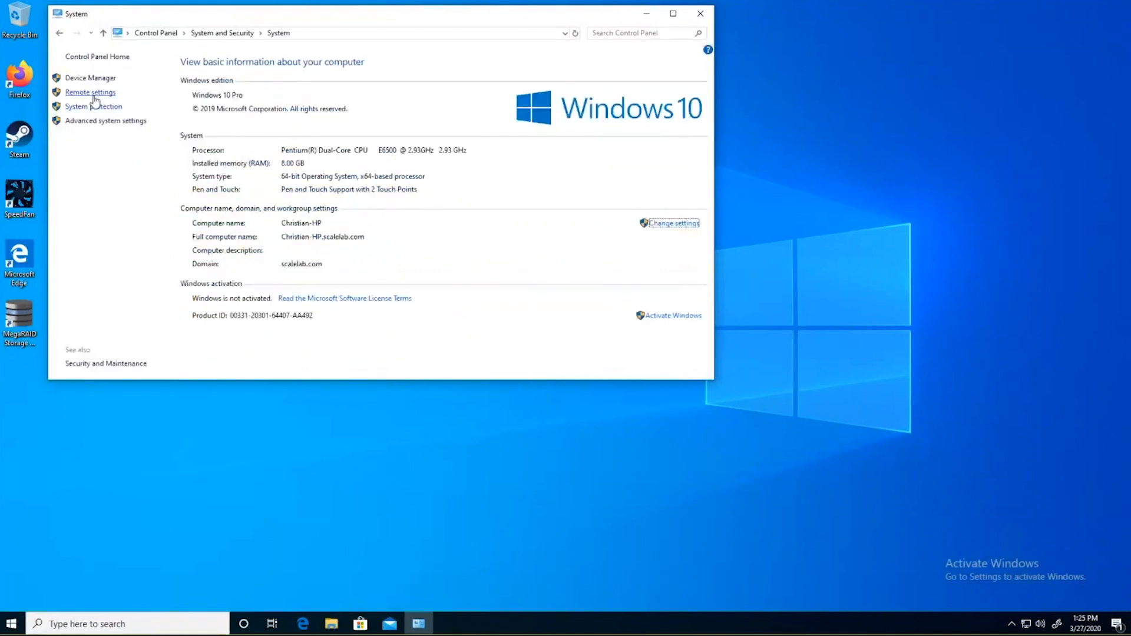
left_click(89, 92)
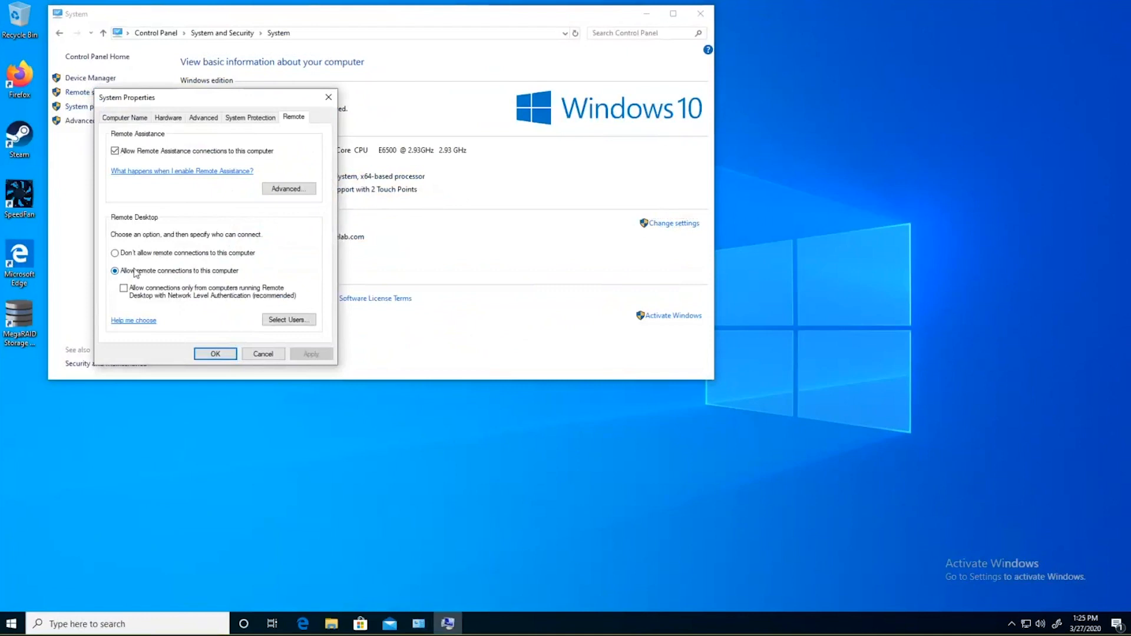
left_click(288, 320)
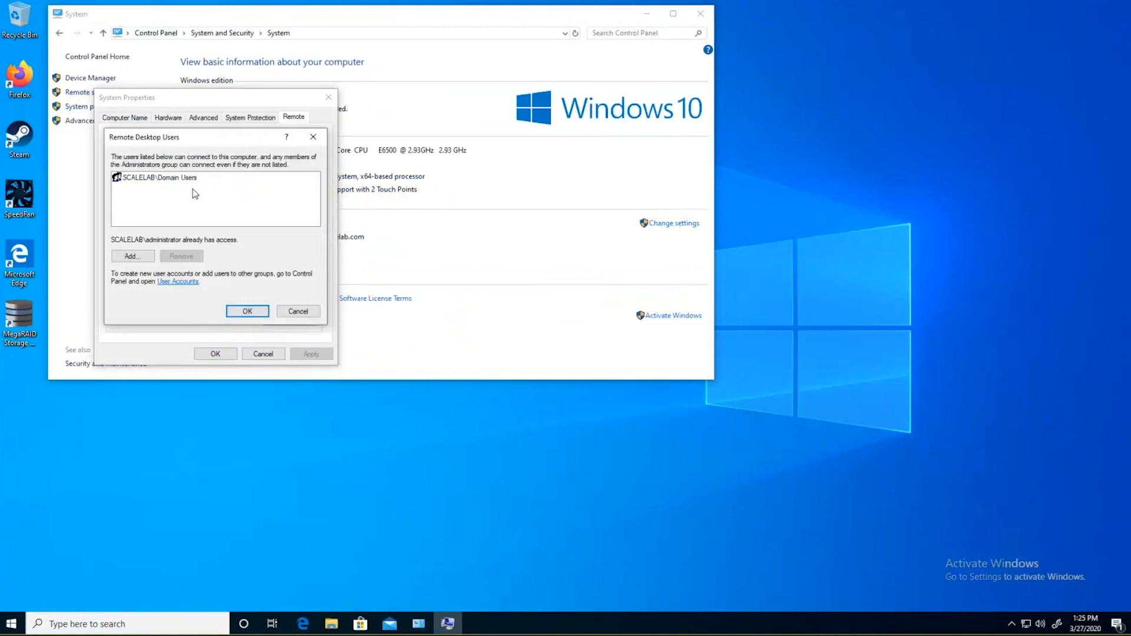
left_click(246, 311)
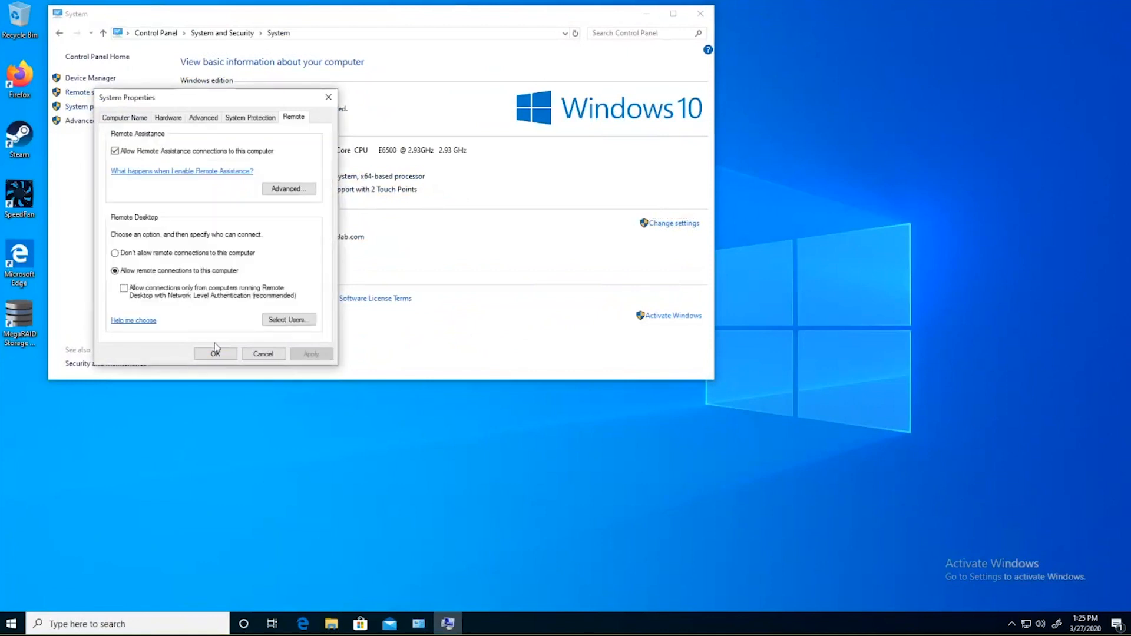
left_click(215, 353)
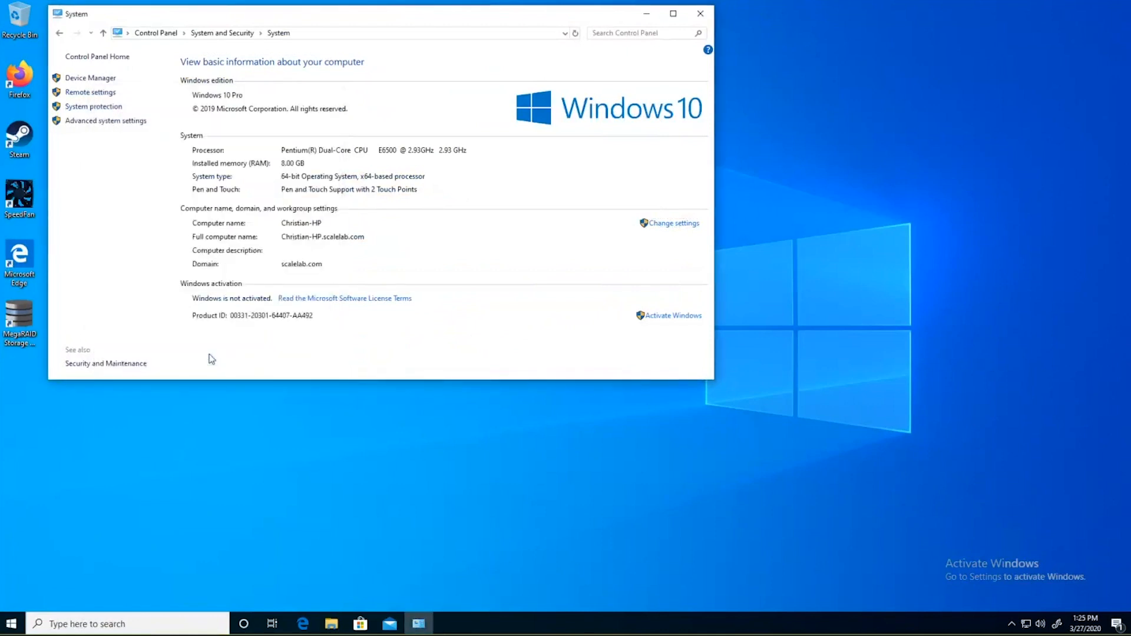
mouse_move(263, 341)
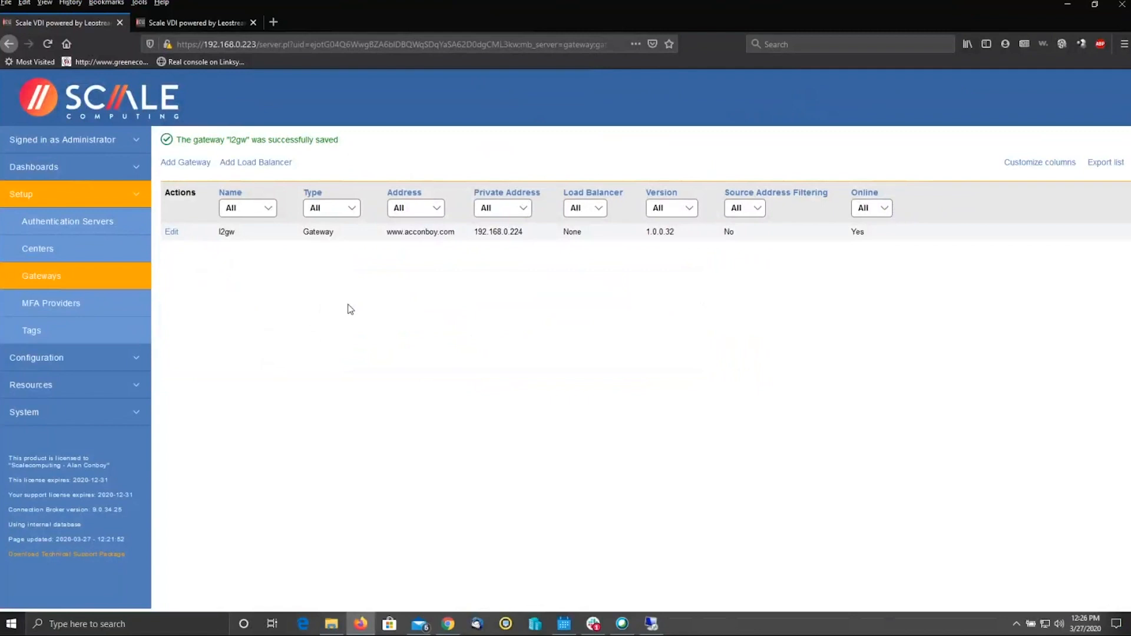
mouse_move(282, 329)
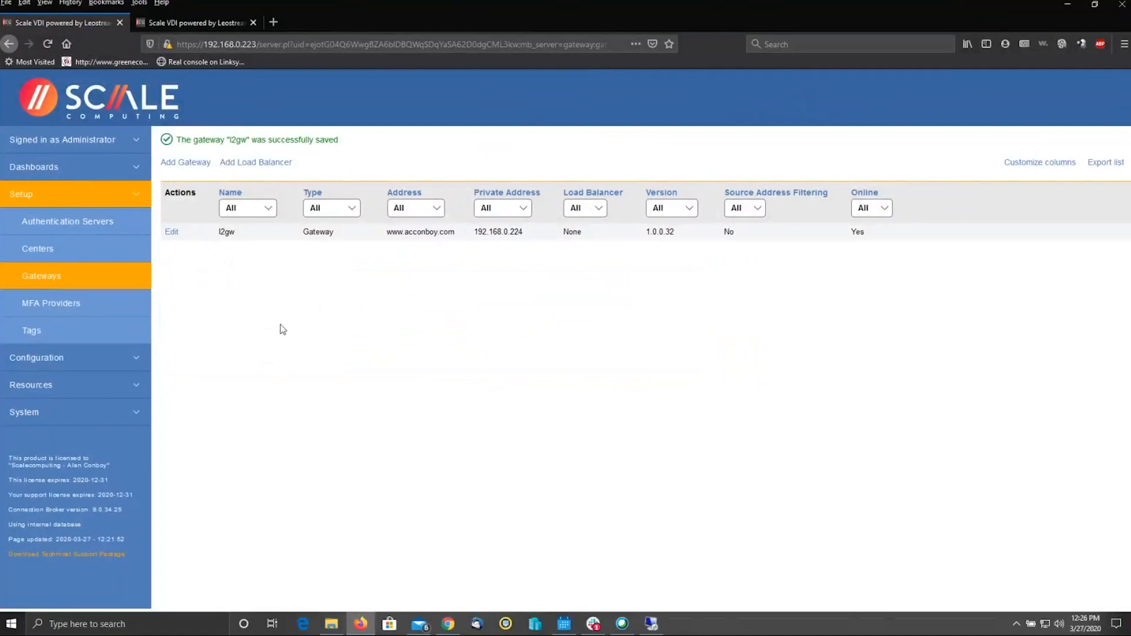
mouse_move(211, 322)
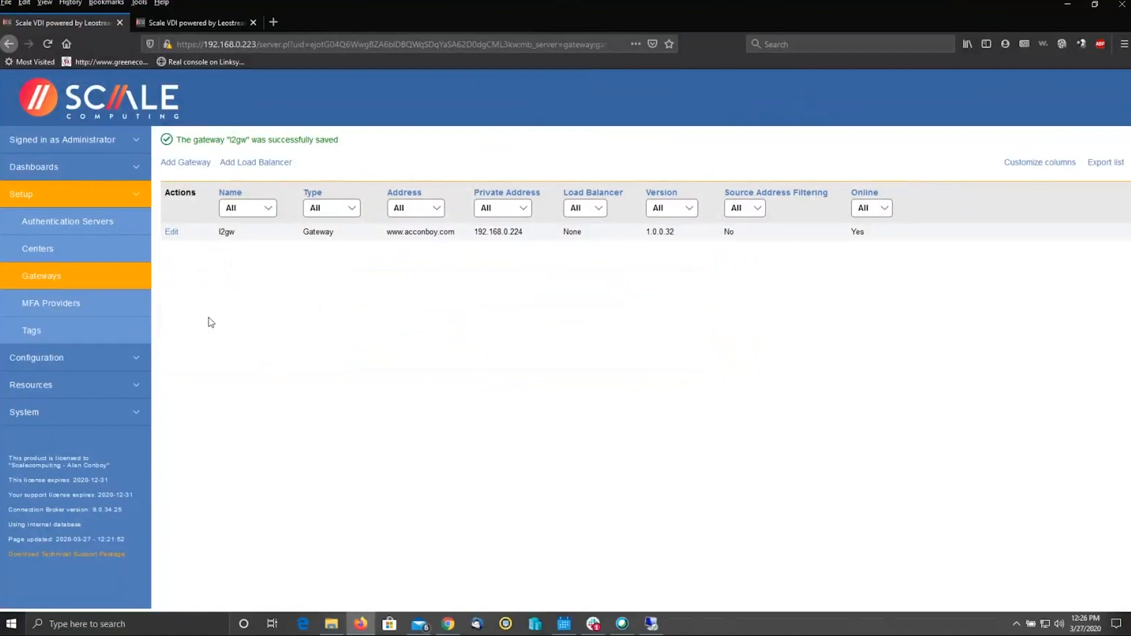
mouse_move(123, 285)
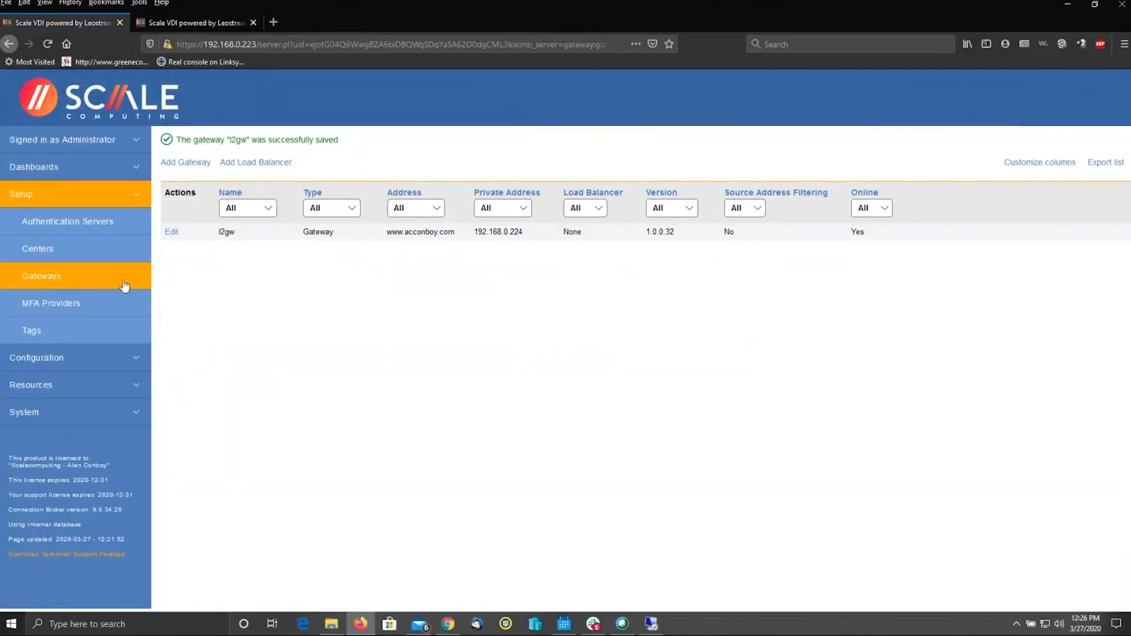
mouse_move(37, 248)
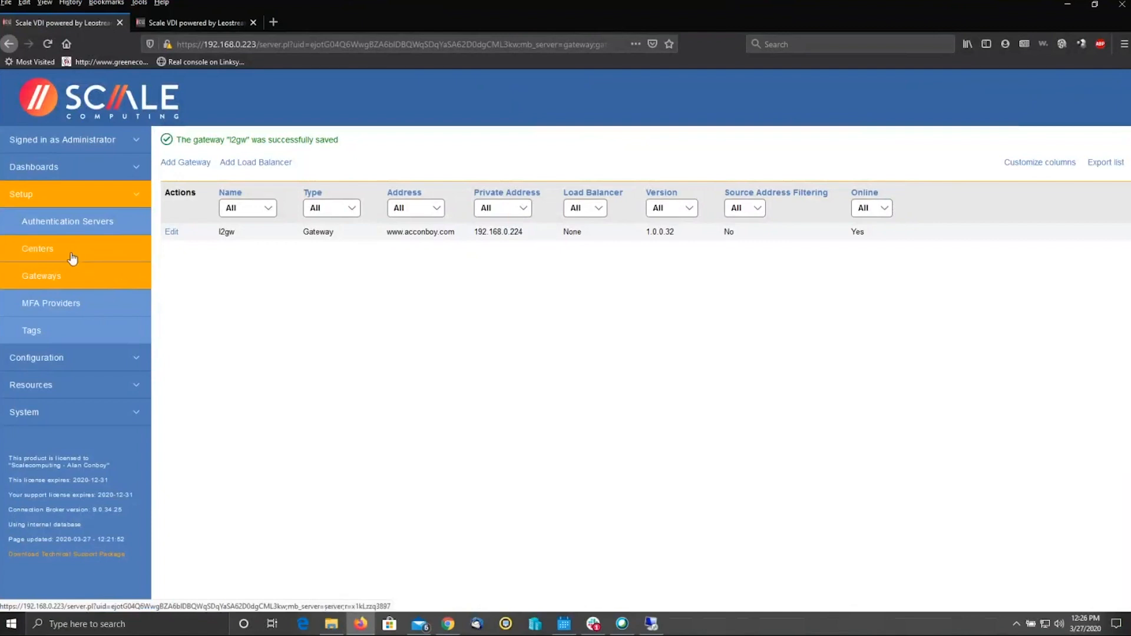
Show the six centers, including Cloud Unity, Raptor1 and Enrolled Desktops.
left_click(37, 248)
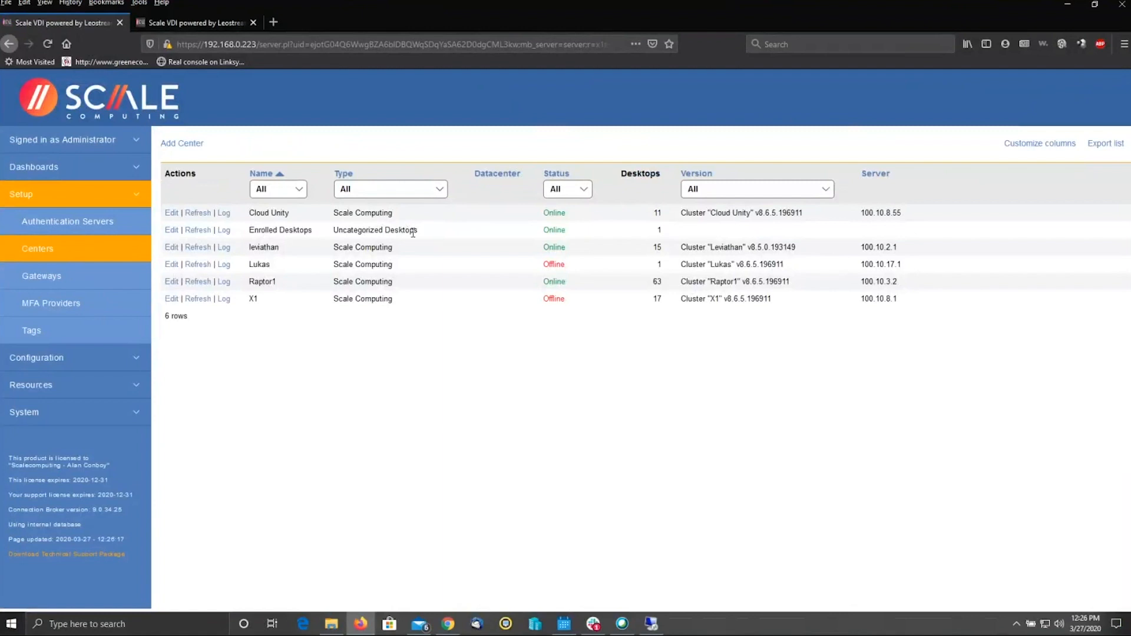
mouse_move(568, 232)
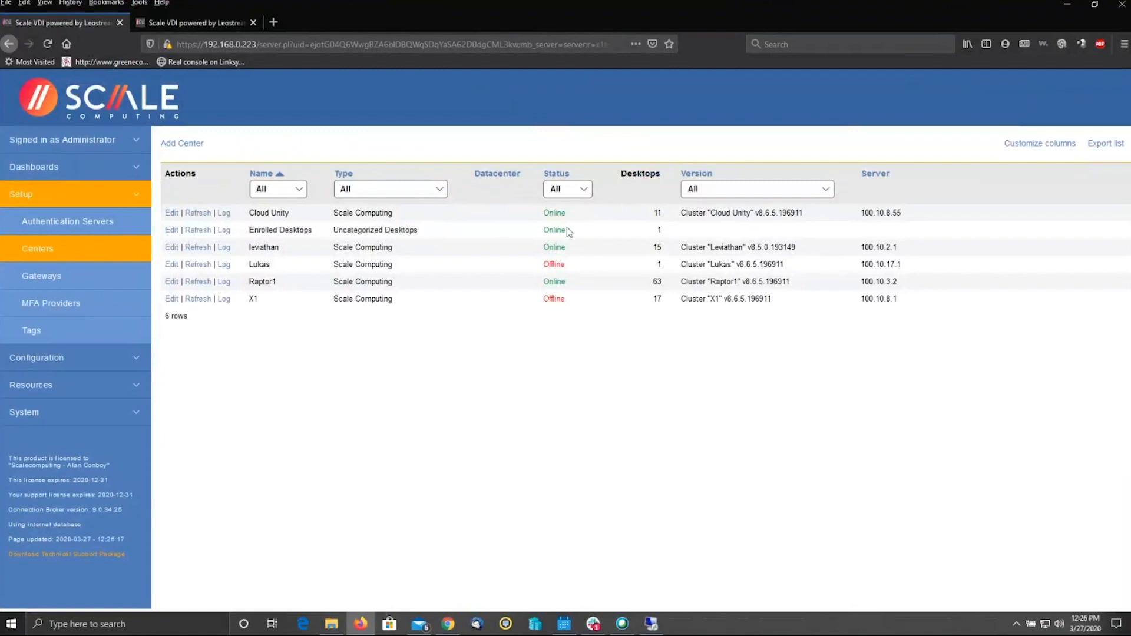
mouse_move(662, 228)
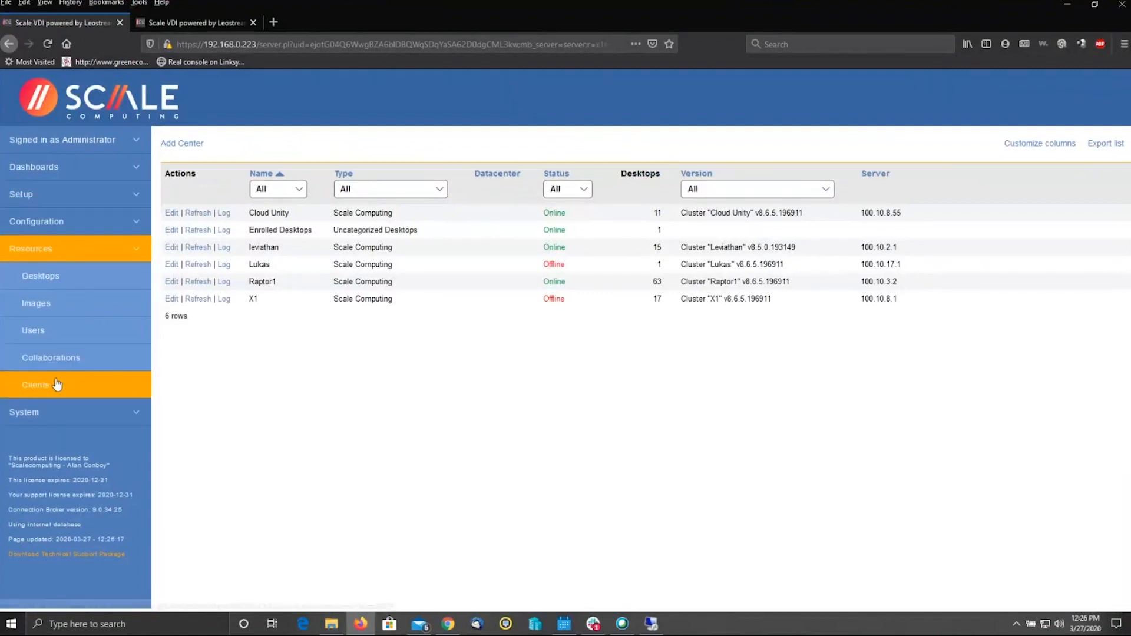
Review desktop Christian-hp, keeping it hard-assigned to dave, and return to the Desktops list.
left_click(41, 276)
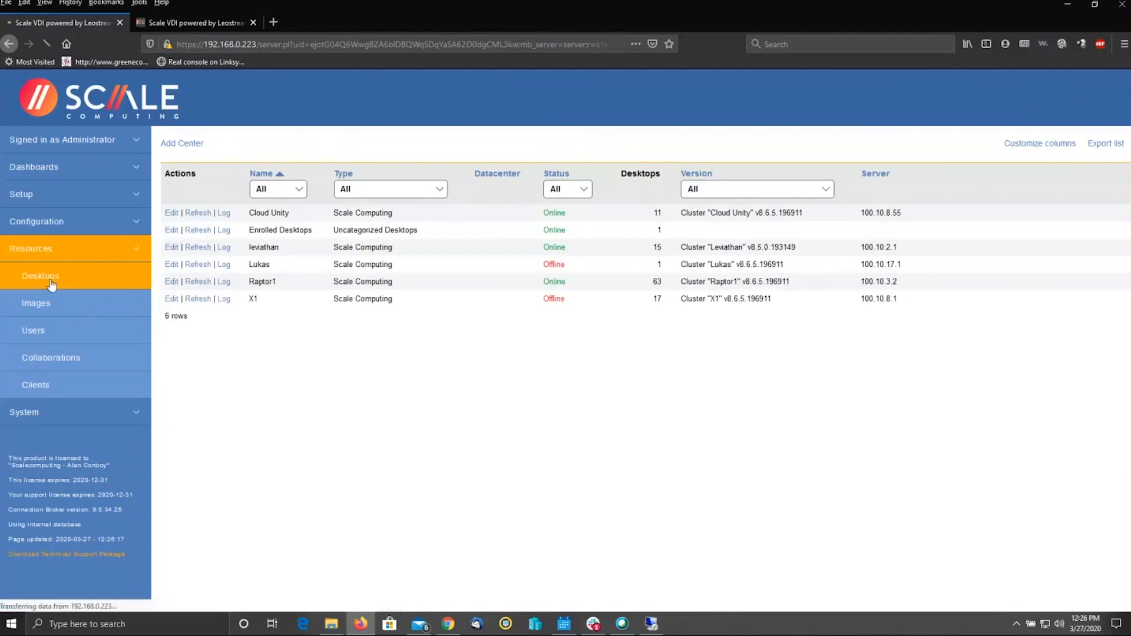
left_click(40, 276)
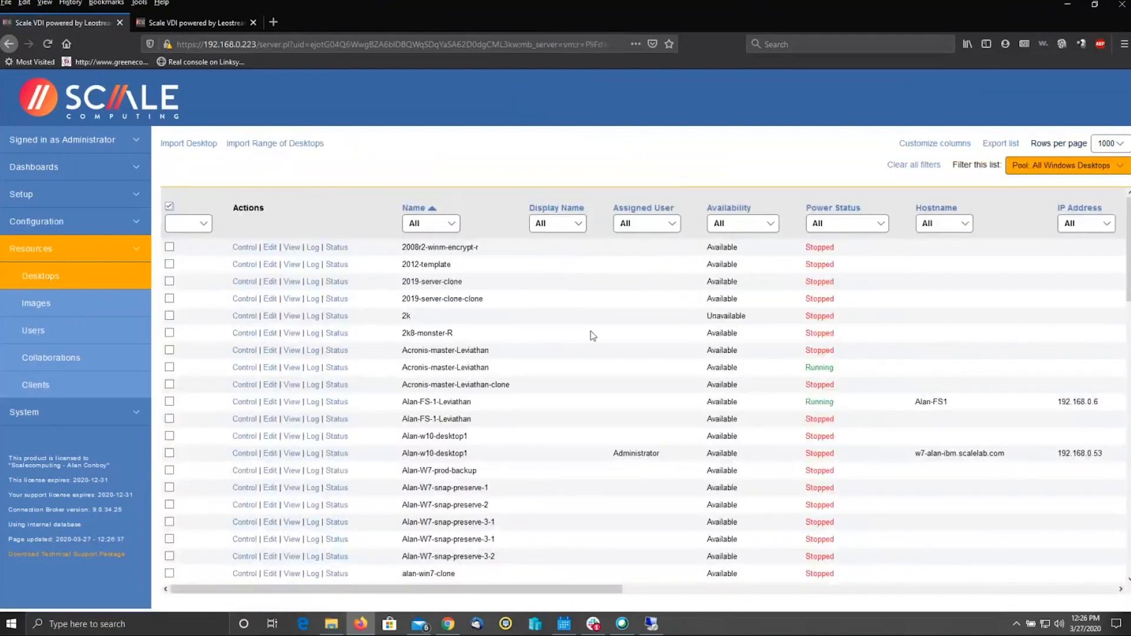
scroll("down", 3)
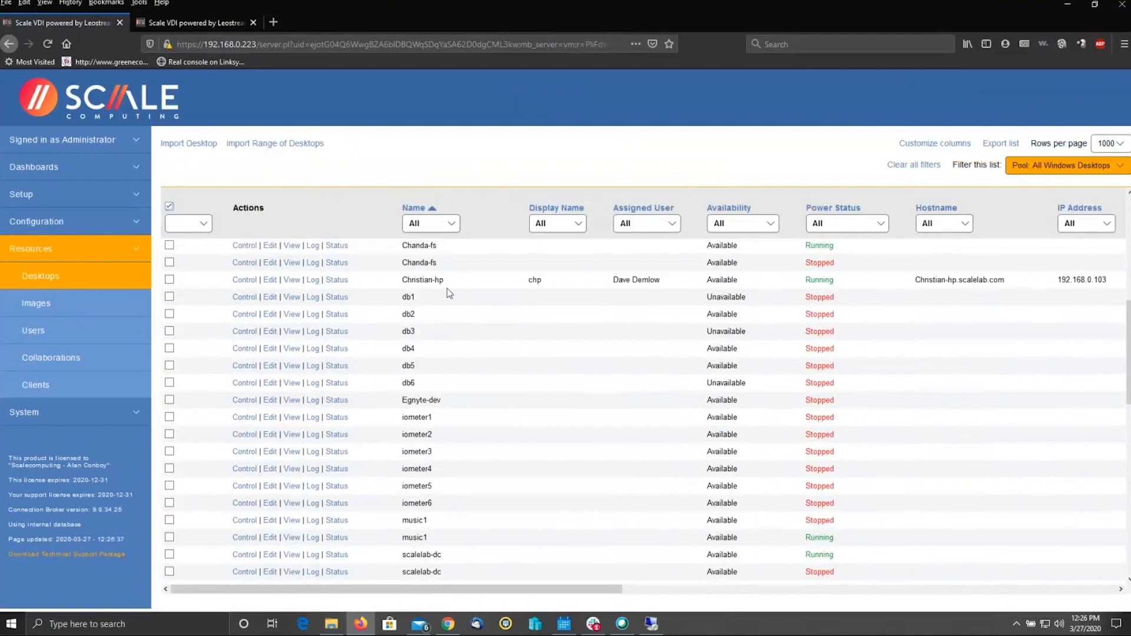
mouse_move(346, 289)
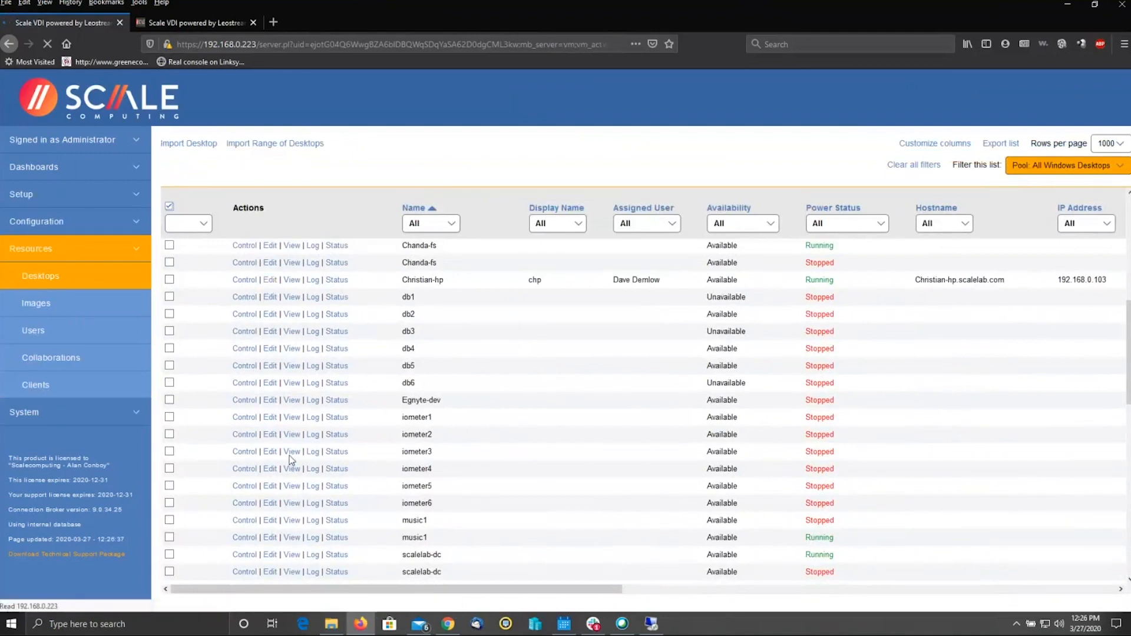
left_click(270, 280)
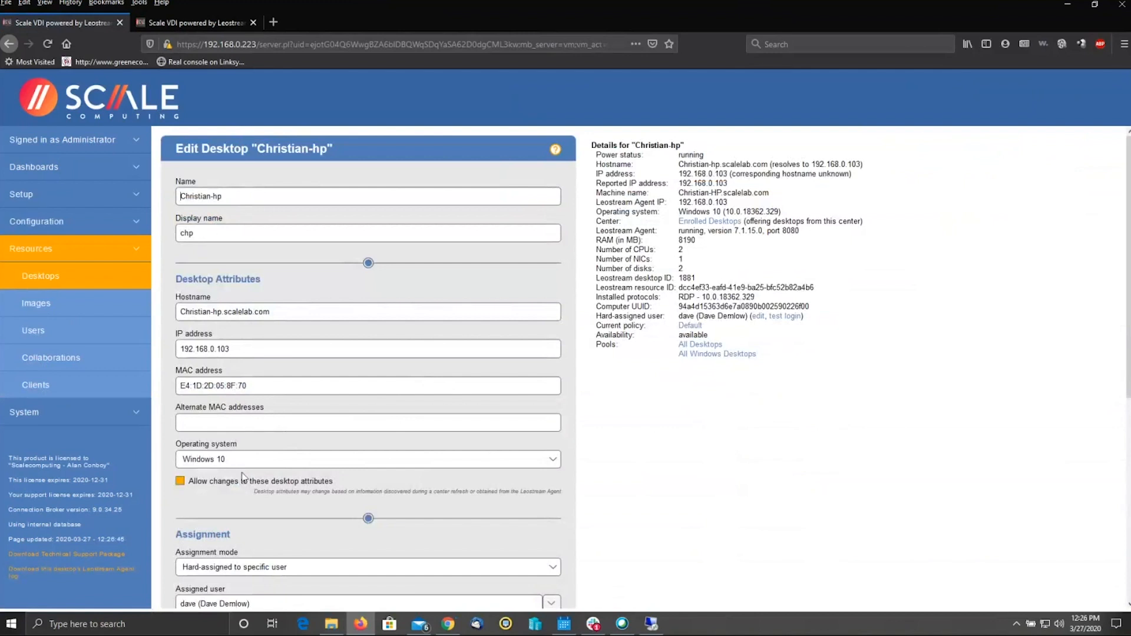
scroll("down", 3)
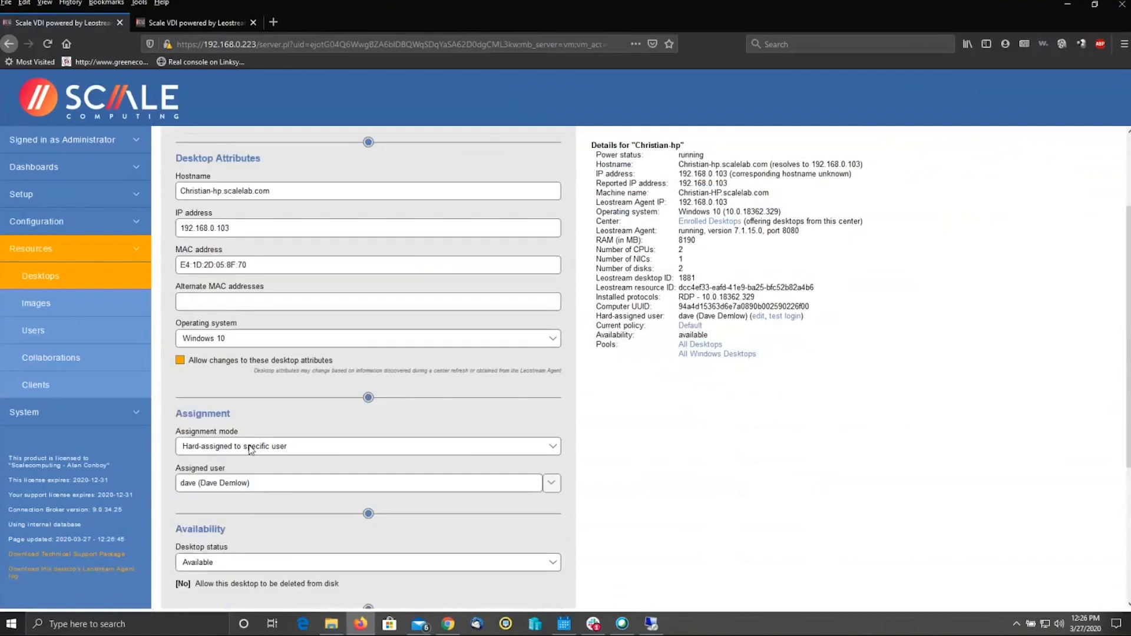
left_click(367, 446)
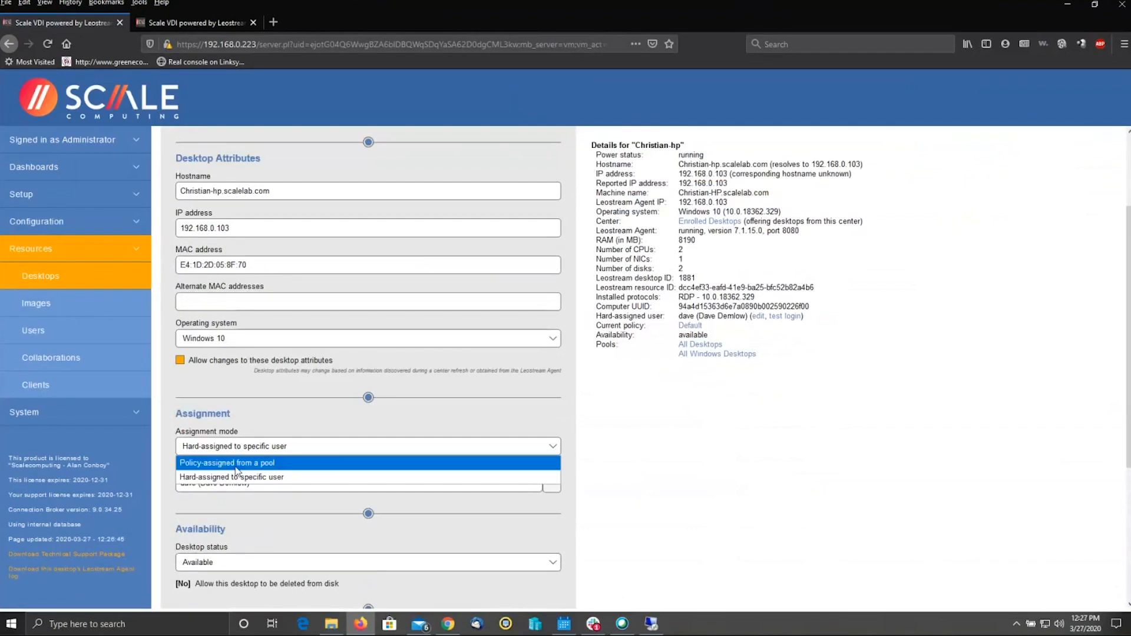
left_click(230, 476)
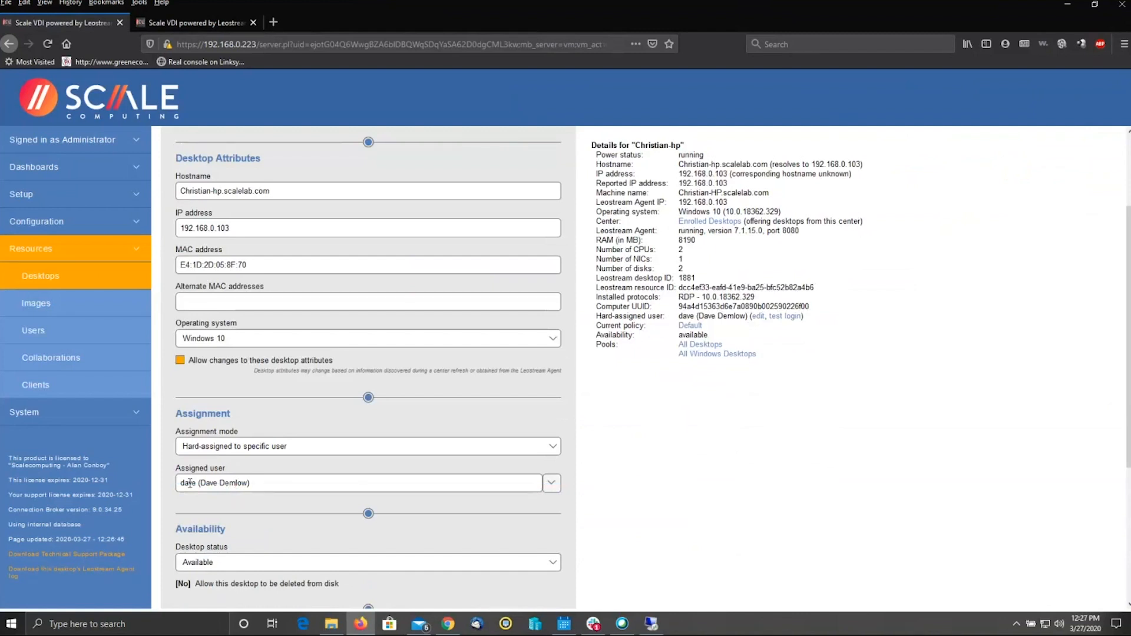
scroll("down", 3)
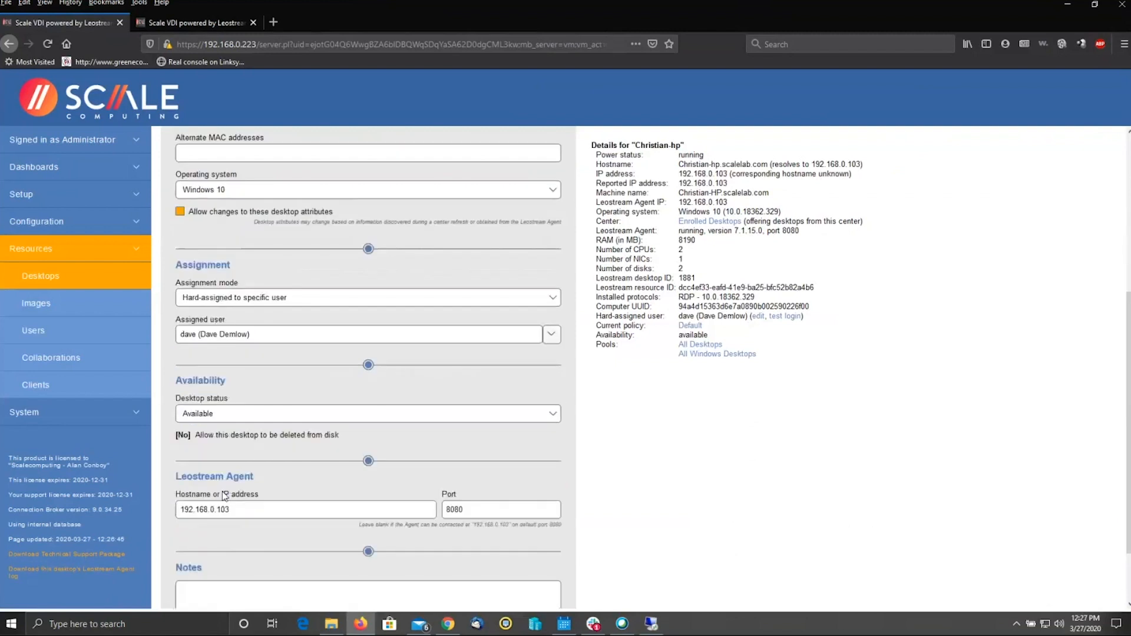
scroll("down", 3)
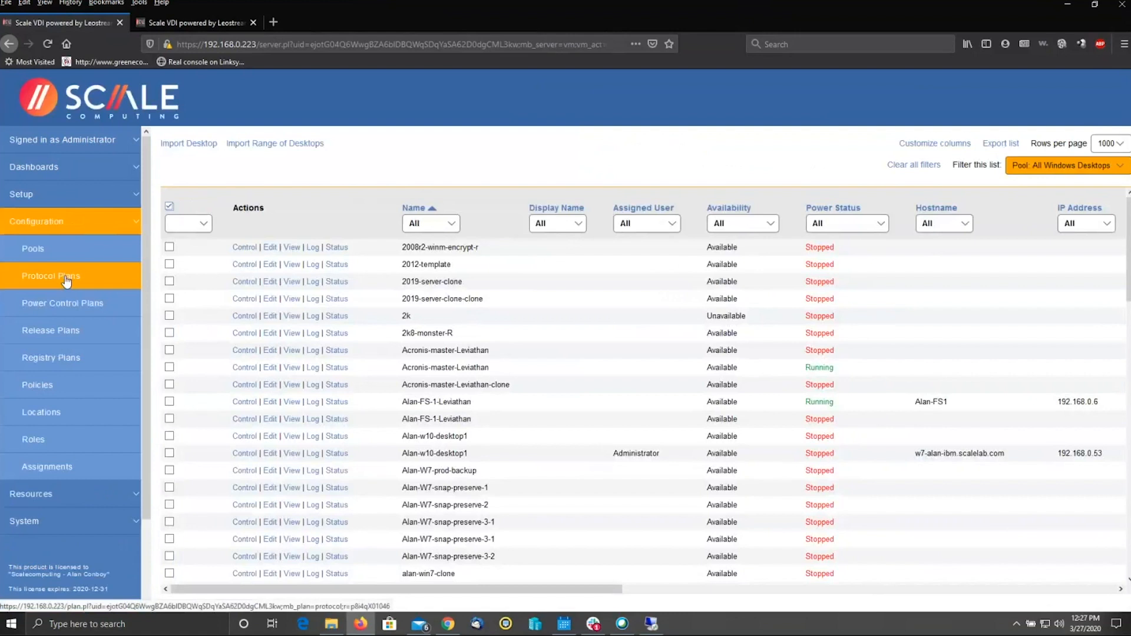
Open the Default protocol plan and scroll to its Web Browser section.
left_click(51, 275)
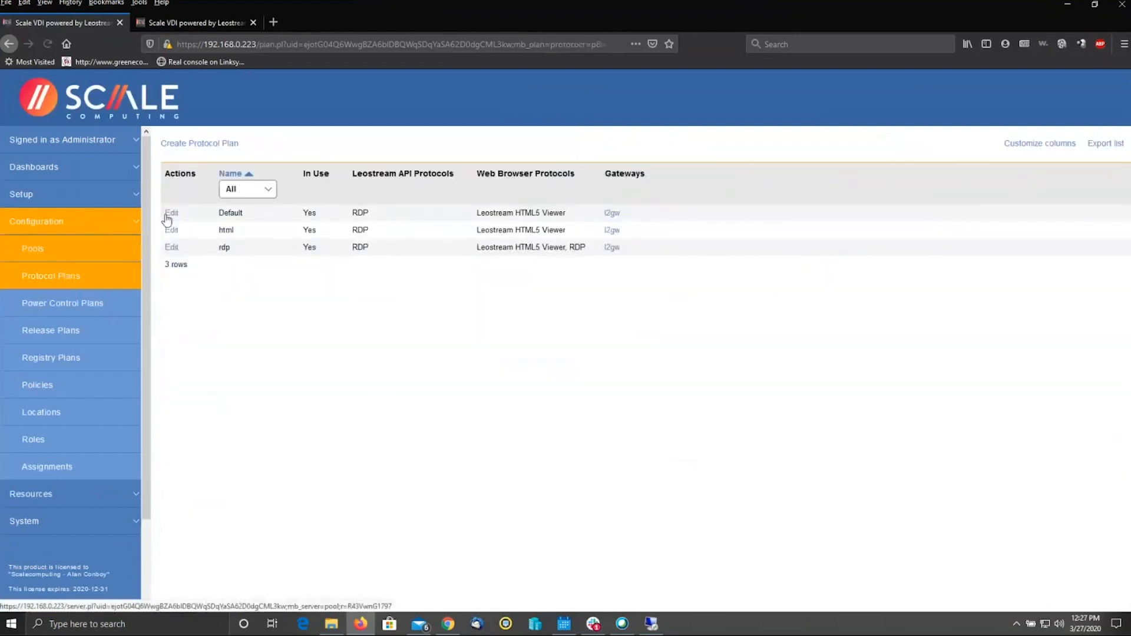
left_click(171, 212)
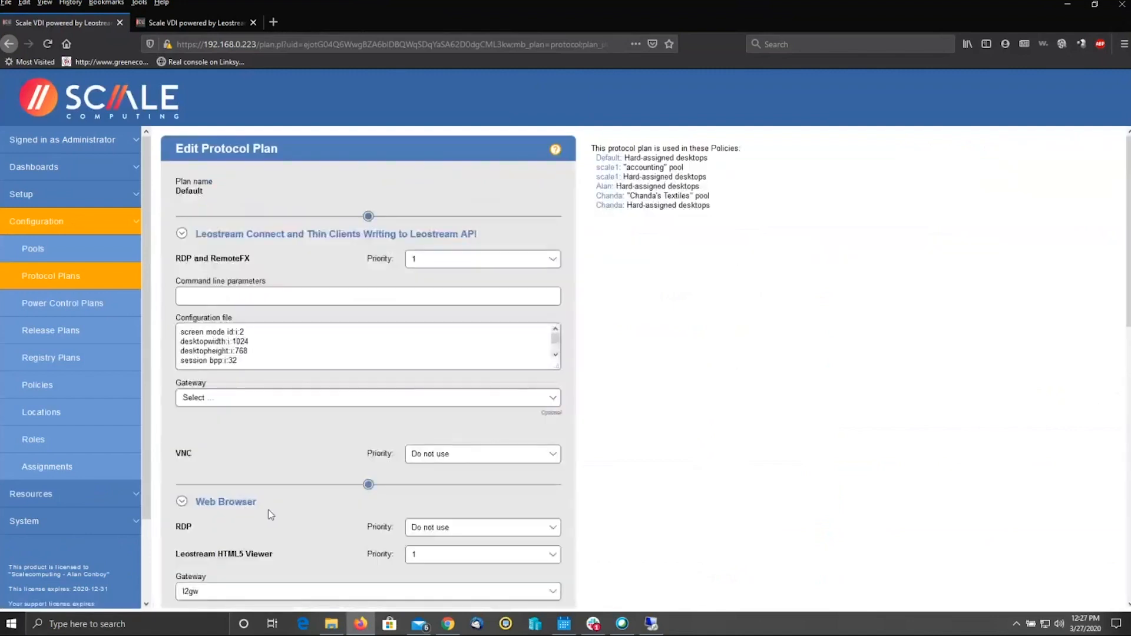
mouse_move(261, 472)
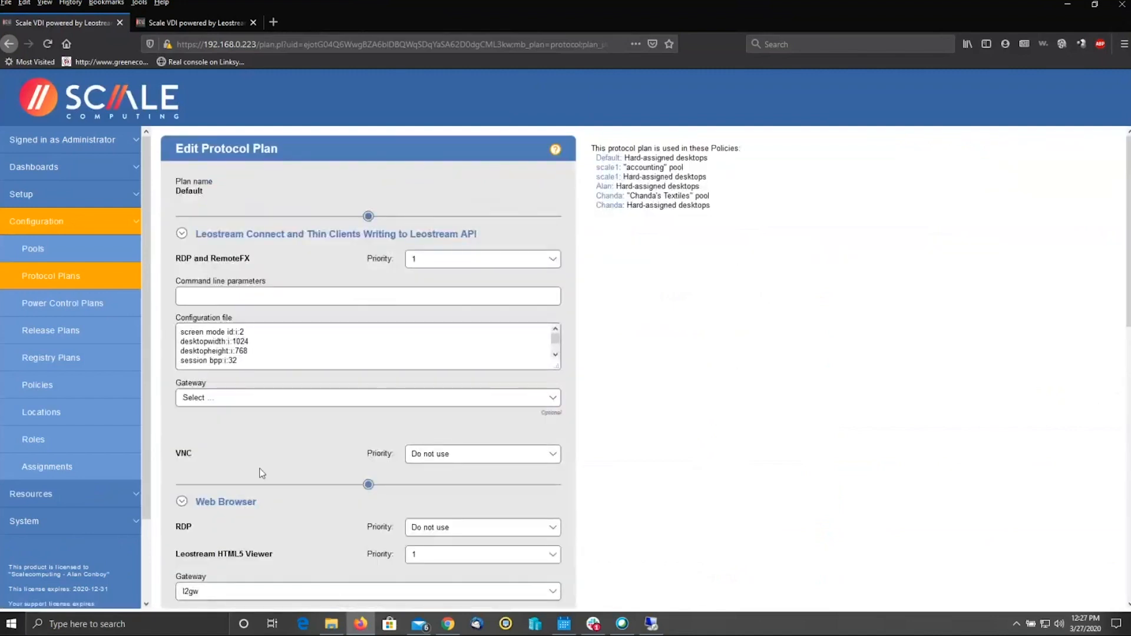
mouse_move(303, 392)
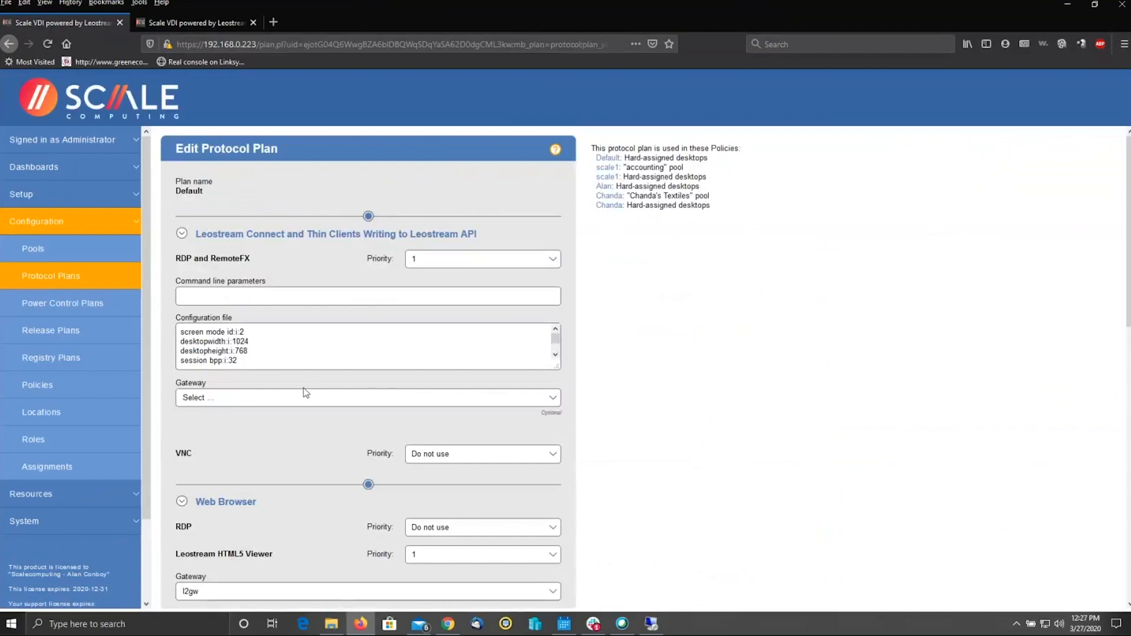
mouse_move(272, 290)
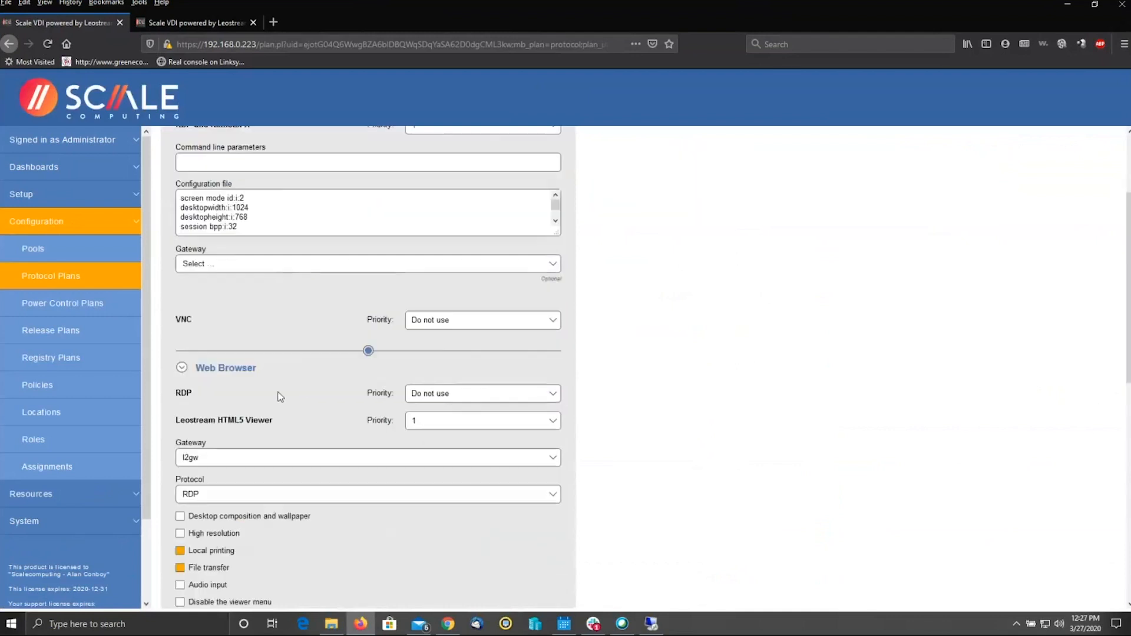
scroll("down", 3)
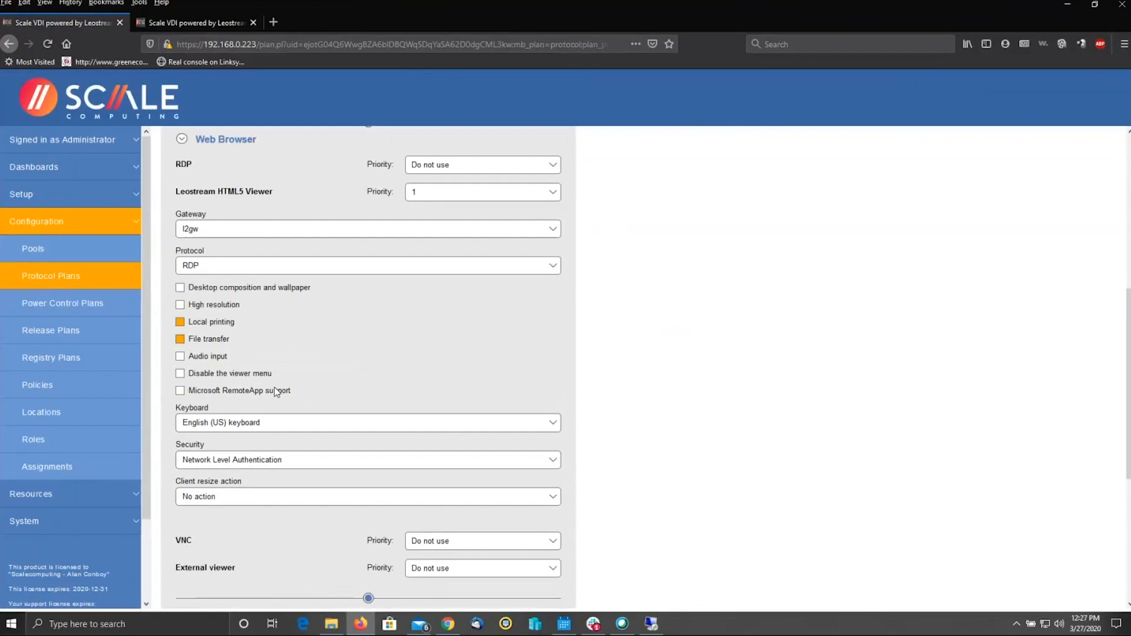
mouse_move(282, 357)
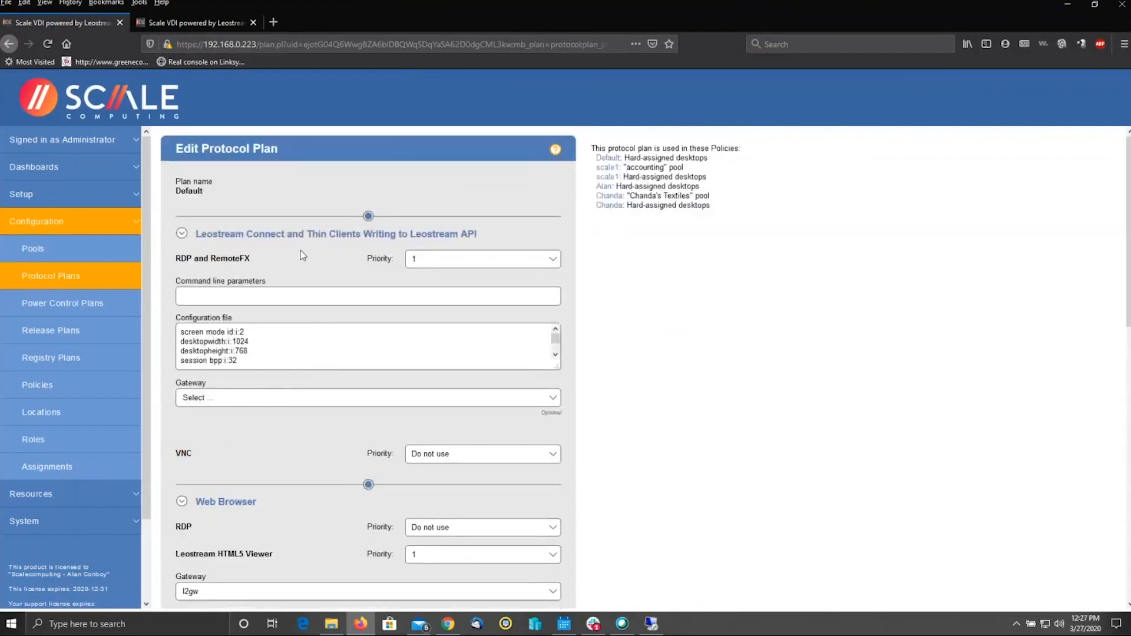
mouse_move(322, 411)
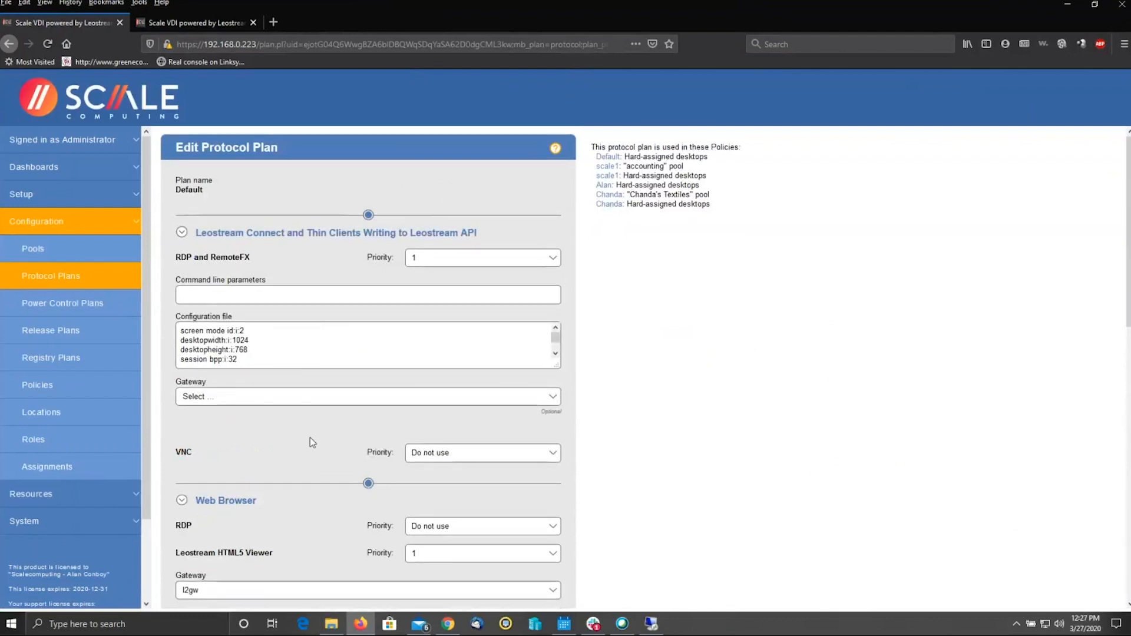
scroll("down", 3)
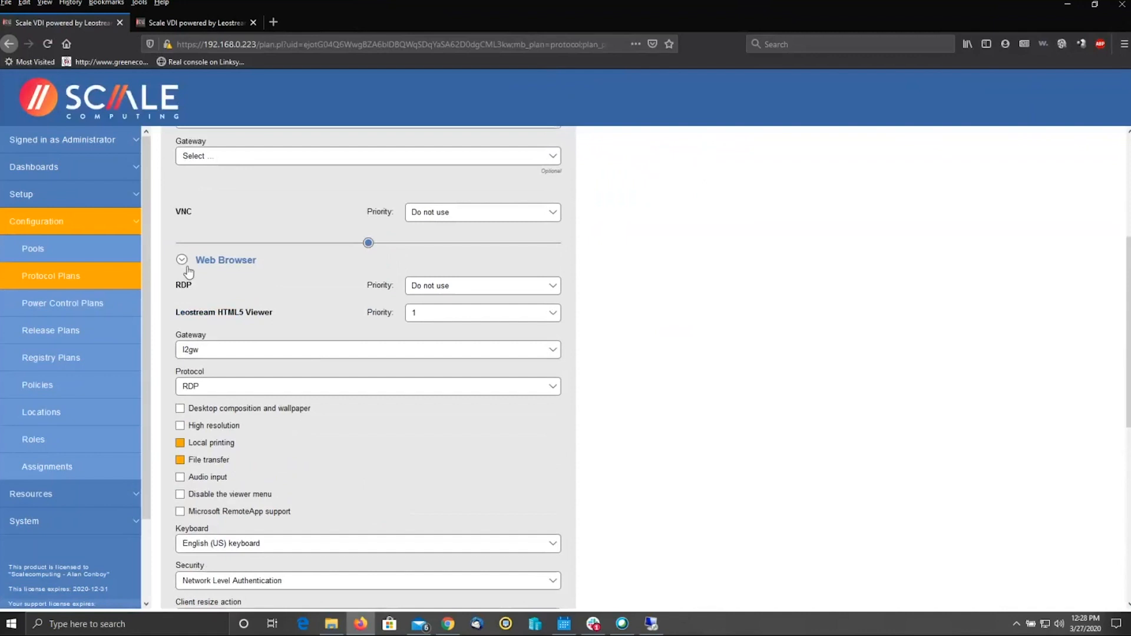
mouse_move(229, 260)
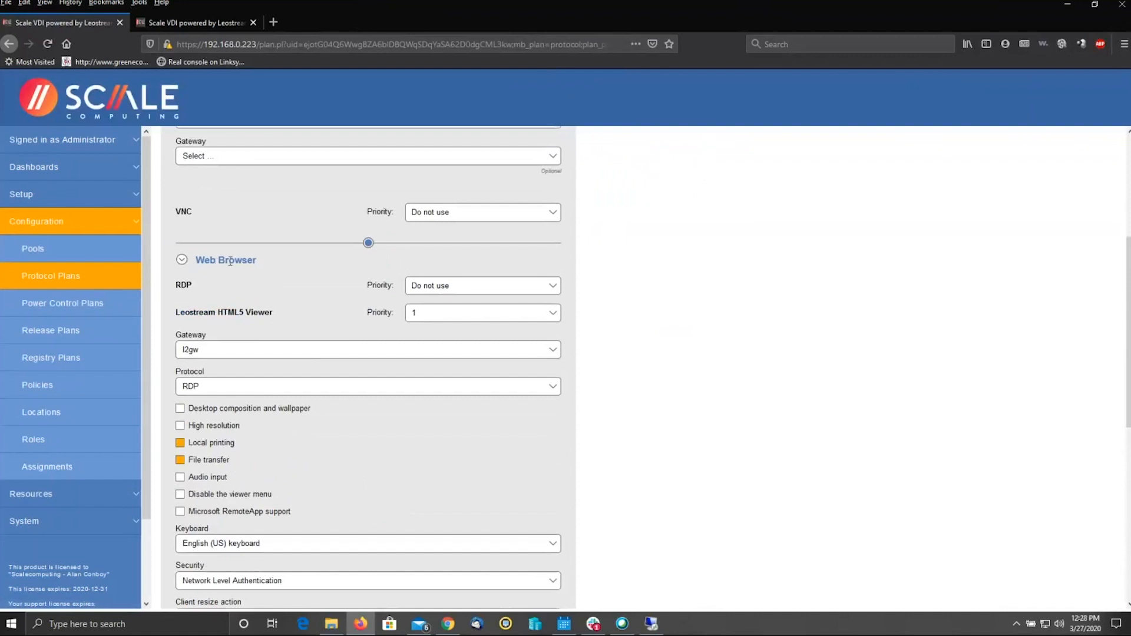
mouse_move(458, 285)
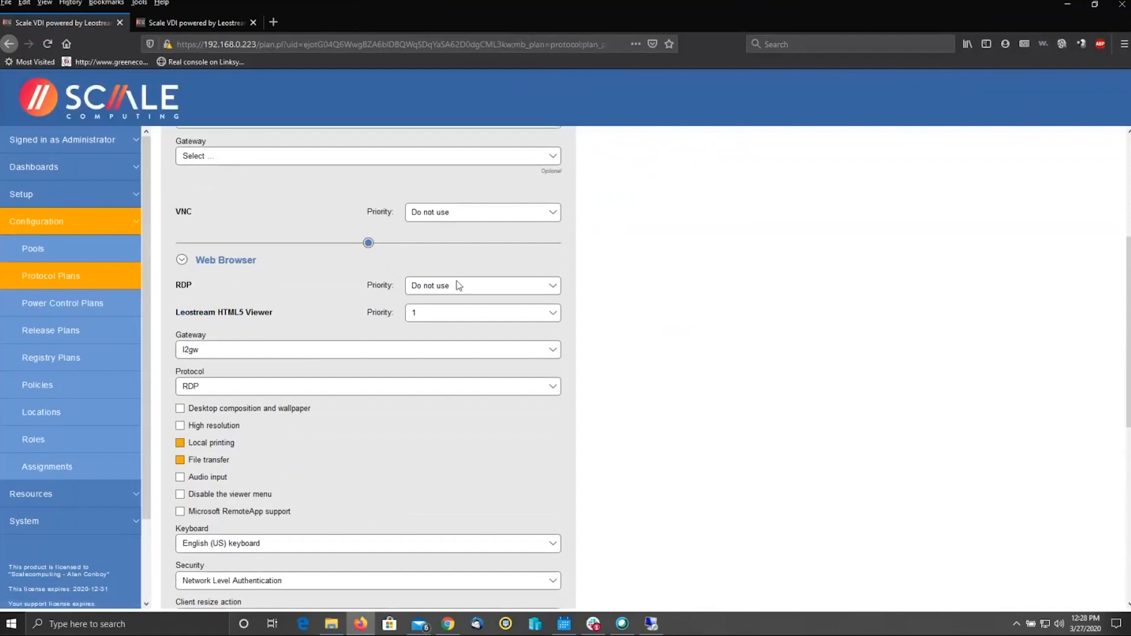
Set web browser RDP to Do not use.
left_click(481, 285)
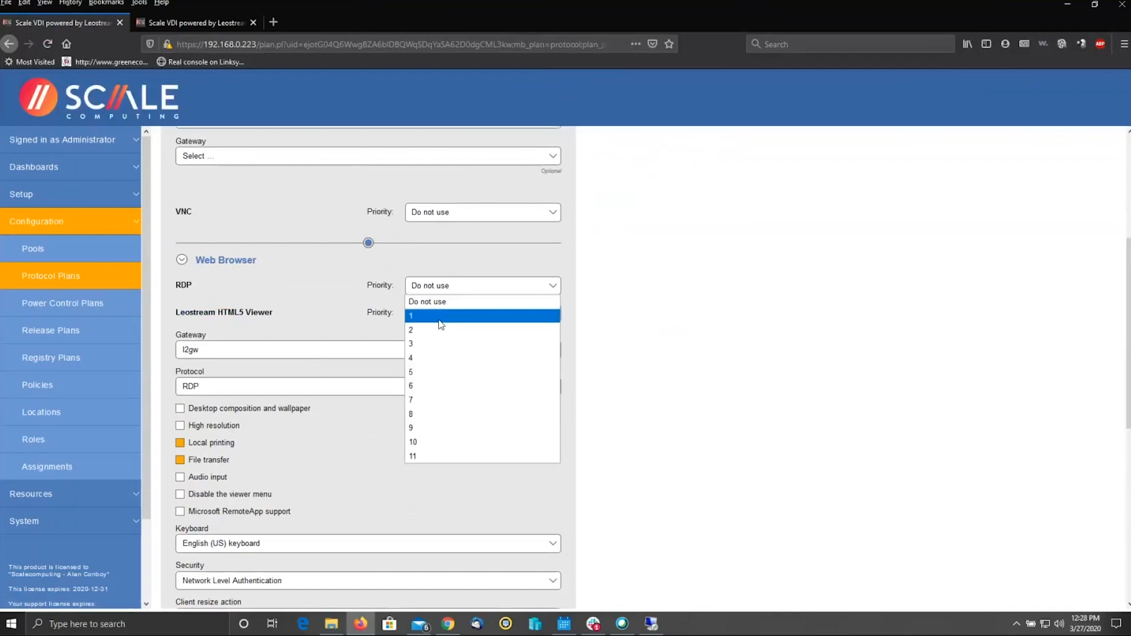
left_click(410, 316)
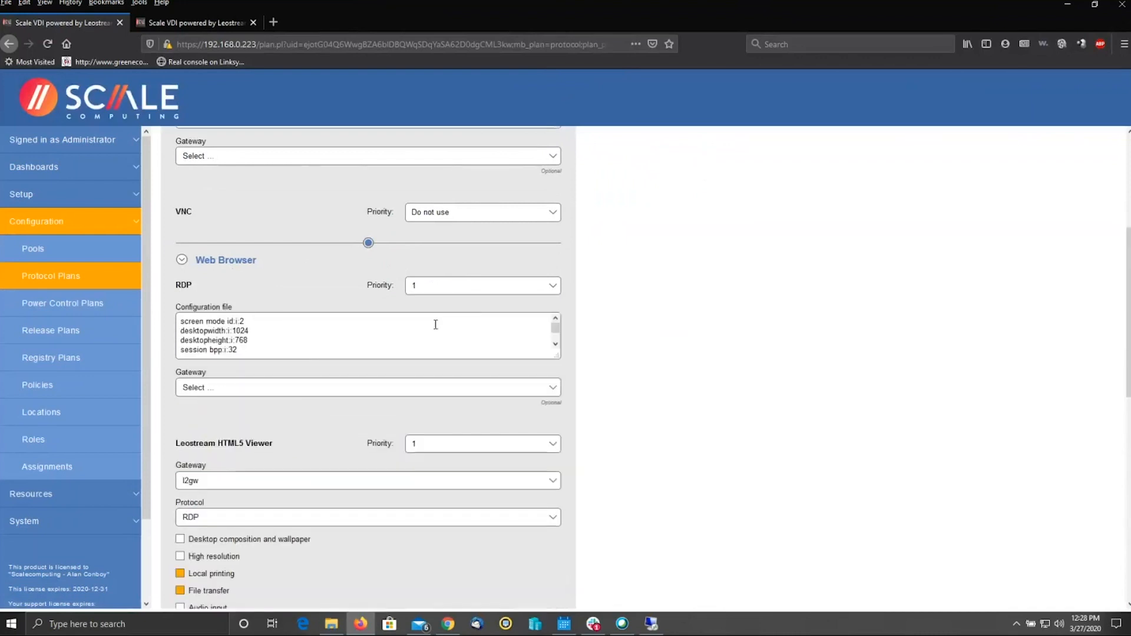
left_click(481, 285)
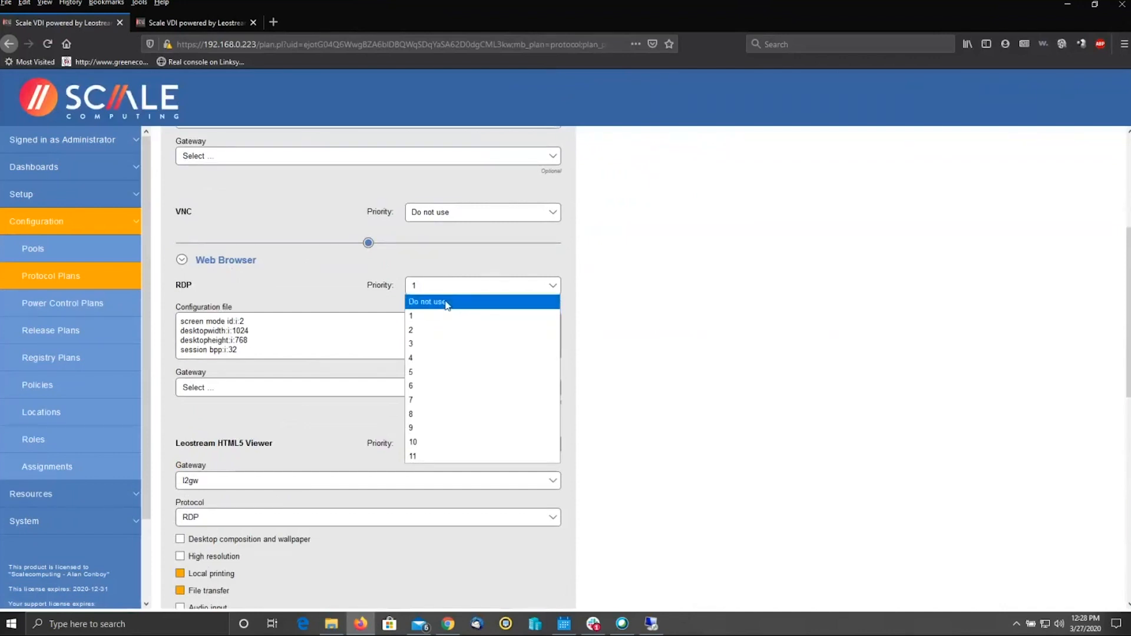
left_click(427, 302)
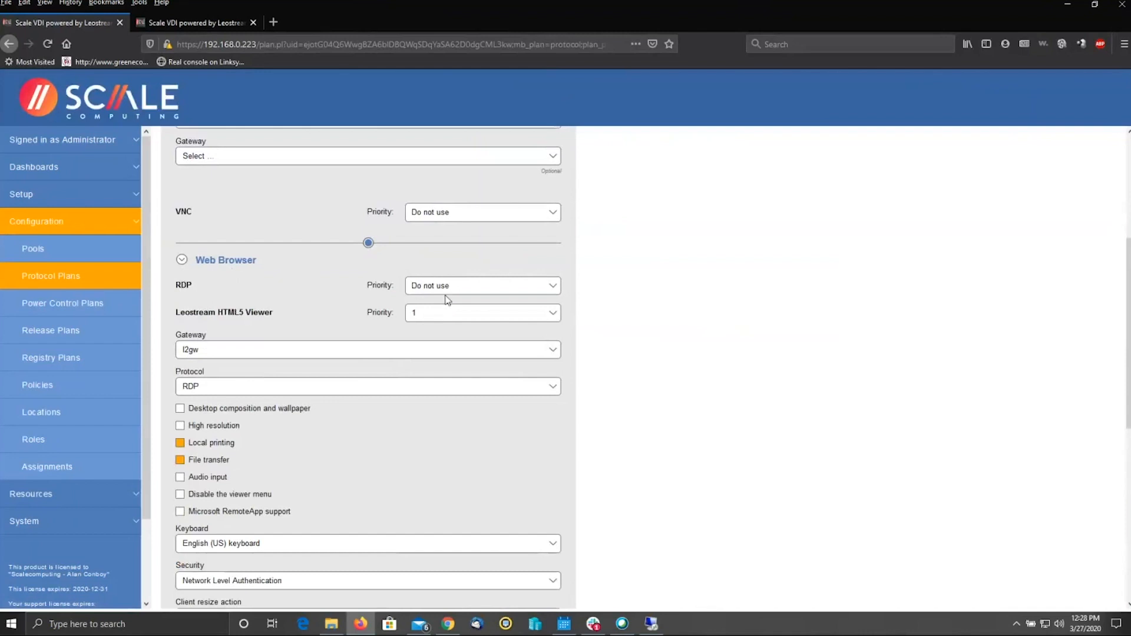
mouse_move(427, 318)
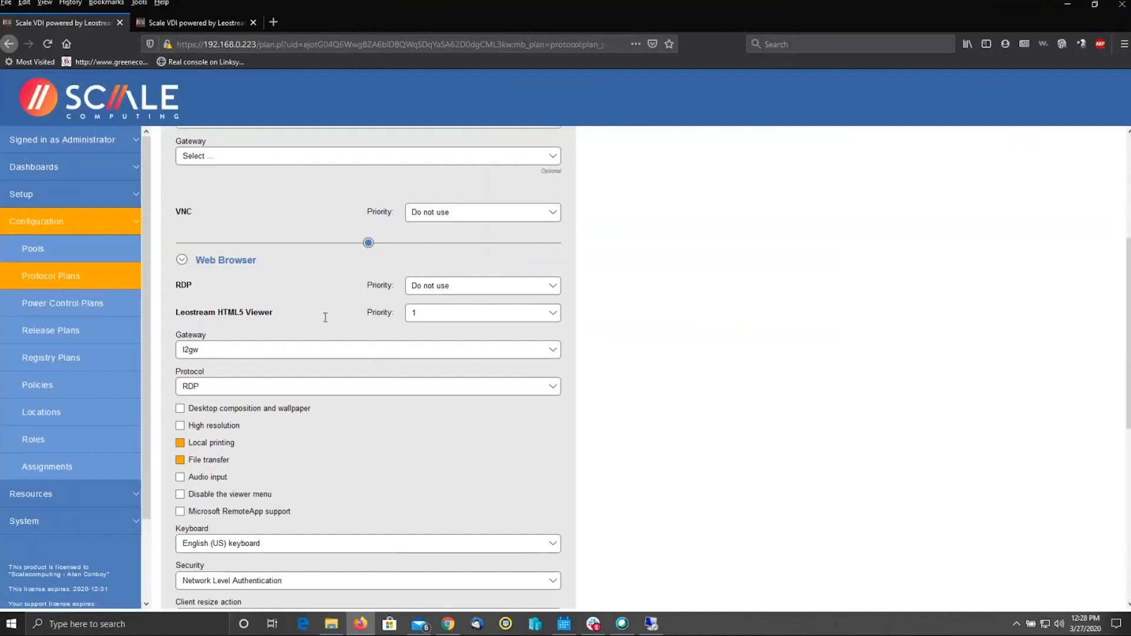
mouse_move(427, 318)
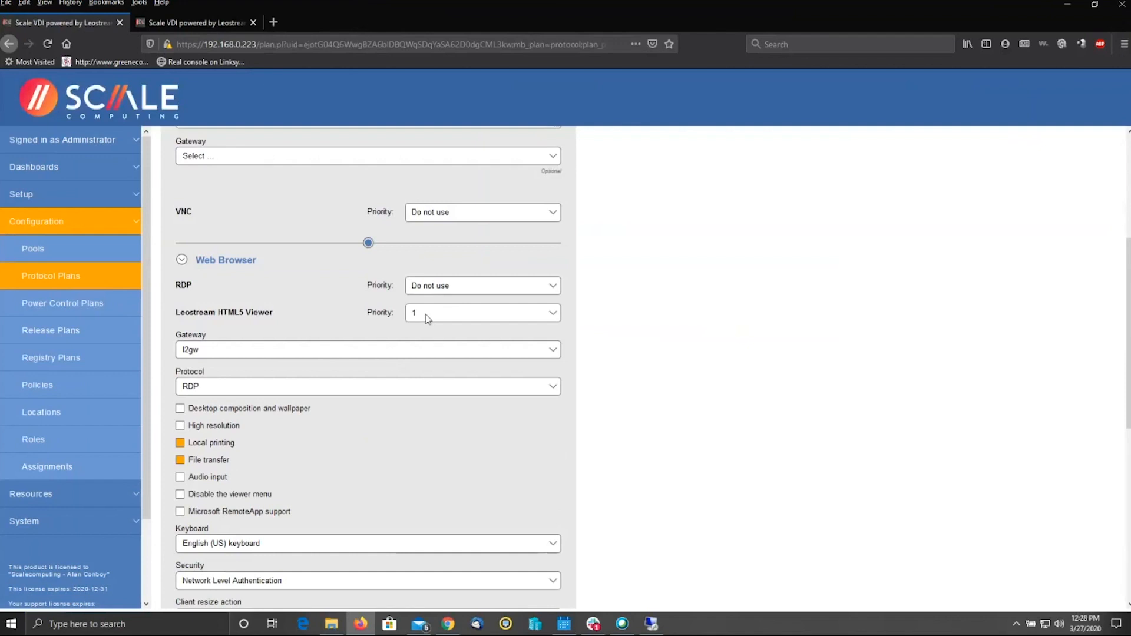
left_click(367, 349)
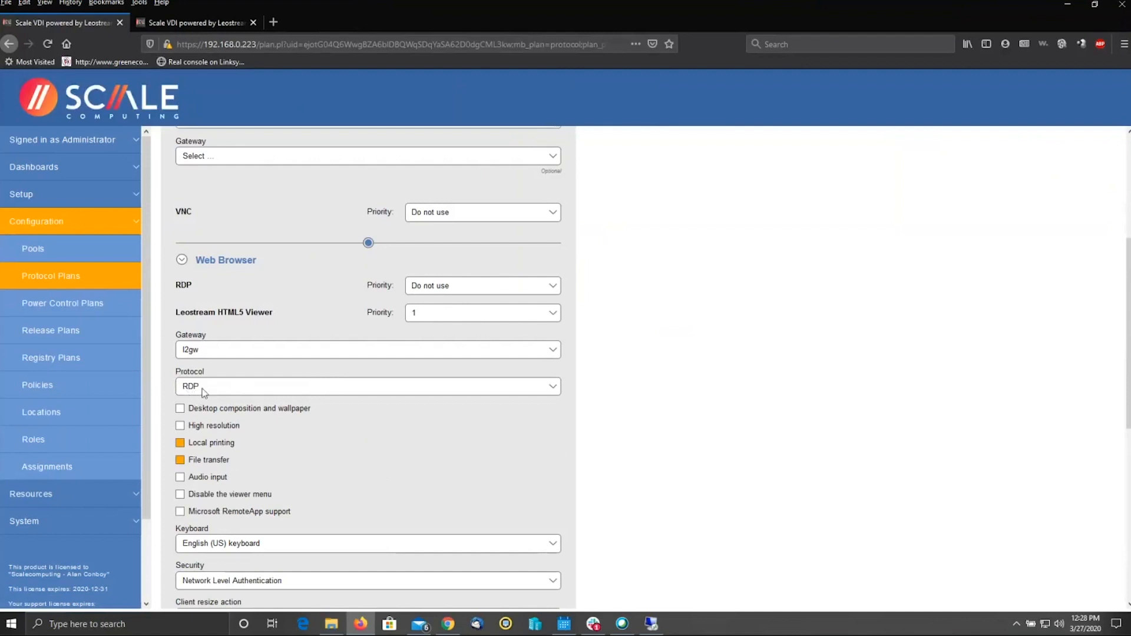
mouse_move(233, 400)
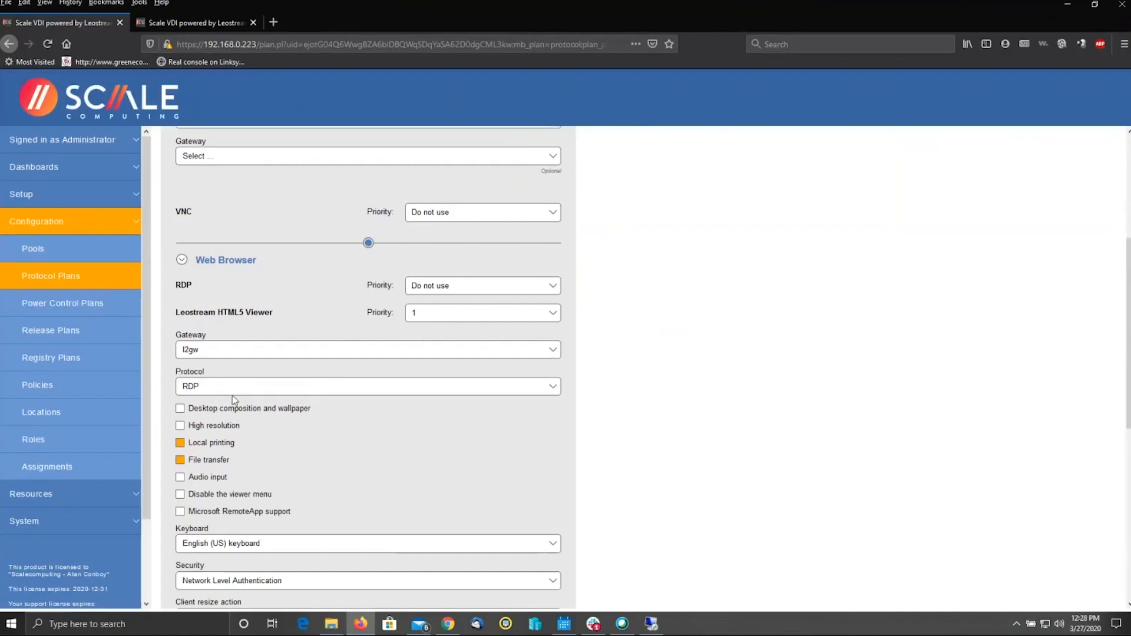
scroll("down", 3)
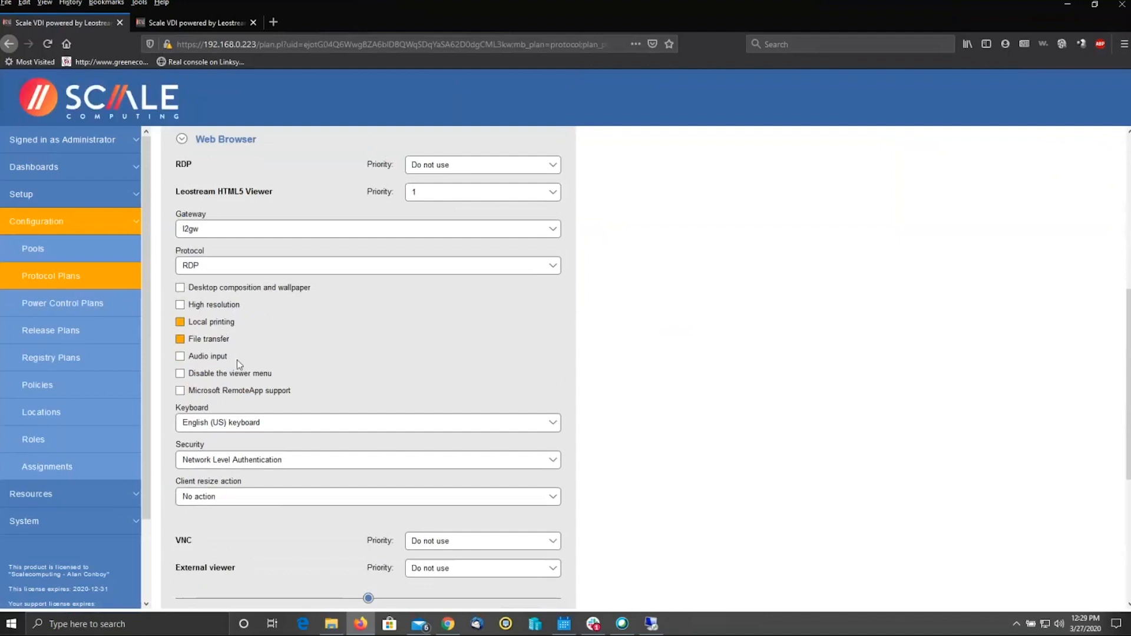
mouse_move(242, 379)
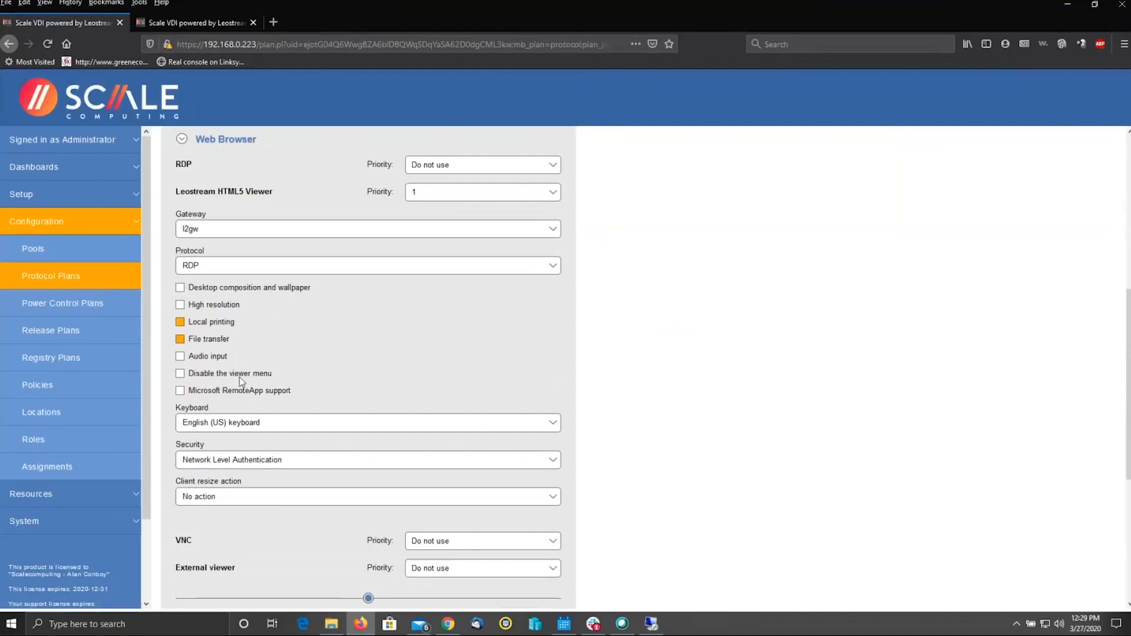
mouse_move(238, 340)
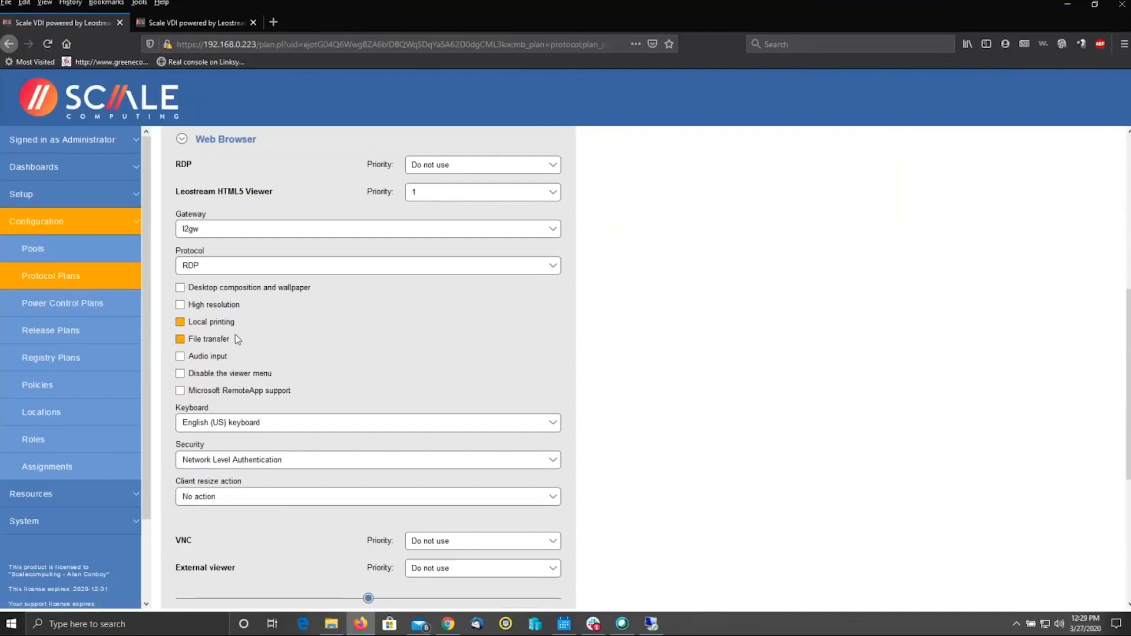
mouse_move(237, 349)
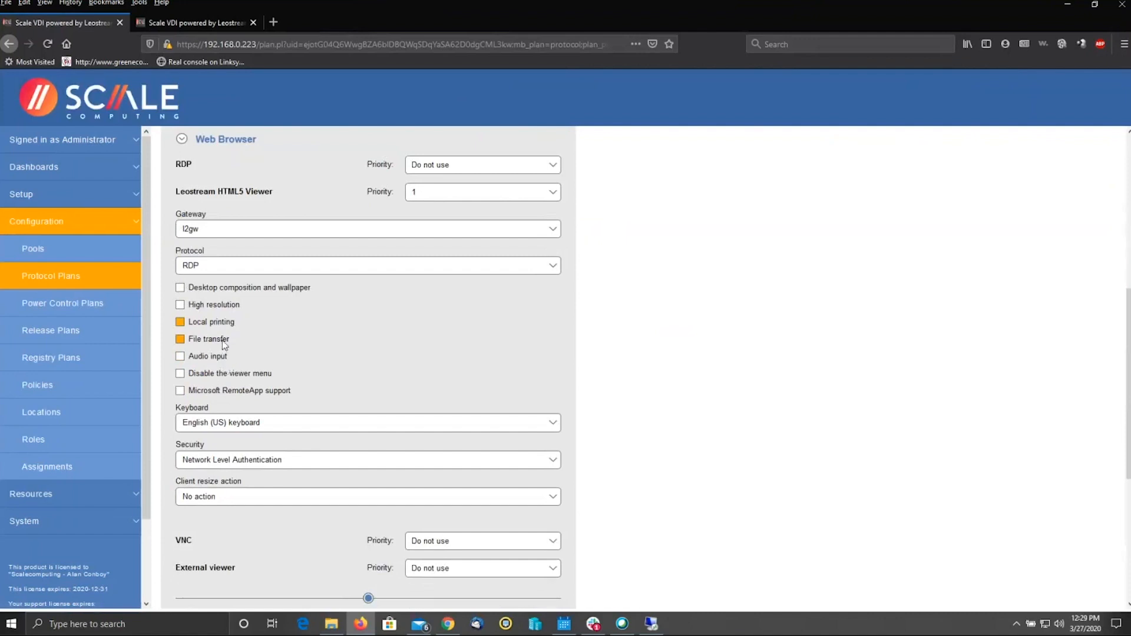
mouse_move(283, 370)
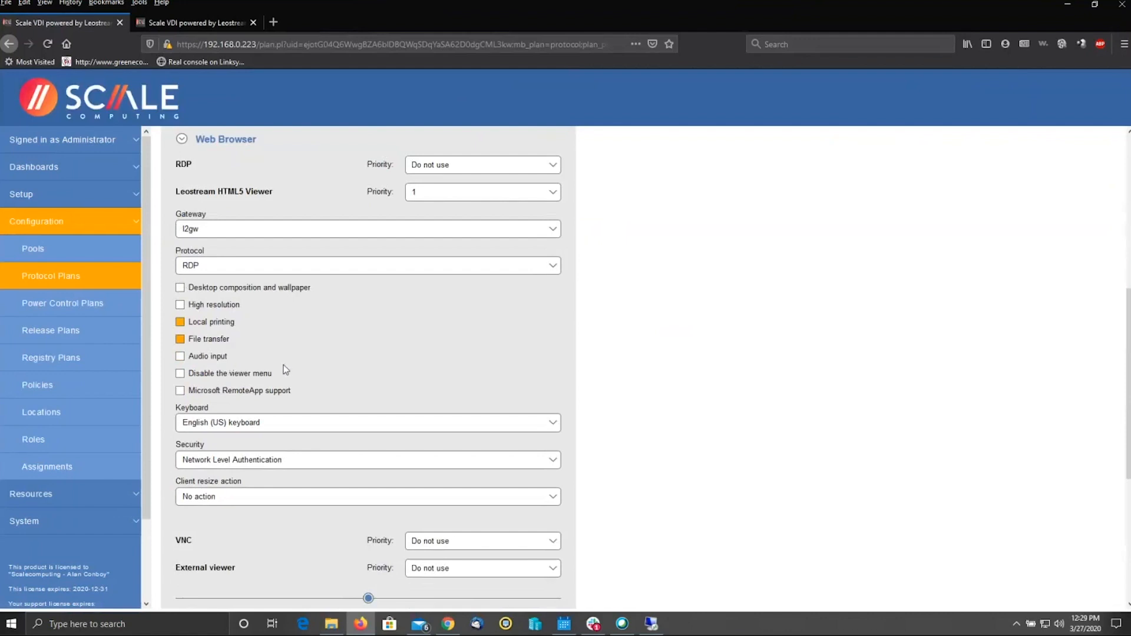
mouse_move(273, 542)
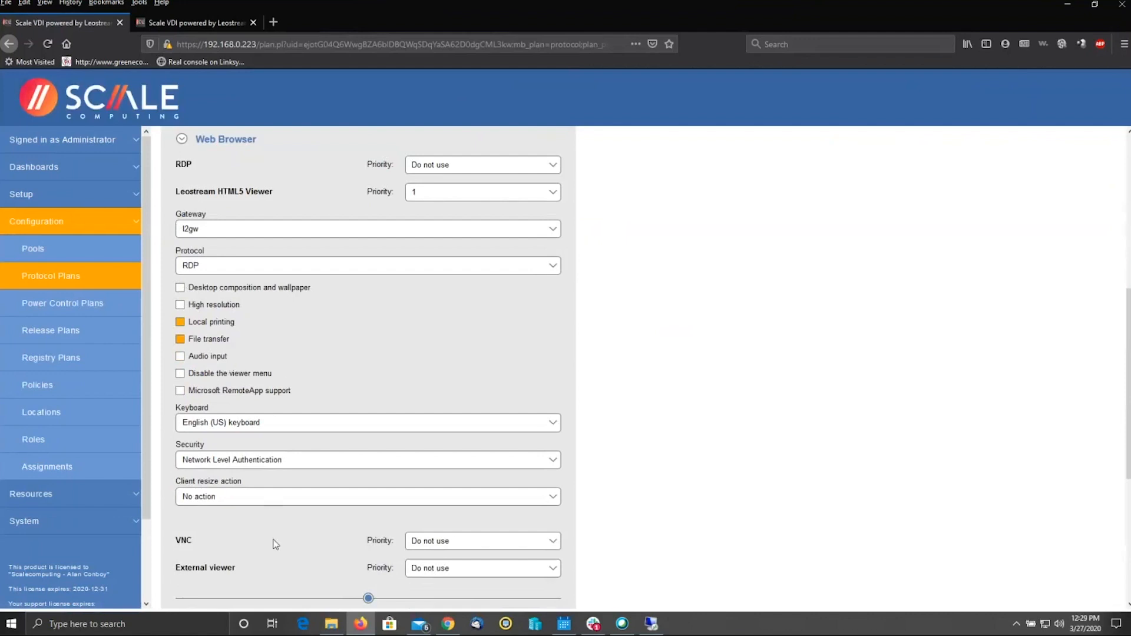
mouse_move(191, 464)
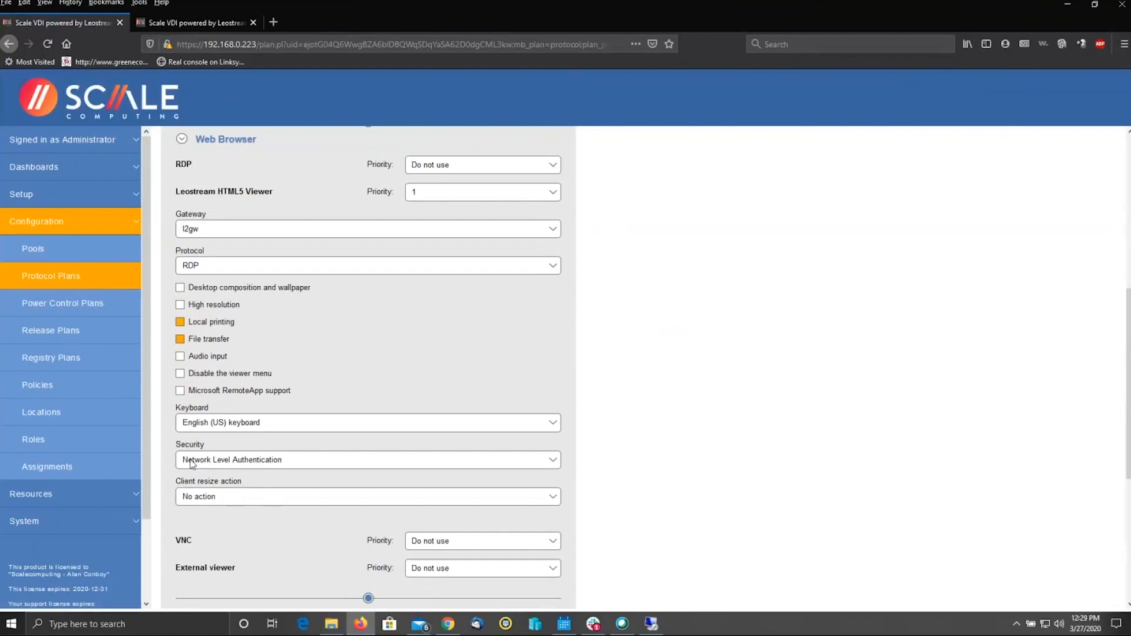
left_click(367, 459)
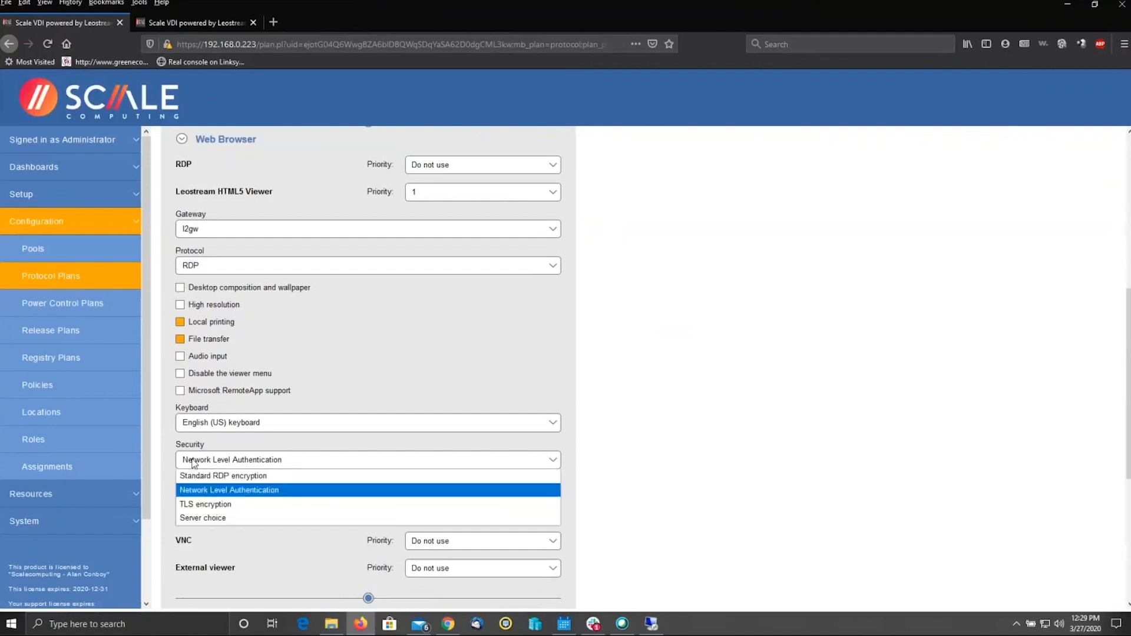
mouse_move(197, 464)
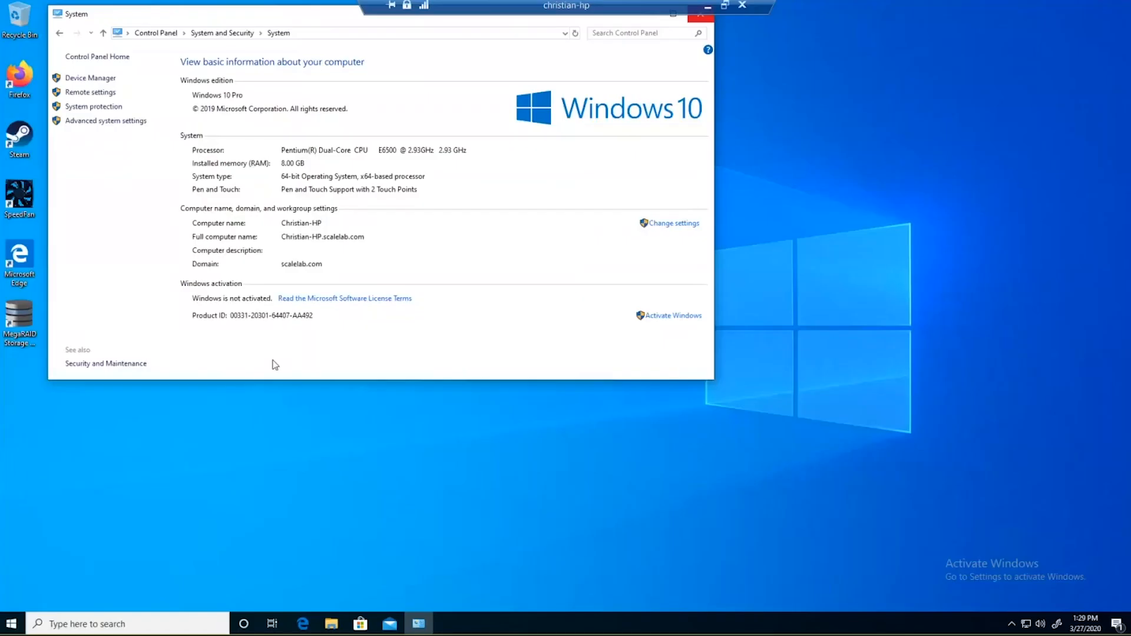
left_click(90, 92)
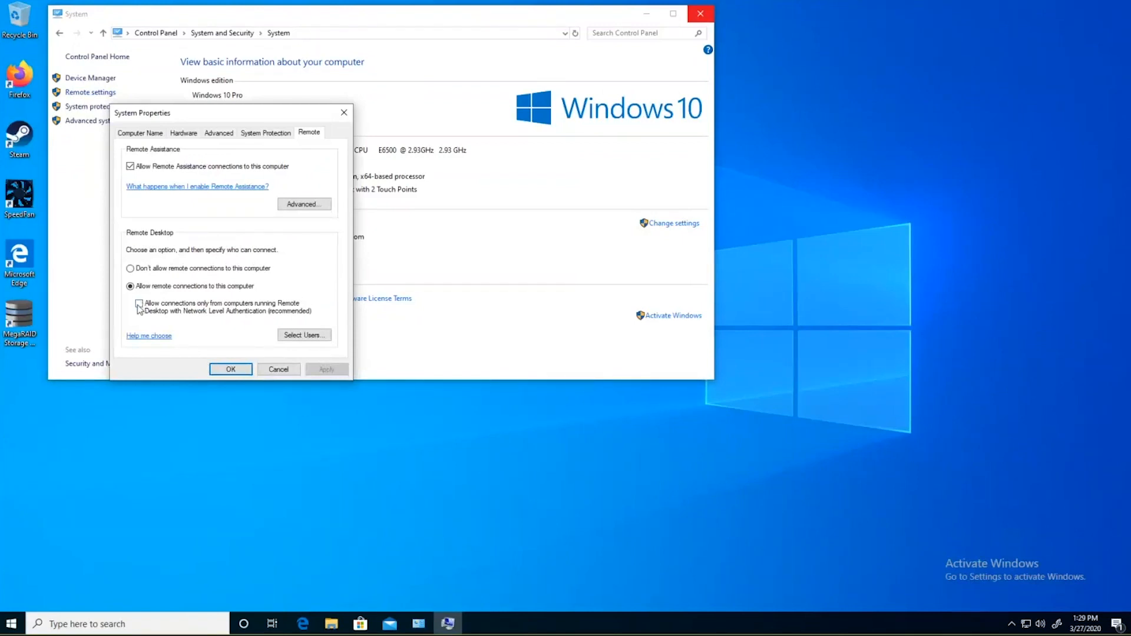
left_click(138, 303)
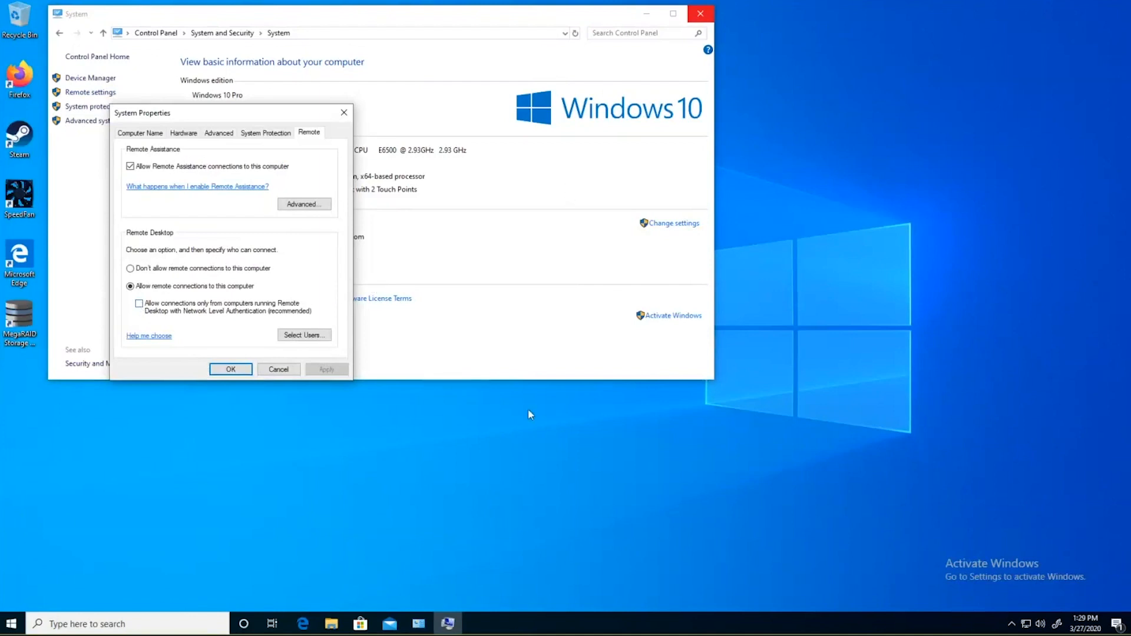
mouse_move(511, 460)
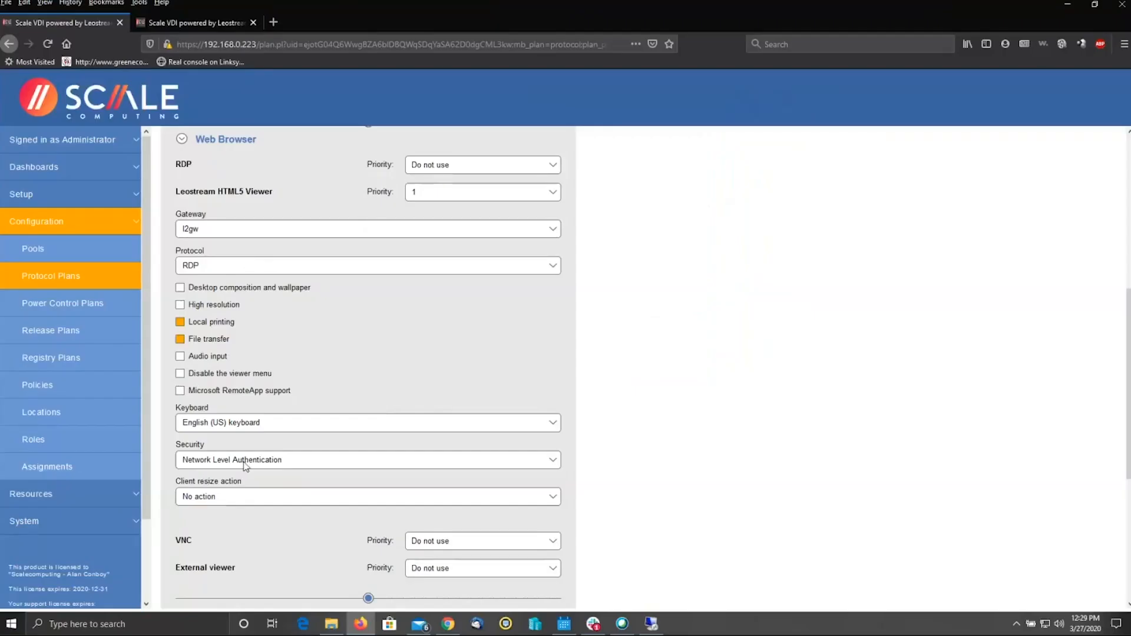
Choose Server choice for the HTML5 viewer's Security setting in the protocol plan.
left_click(367, 459)
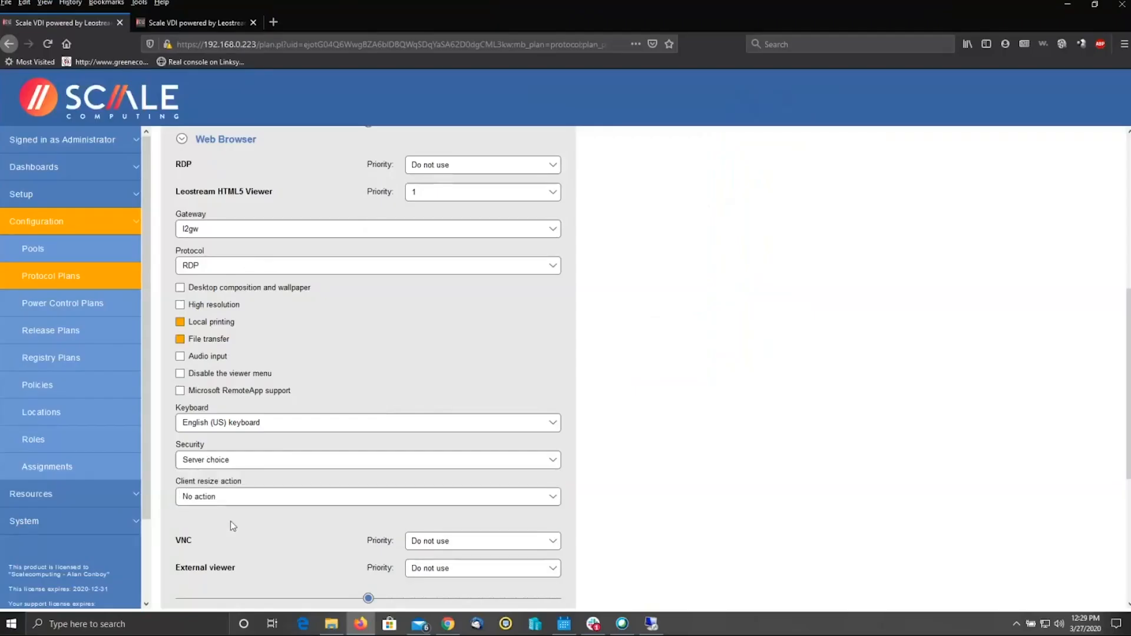
scroll("down", 3)
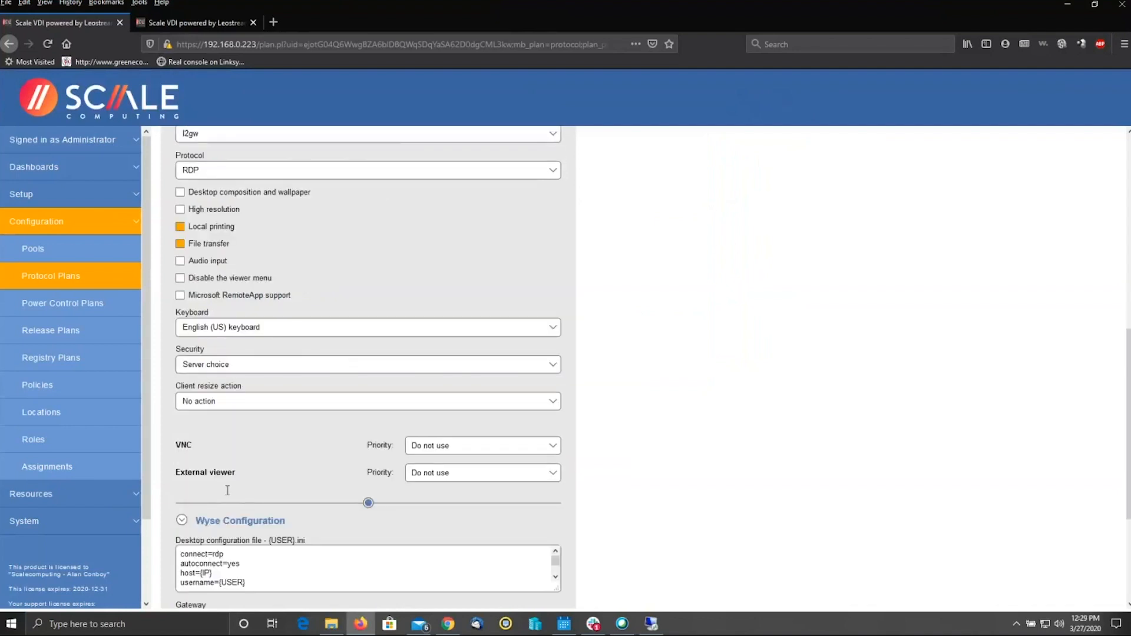
scroll("down", 3)
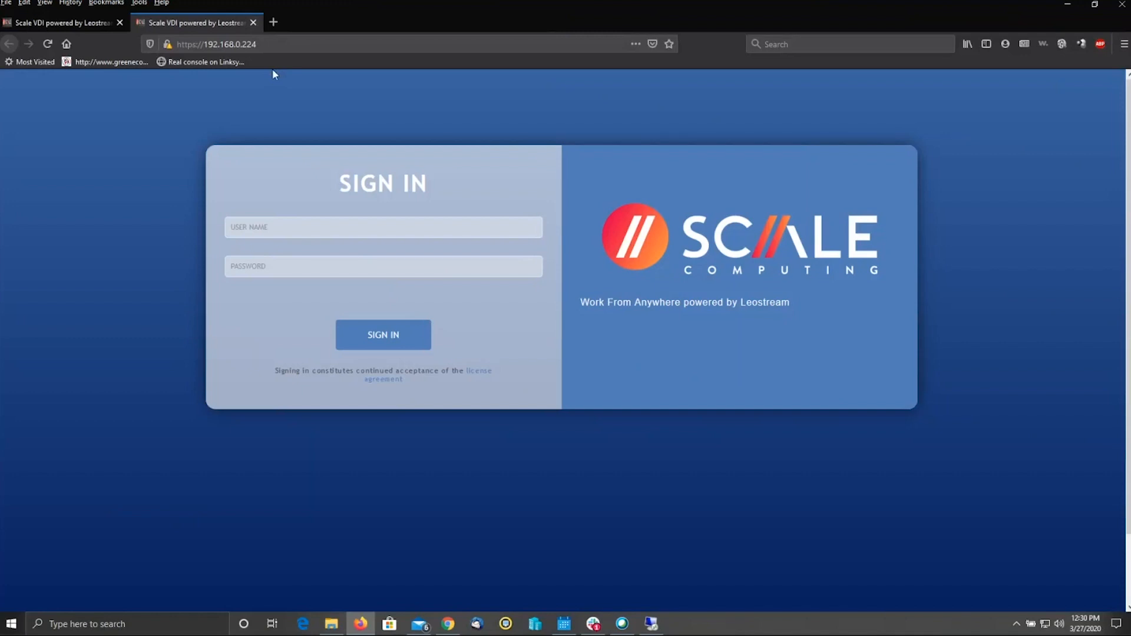
Sign in as dave using a saved login, then connect to Christian-hp in a browser tab.
left_click(382, 226)
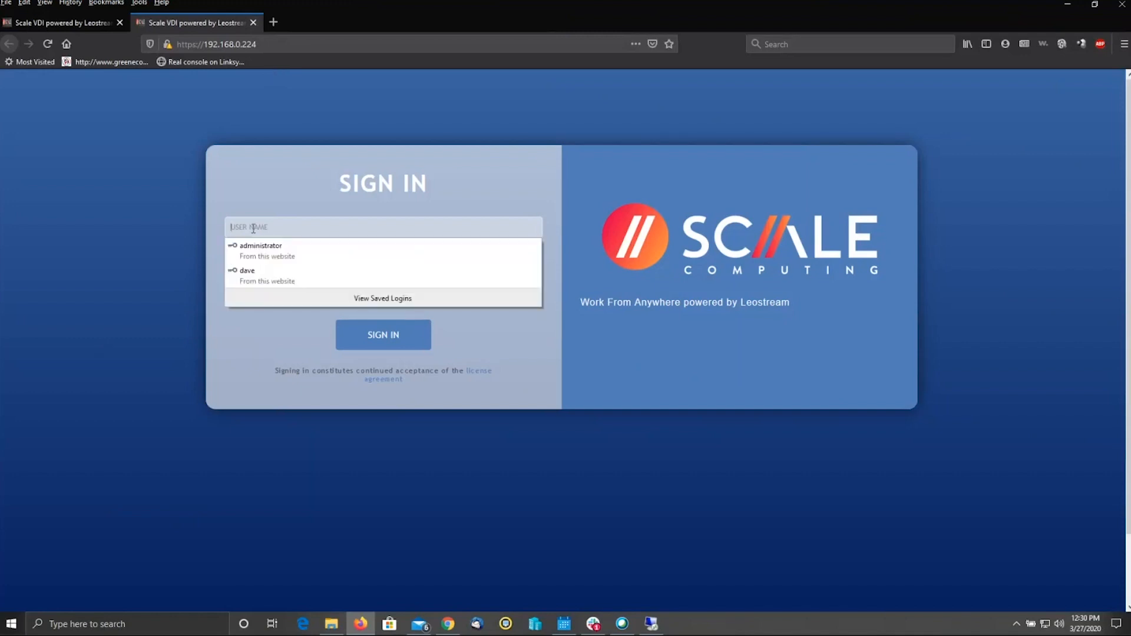
left_click(248, 270)
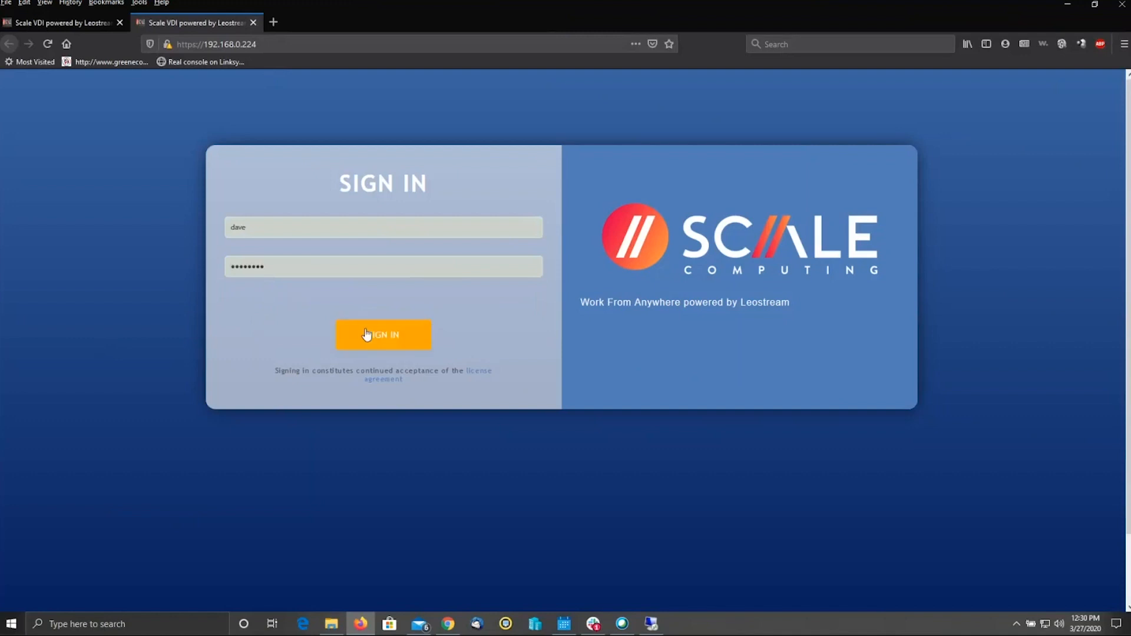
left_click(383, 334)
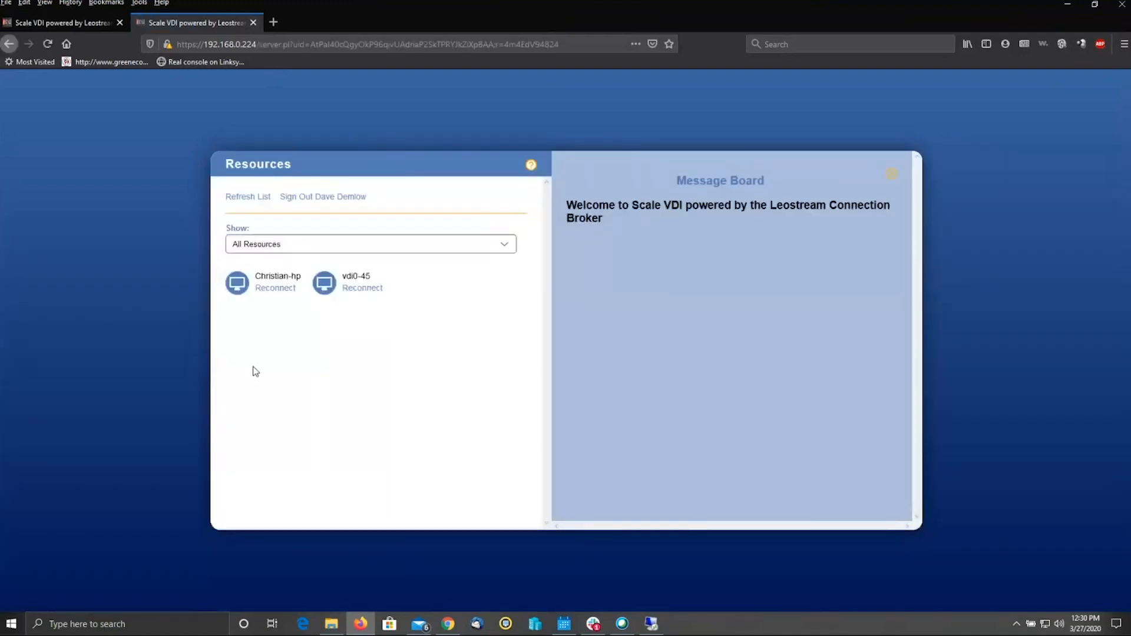
mouse_move(275, 288)
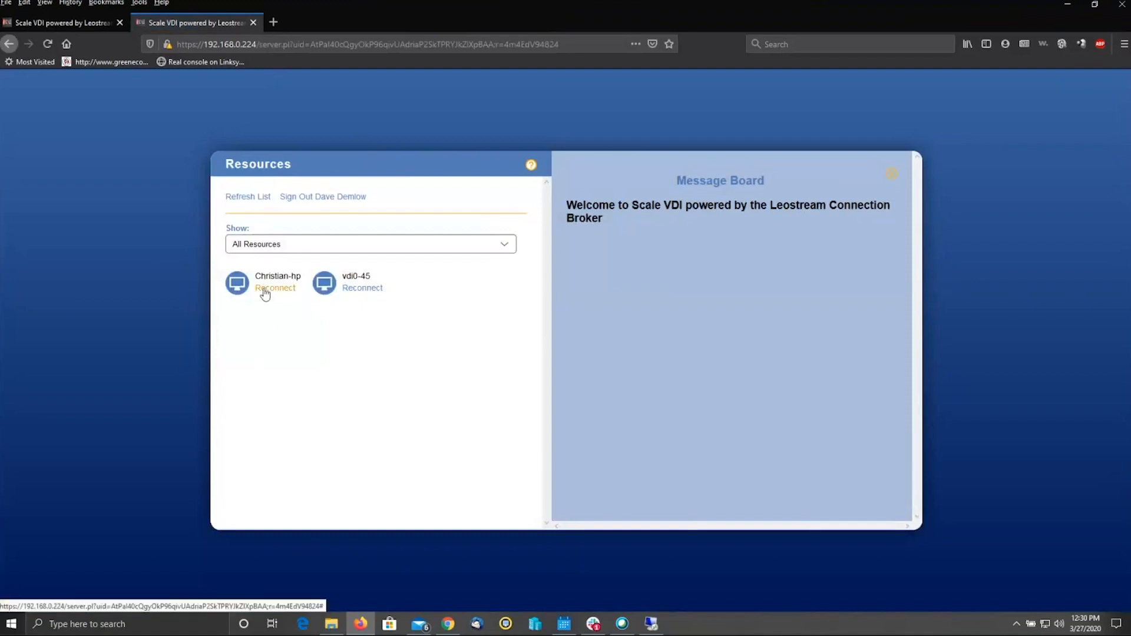
mouse_move(395, 392)
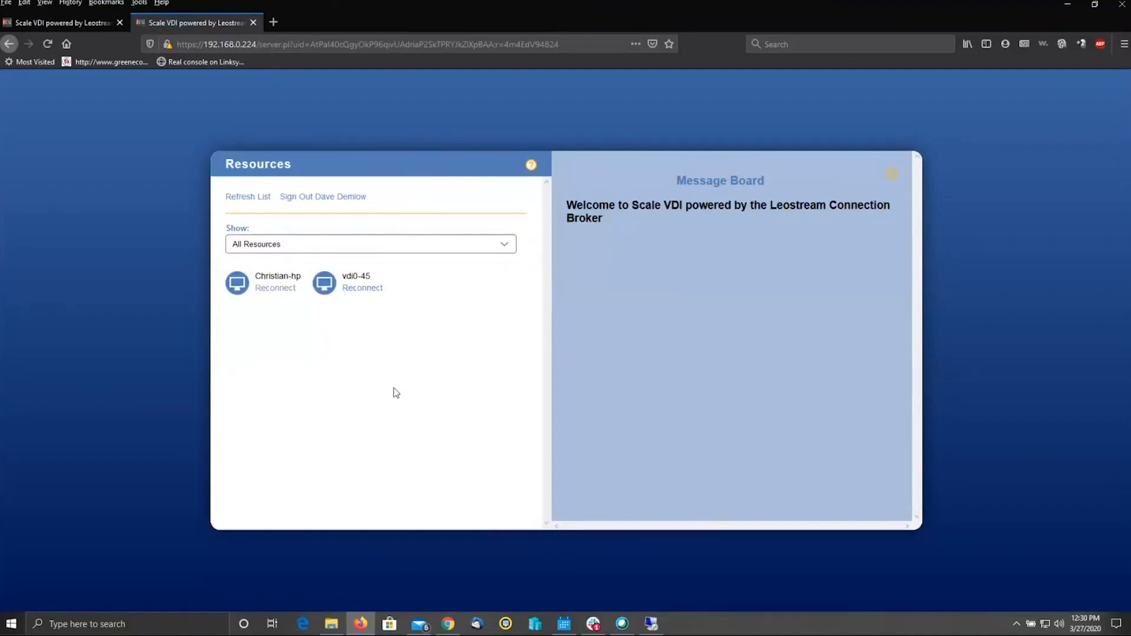
mouse_move(404, 378)
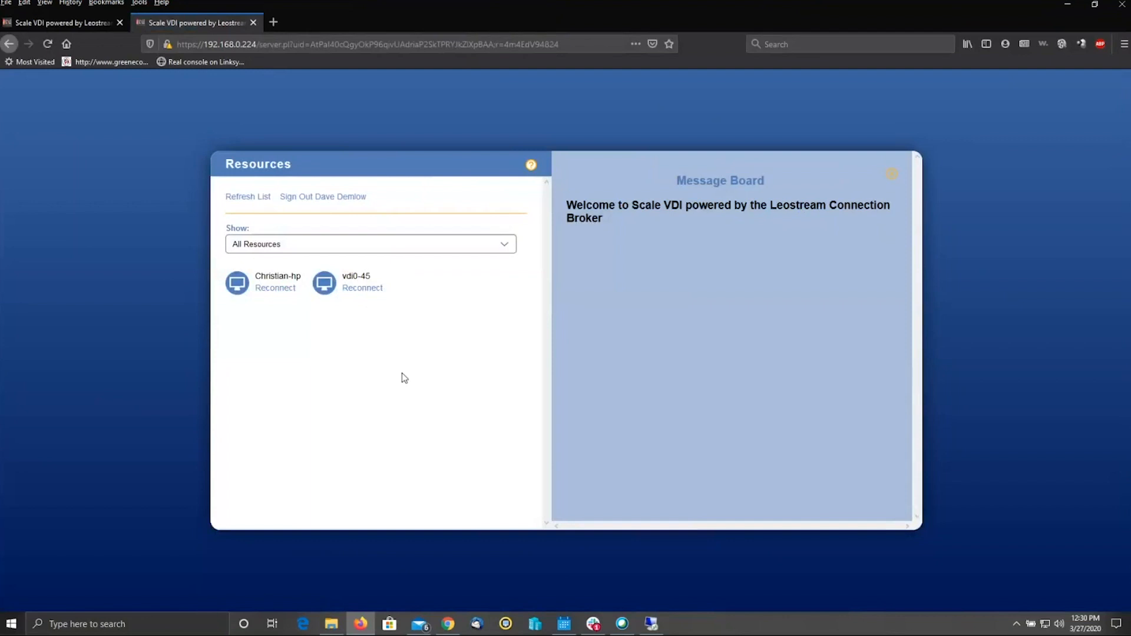
left_click(275, 286)
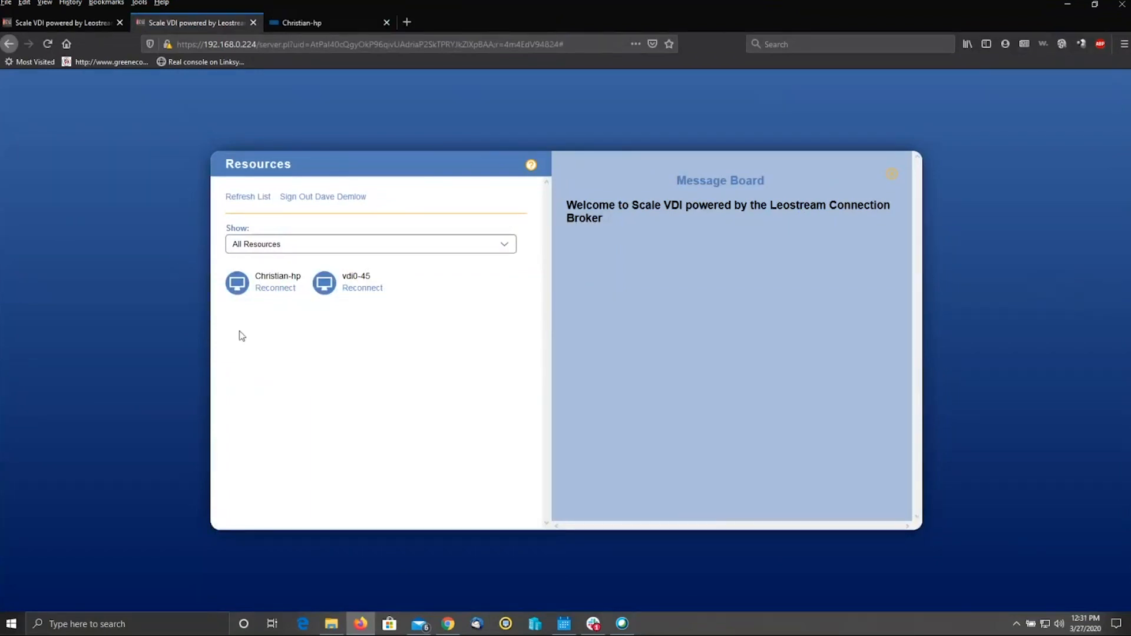
mouse_move(276, 288)
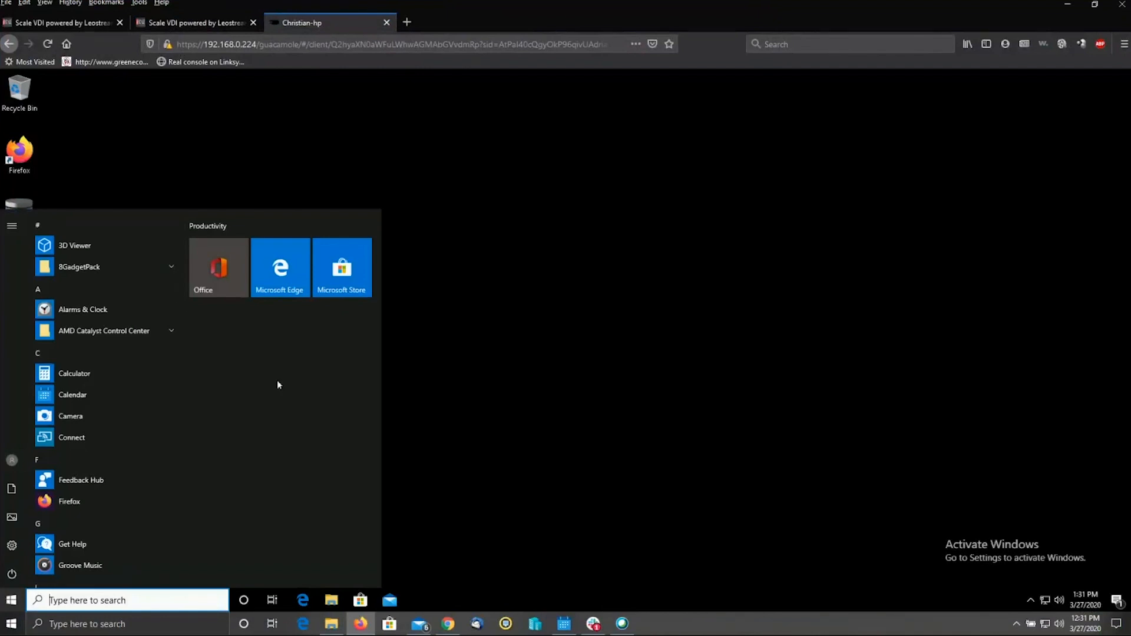
mouse_move(267, 380)
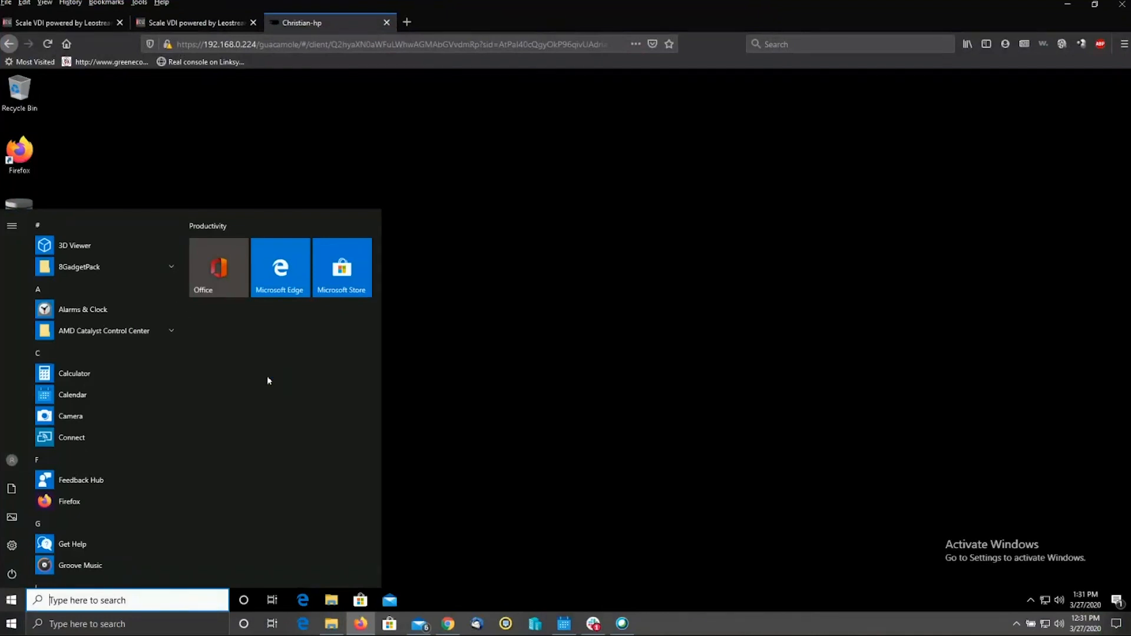
mouse_move(524, 321)
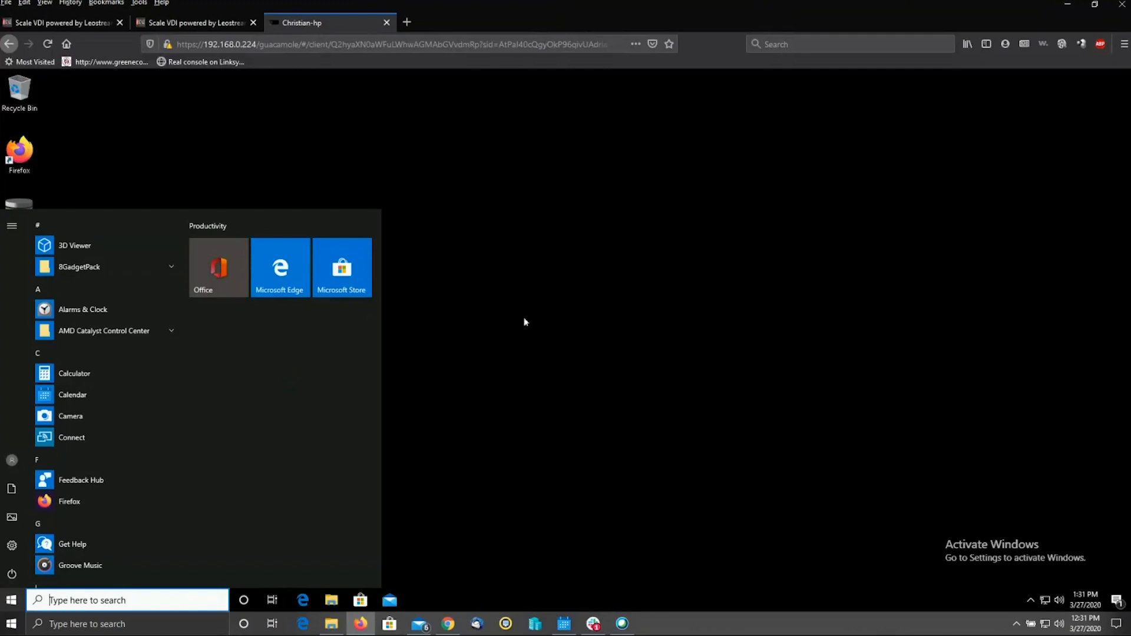